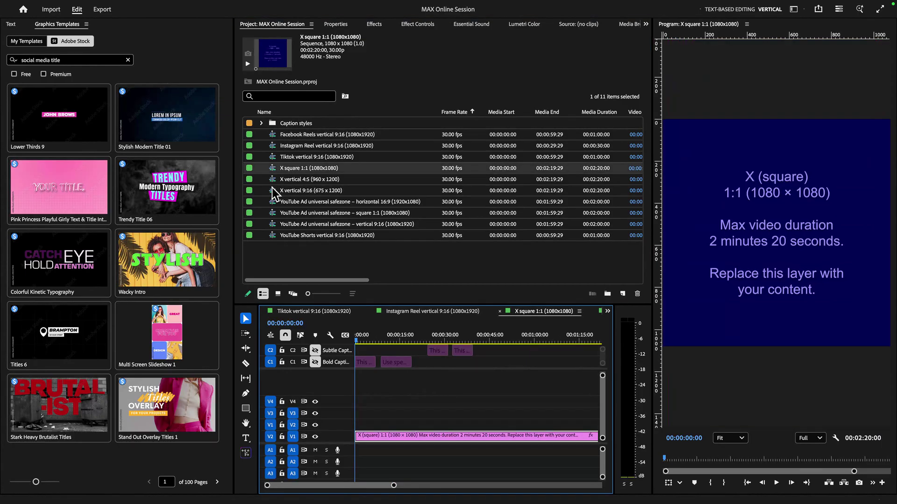
- Preview the template sequences and scrub through the Tiktok vertical 9:16 timeline
double_click(312, 191)
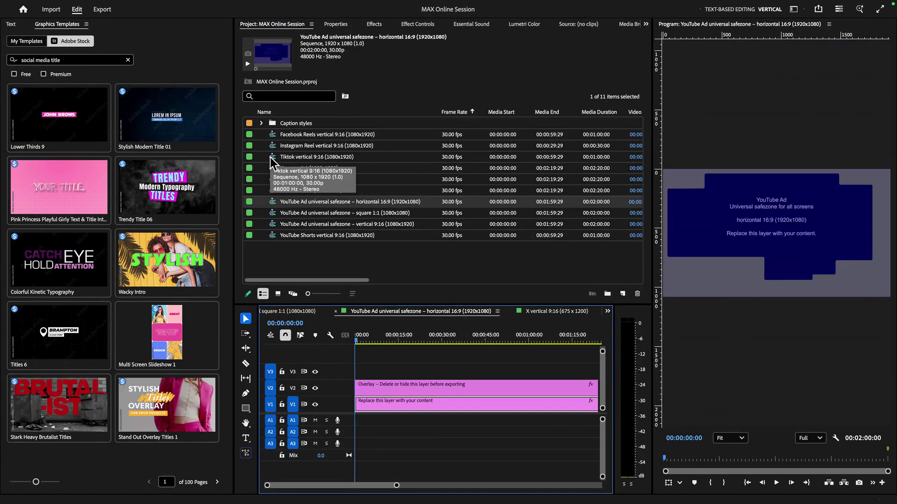
double_click(316, 157)
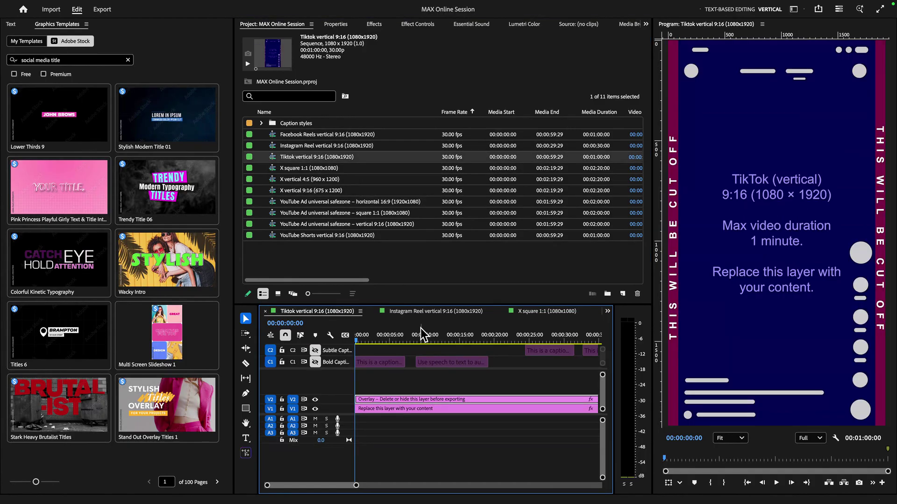
left_click(428, 340)
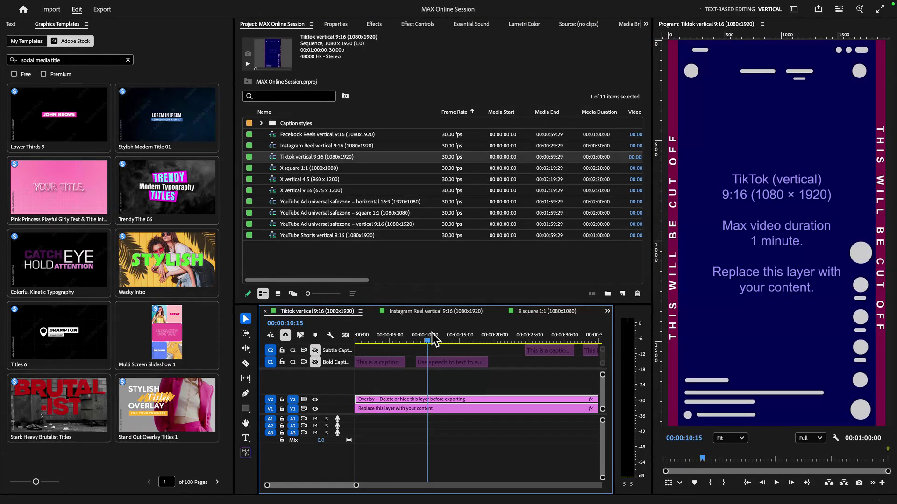
left_click(379, 341)
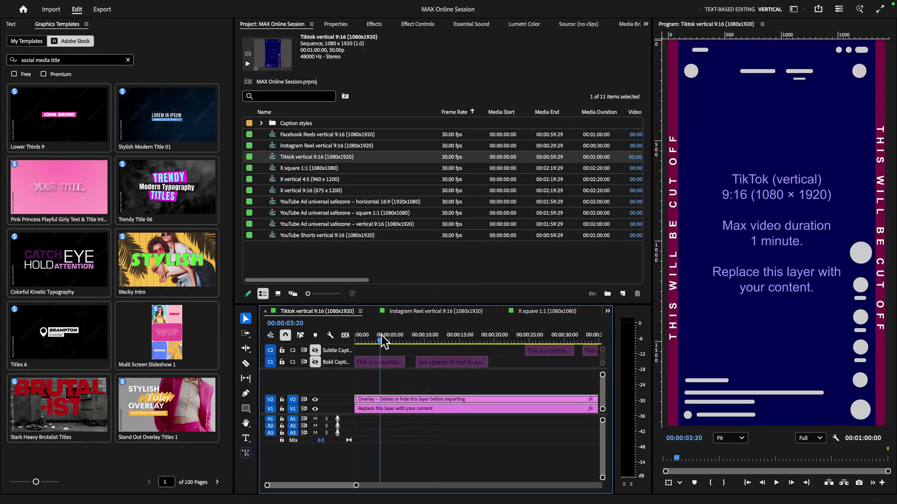
- In the Instagram Reel vertical 9:16 sequence, enable the Bold Captions track and view the caption
left_click(436, 311)
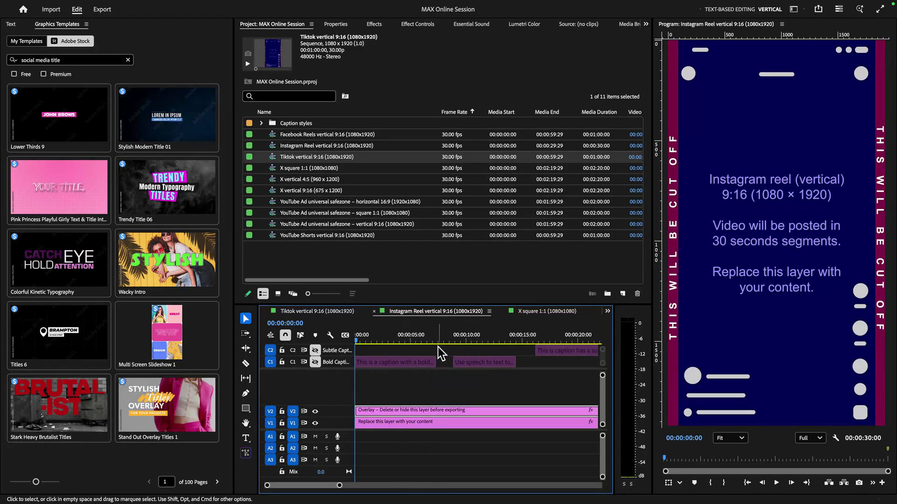
left_click(410, 342)
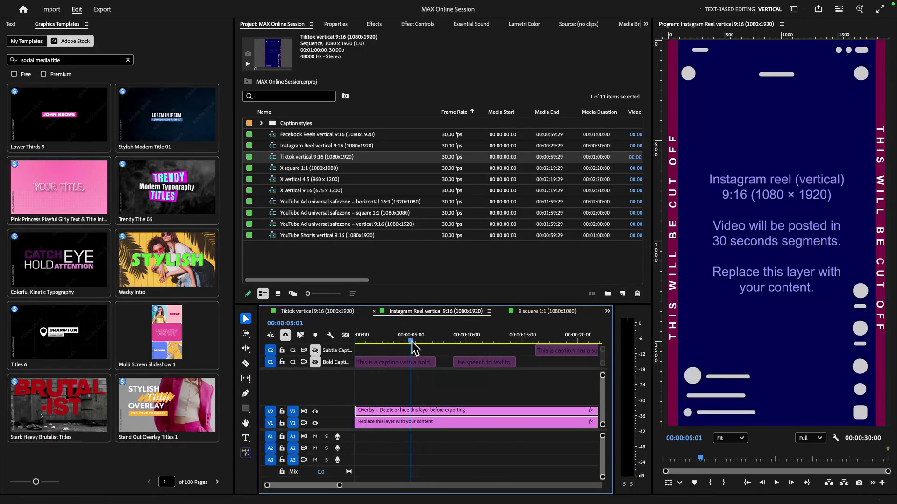
left_click(315, 411)
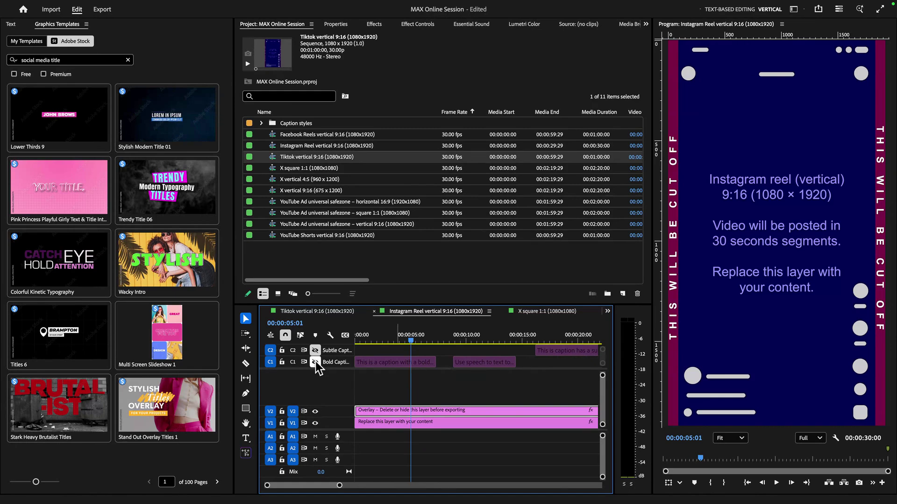
left_click(435, 342)
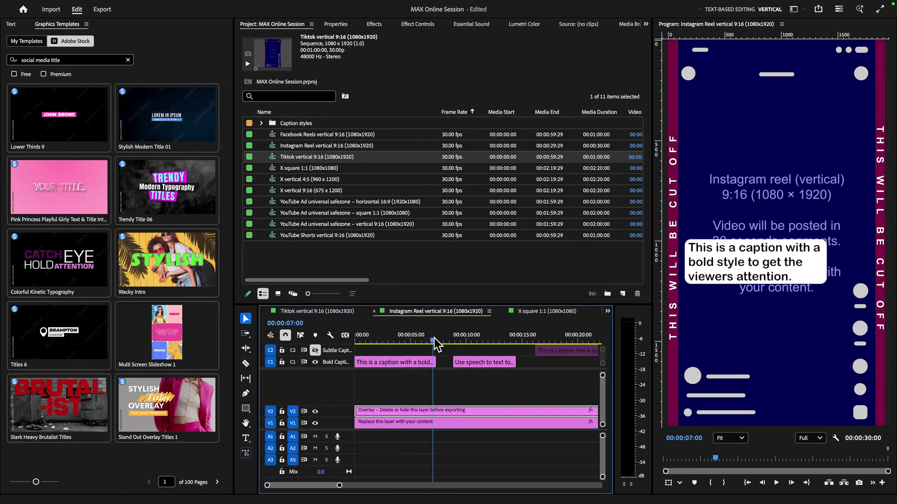
left_click(487, 335)
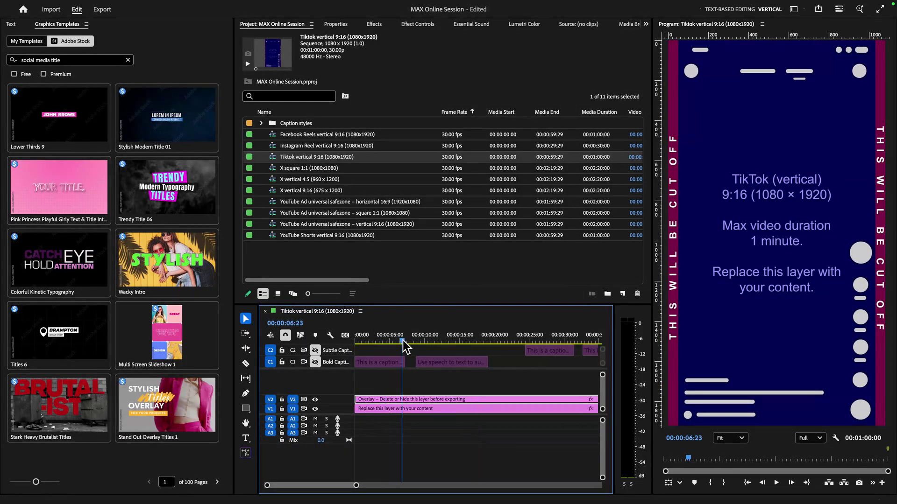
- Lock the overlay track of the TikTok sequence against edits
left_click(386, 335)
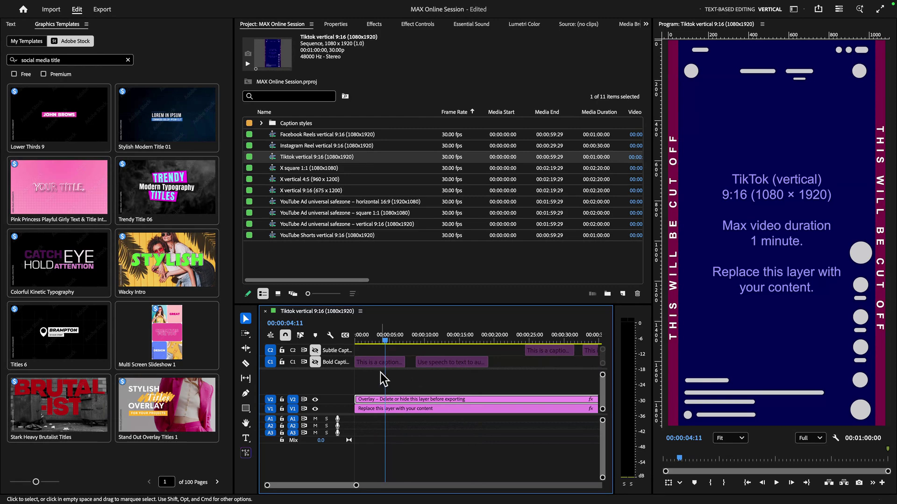
mouse_move(226, 118)
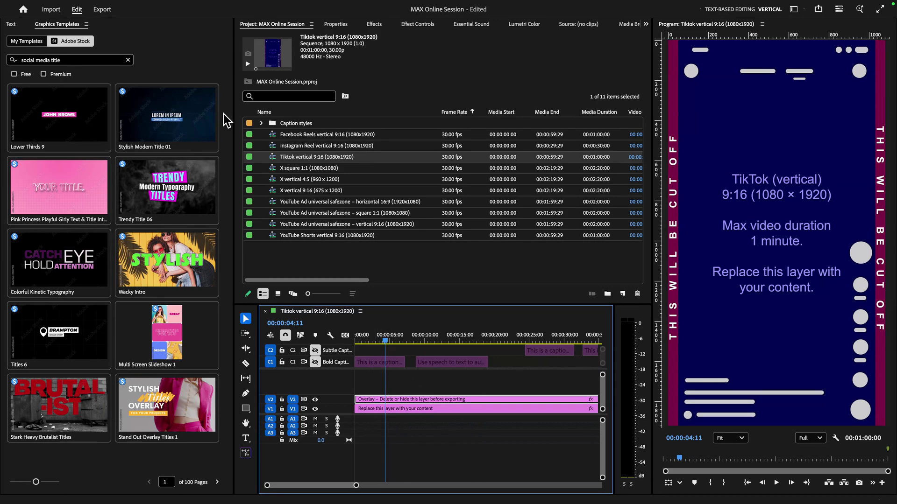
mouse_move(447, 363)
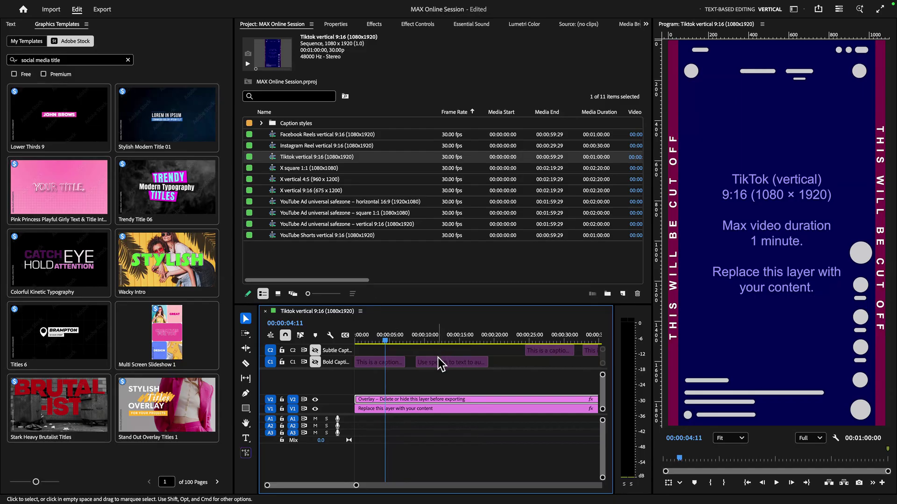
mouse_move(359, 356)
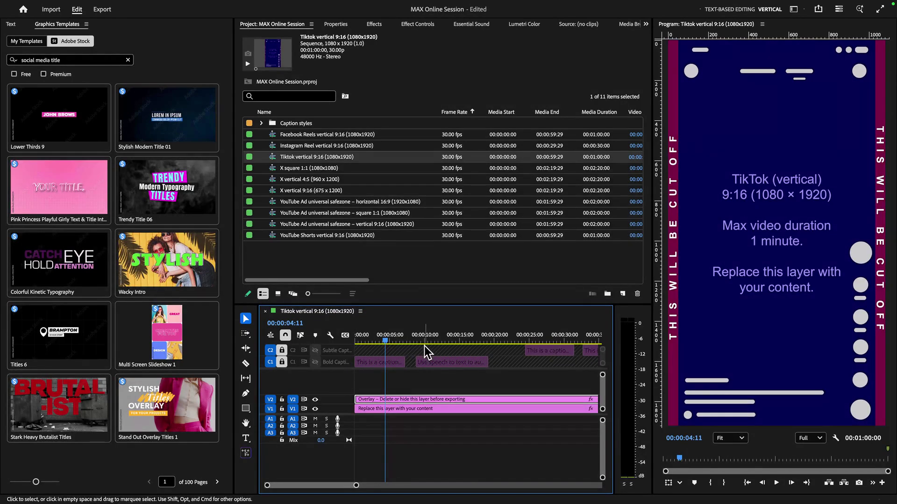
left_click(401, 334)
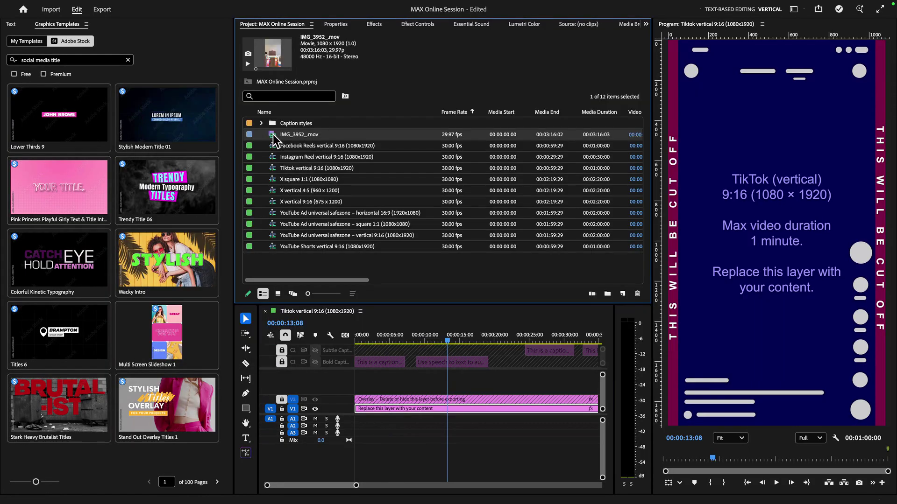
- Preview IMG_3952_.mov in the Source Monitor and place it in the Tiktok vertical 9:16 sequence
double_click(309, 135)
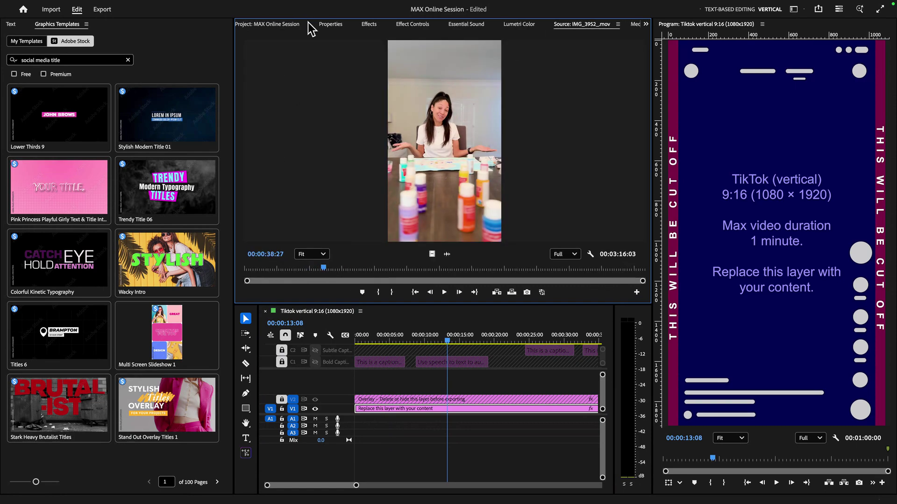
left_click(266, 24)
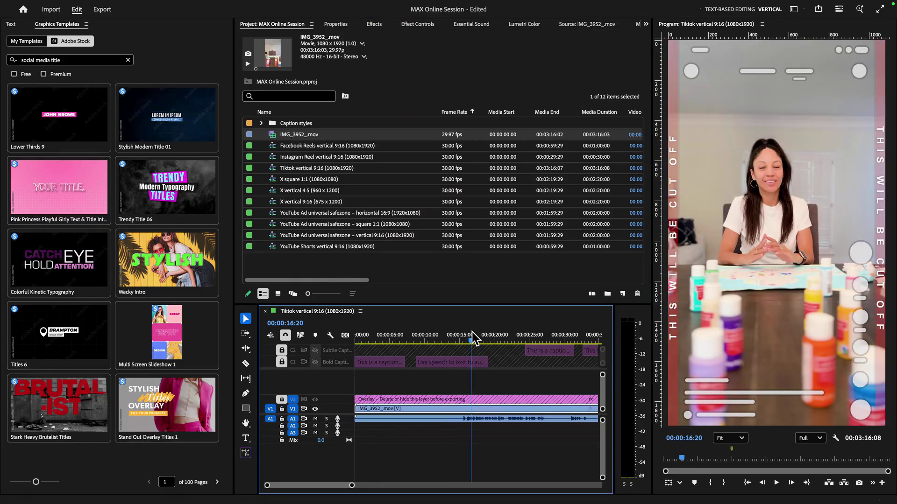
left_click(429, 334)
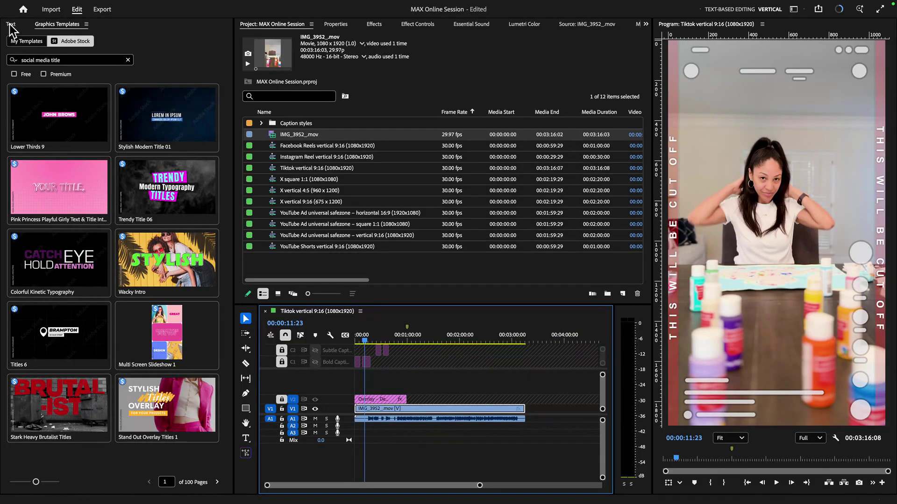
- Show the Text panel's transcript of the footage alongside the sequence
left_click(10, 24)
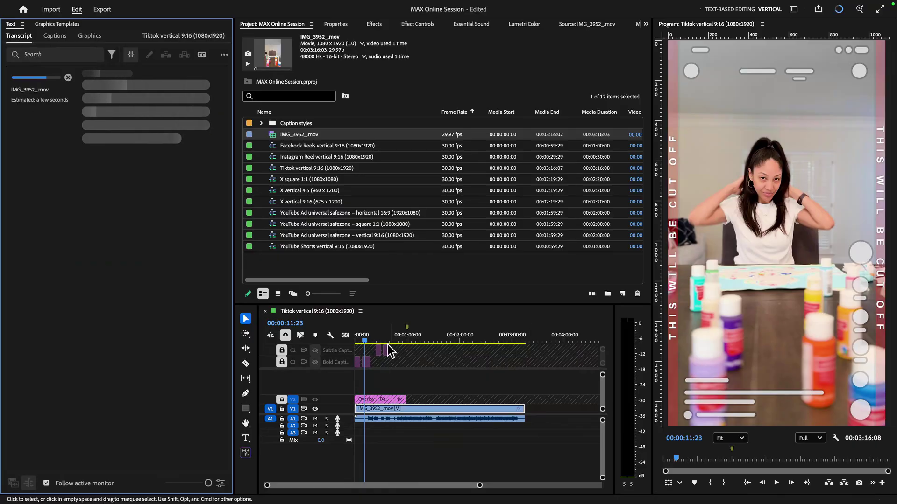
left_click(383, 335)
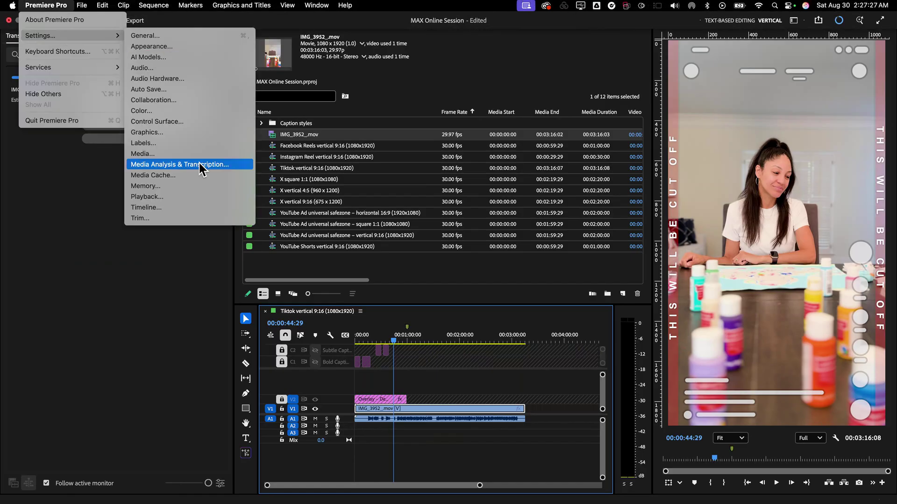
- Check Automatically transcribe clips under Media Analysis & Transcription, then cancel the dialog
left_click(178, 164)
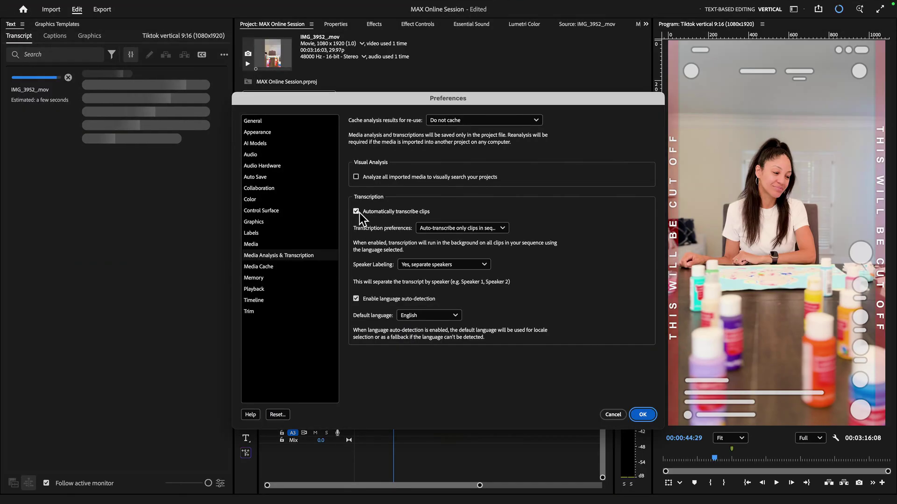
left_click(356, 211)
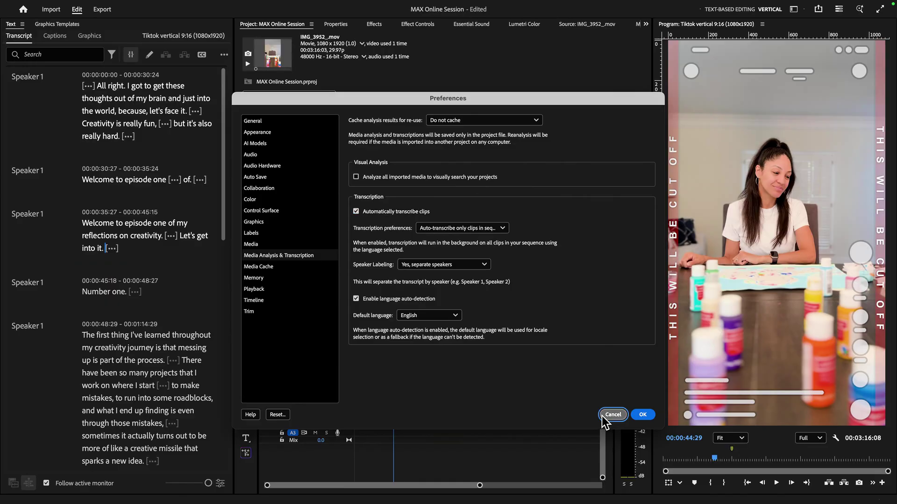
left_click(611, 414)
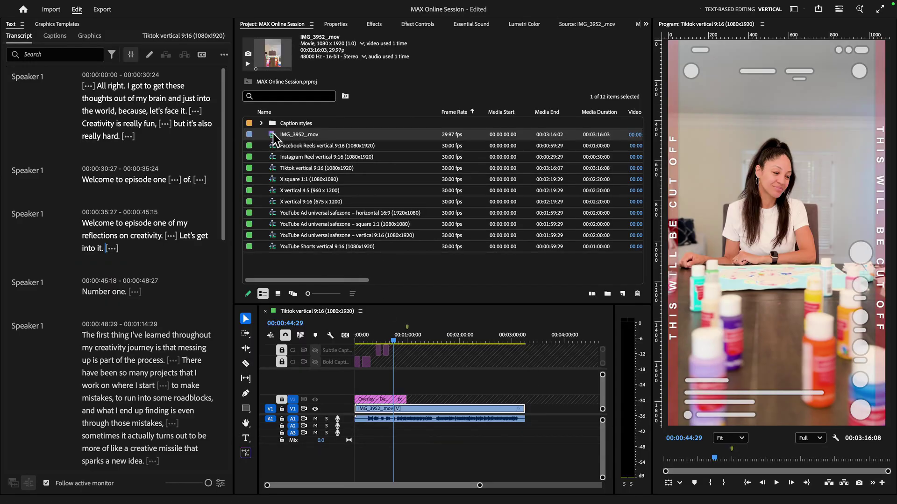
right_click(299, 134)
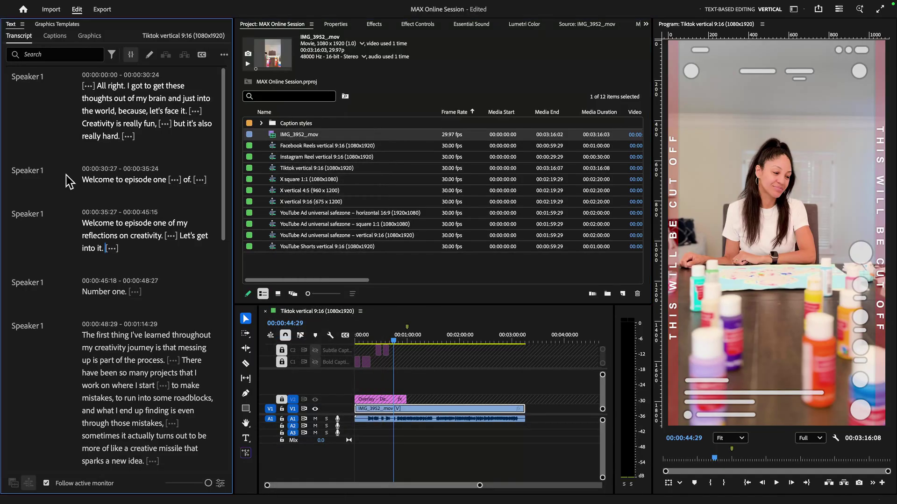
scroll("down", 3)
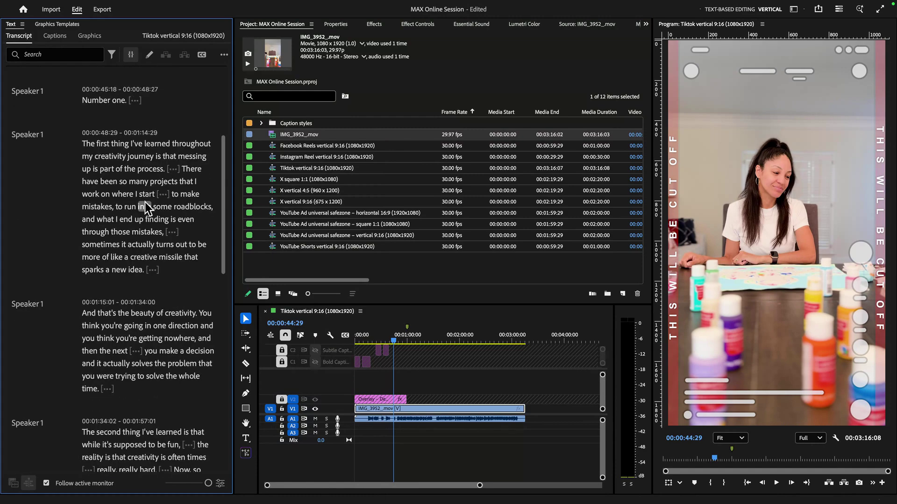
scroll("down", 3)
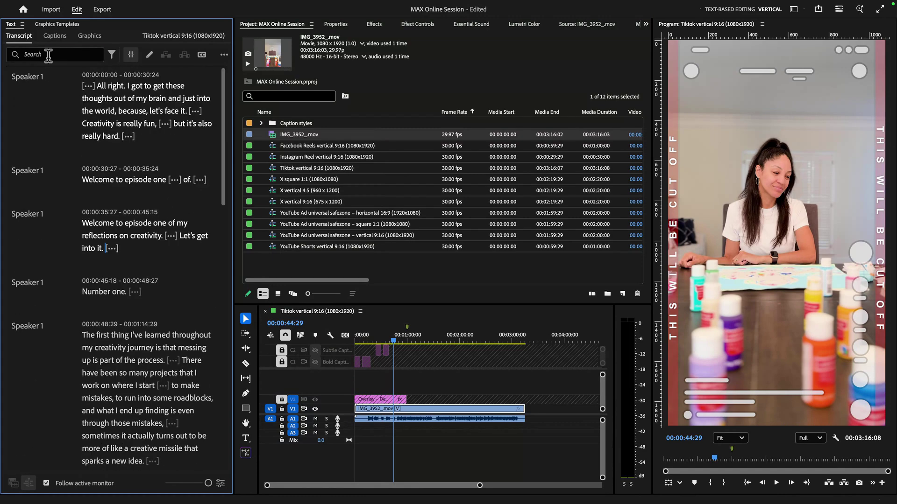
type("cre")
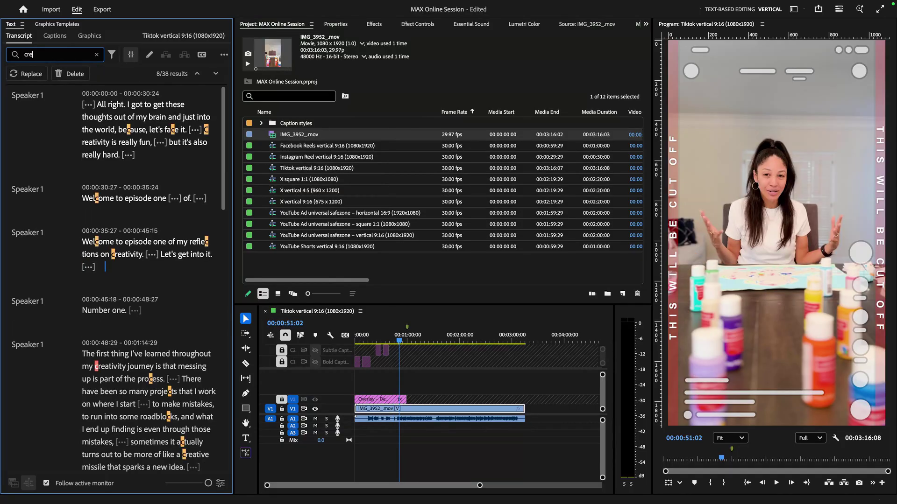
type("creativity")
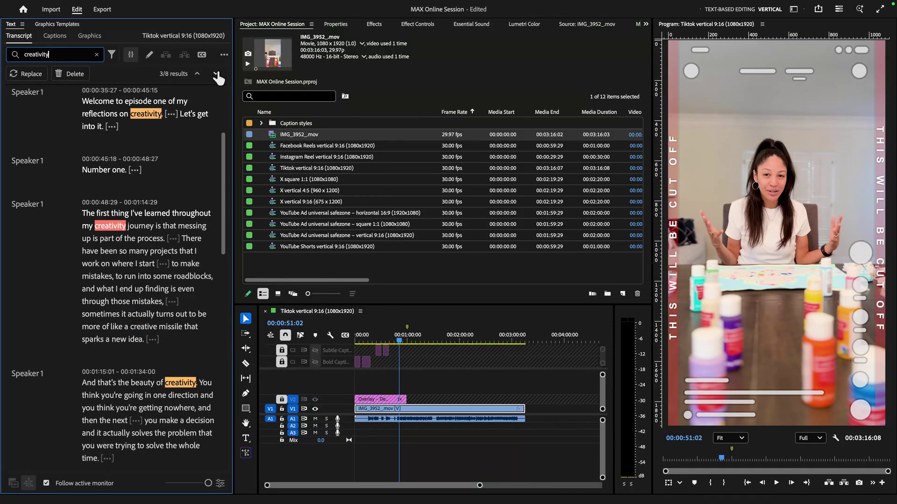
left_click(203, 73)
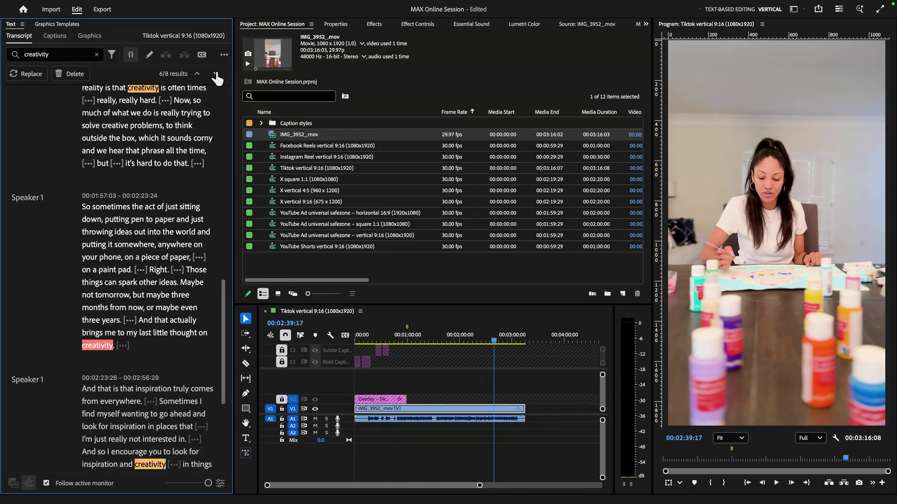
left_click(216, 73)
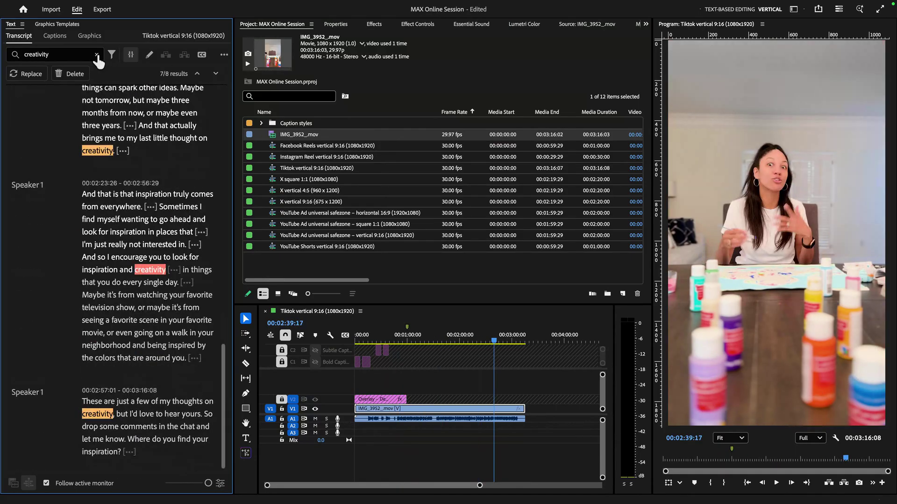
left_click(97, 57)
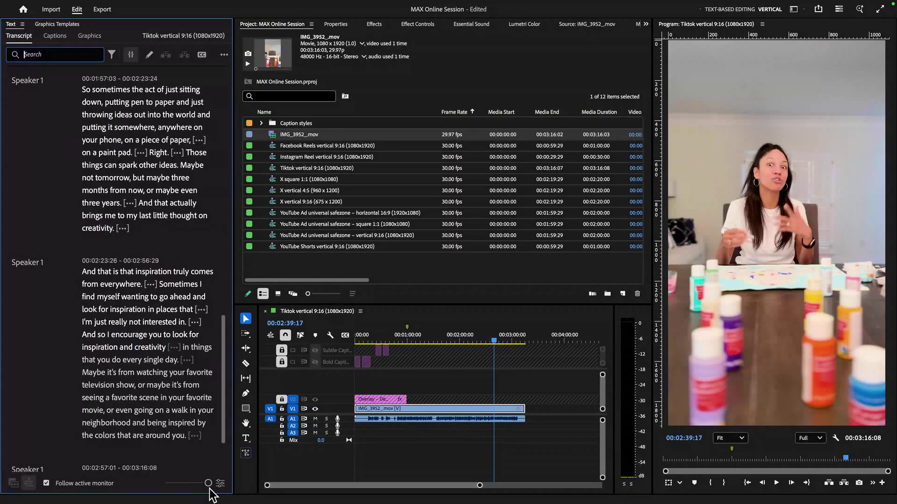
mouse_move(220, 482)
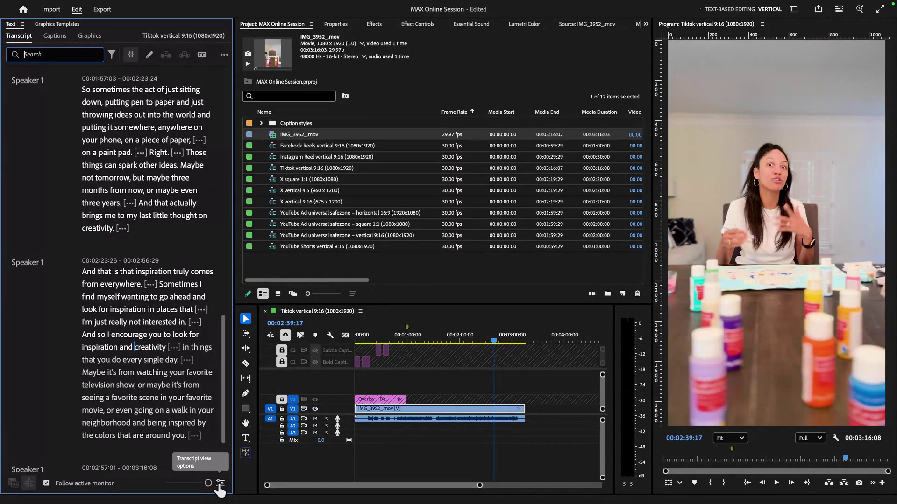
left_click(220, 485)
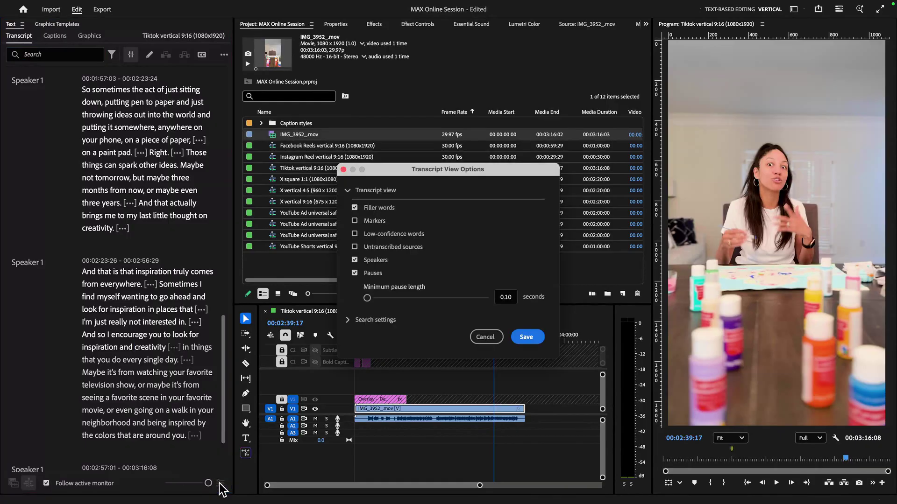
mouse_move(378, 214)
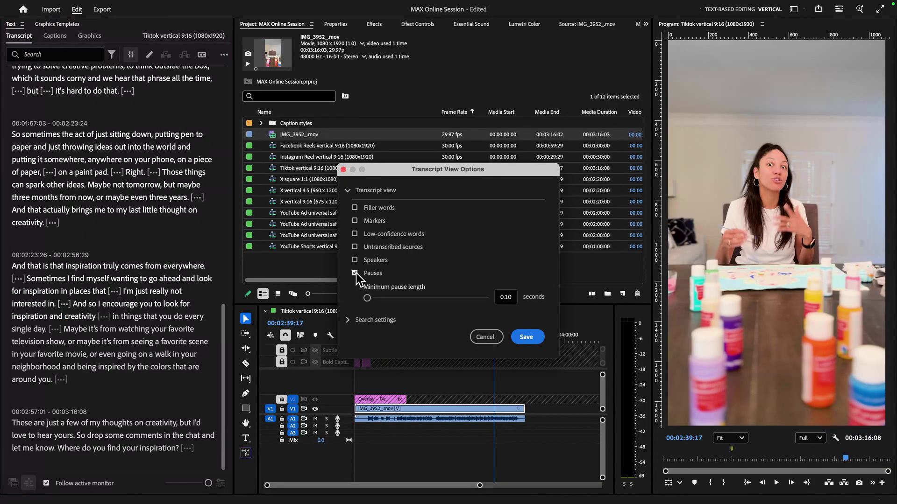
left_click(355, 261)
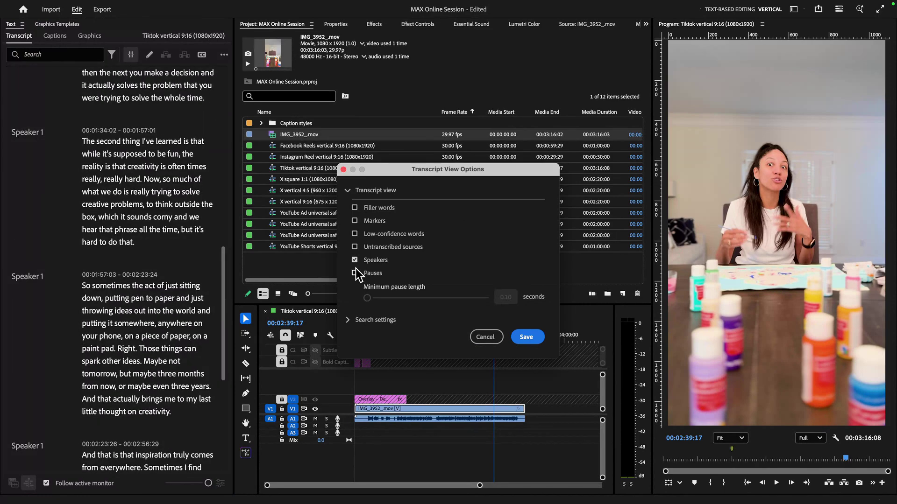
left_click(355, 273)
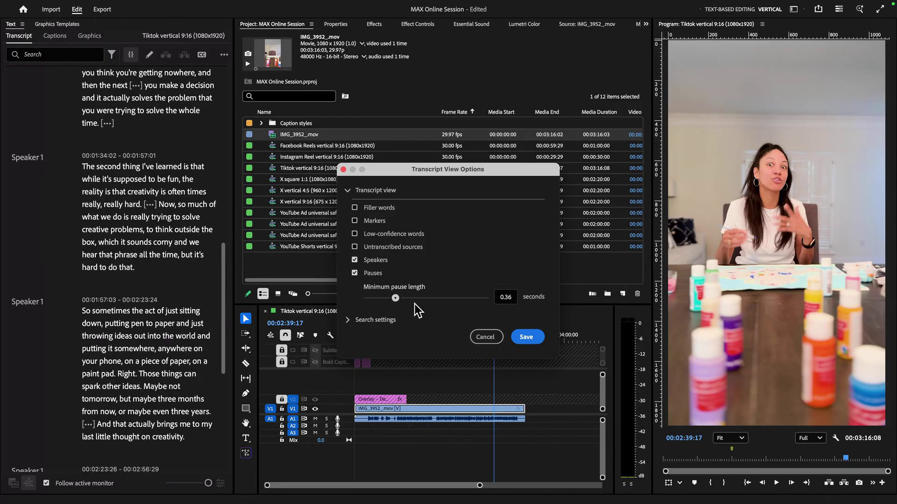
left_click_drag(394, 298, 377, 298)
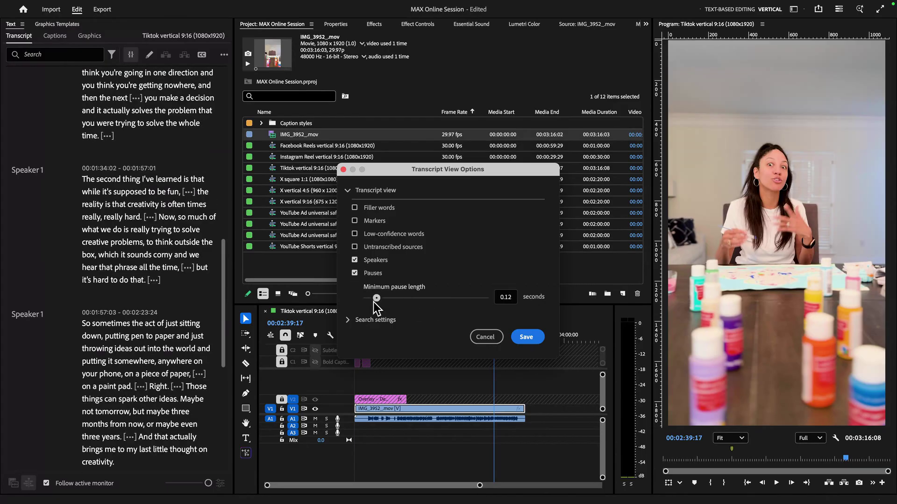
left_click_drag(377, 298, 420, 298)
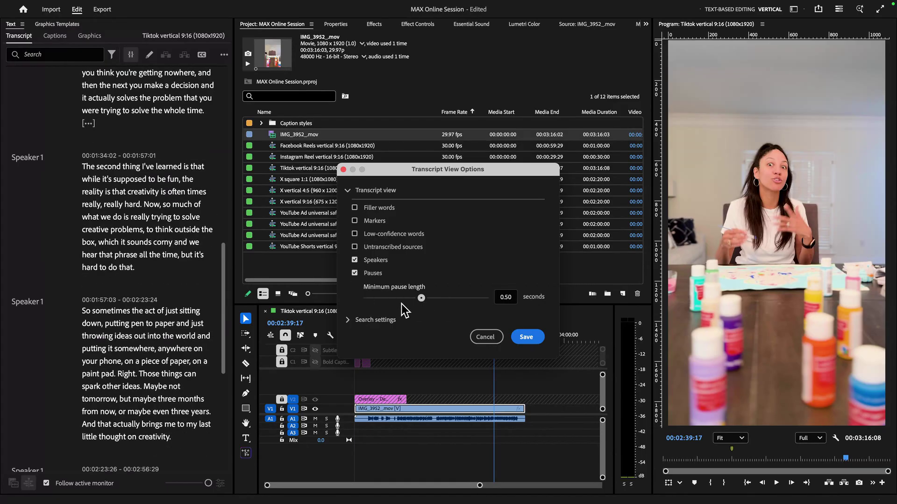
left_click_drag(421, 298, 377, 298)
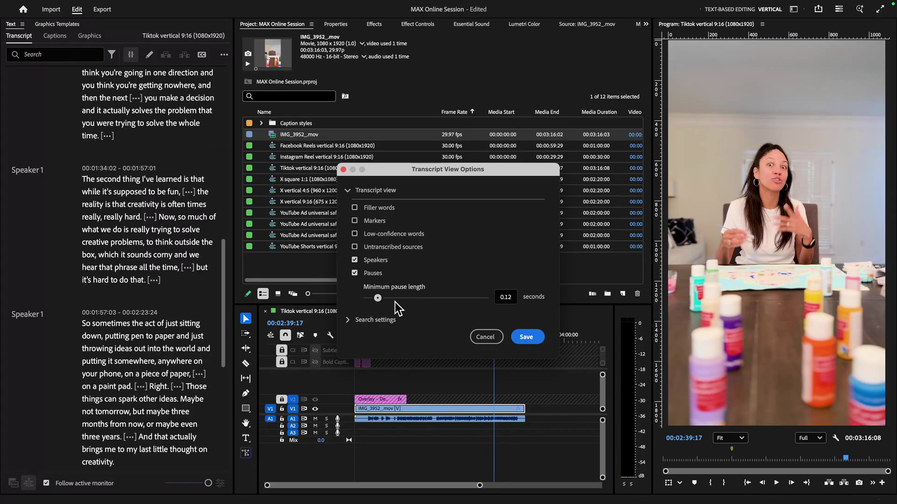
left_click_drag(378, 298, 400, 298)
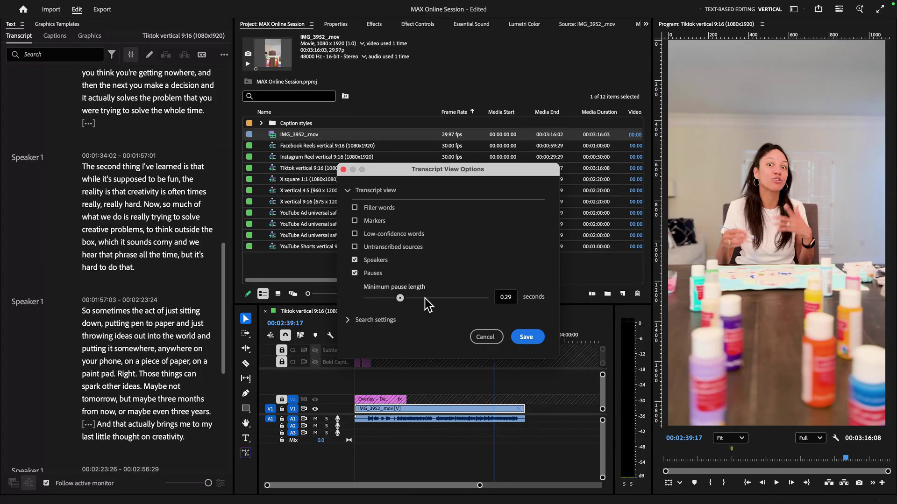
left_click_drag(399, 298, 393, 298)
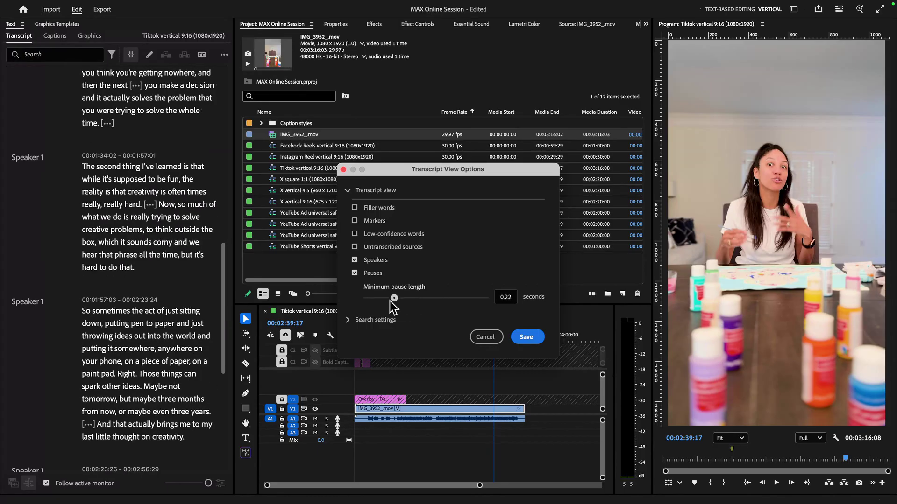
left_click_drag(393, 298, 370, 298)
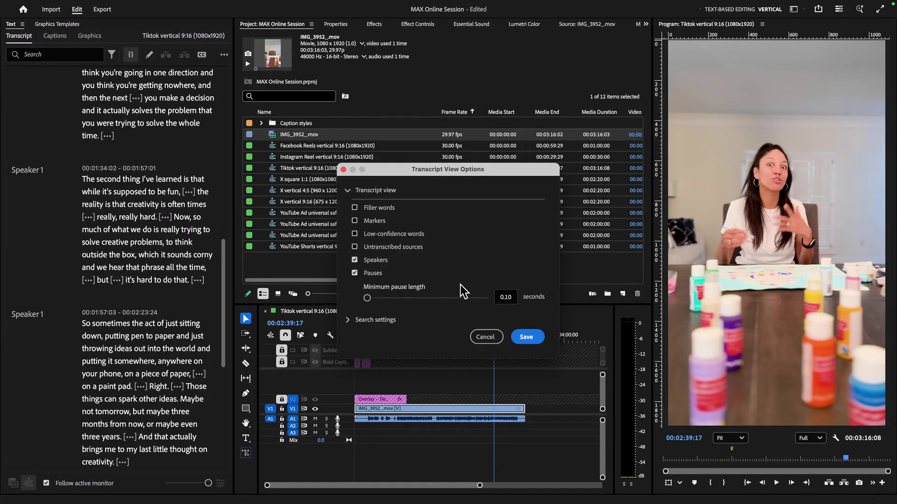
left_click(355, 207)
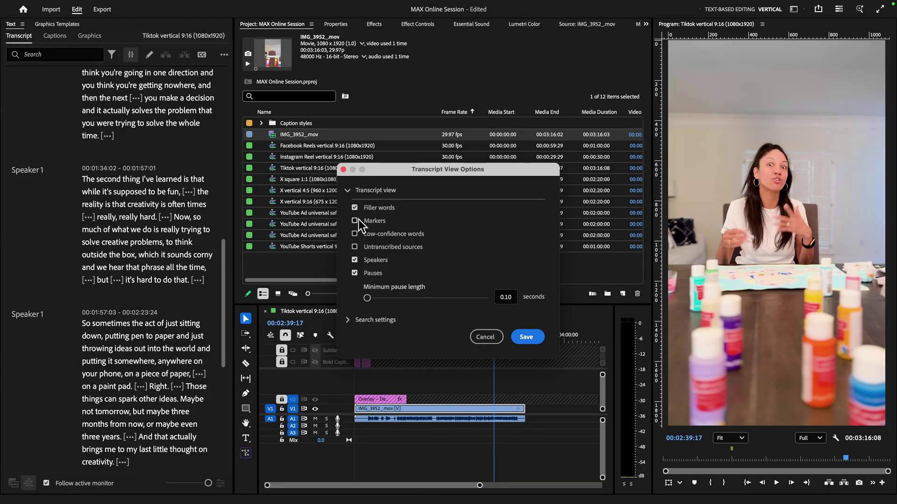
left_click(355, 220)
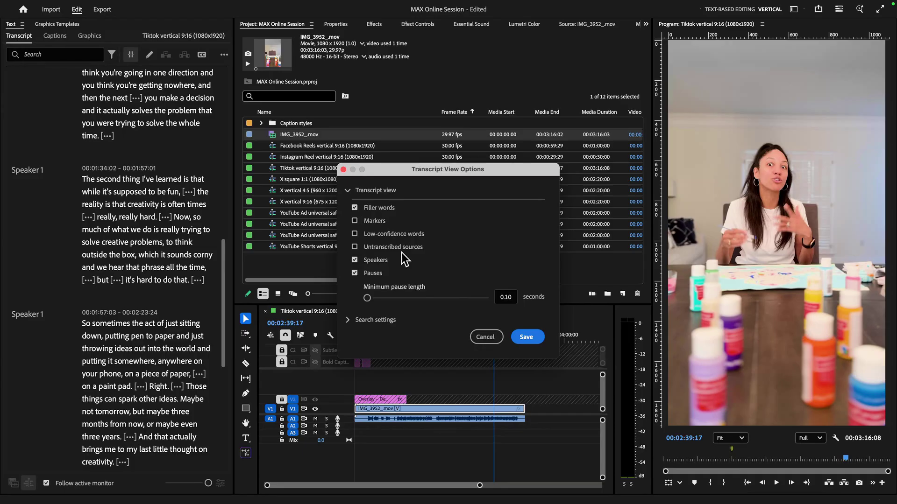
mouse_move(497, 353)
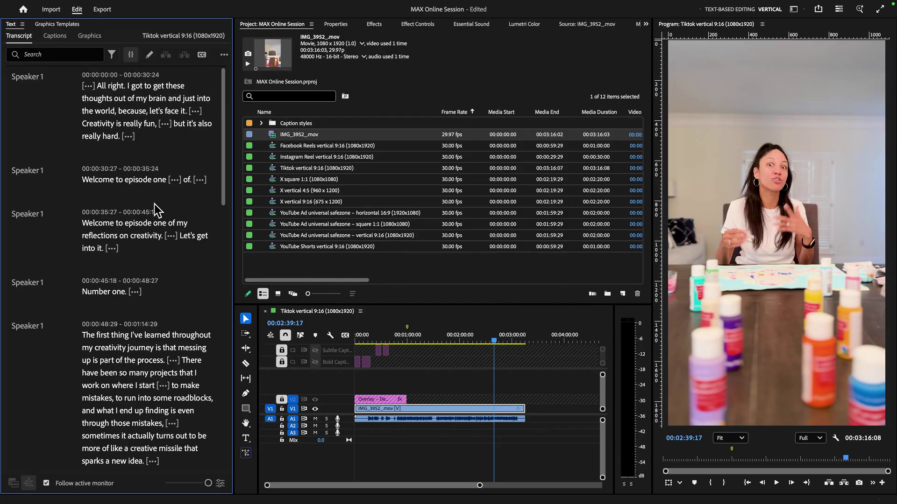
double_click(138, 180)
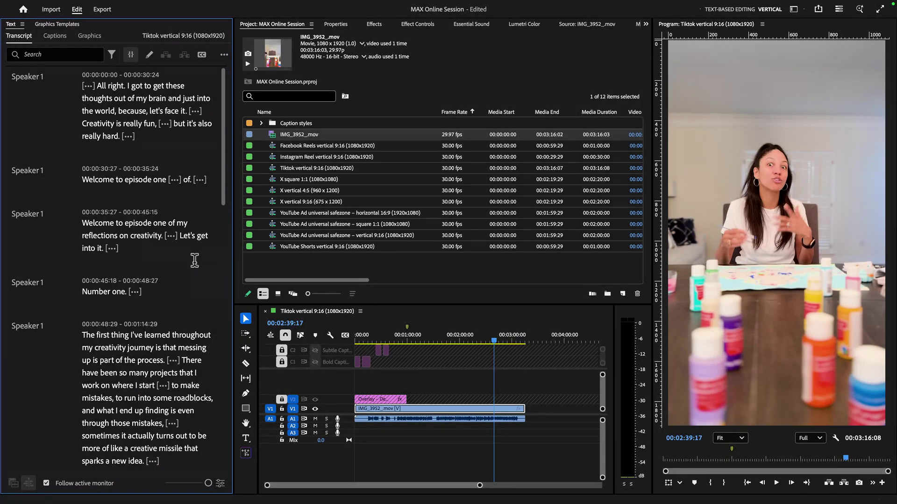
mouse_move(216, 284)
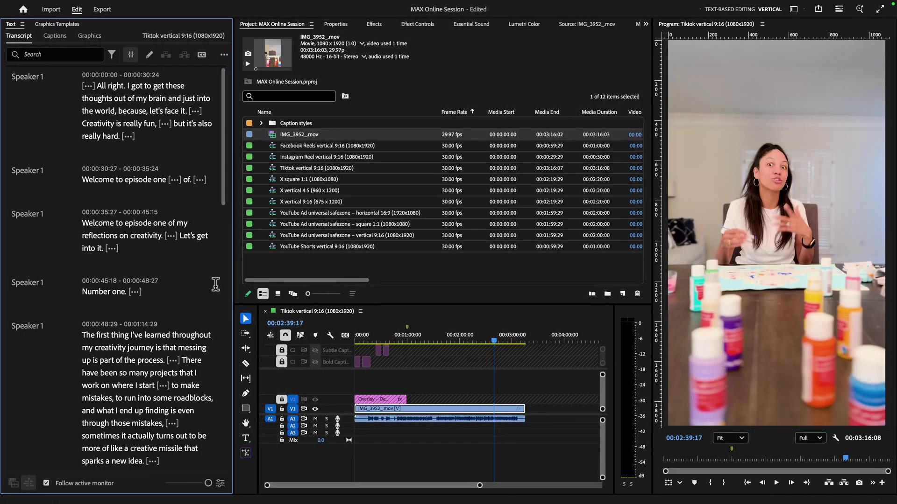
- Jump to the episode one lines and turn off Pauses in the Transcript View Options
left_click(393, 335)
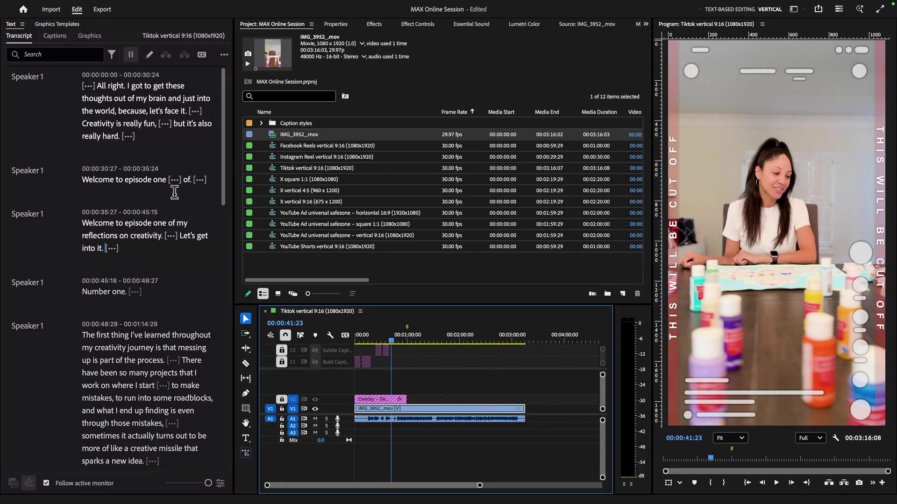
mouse_move(143, 212)
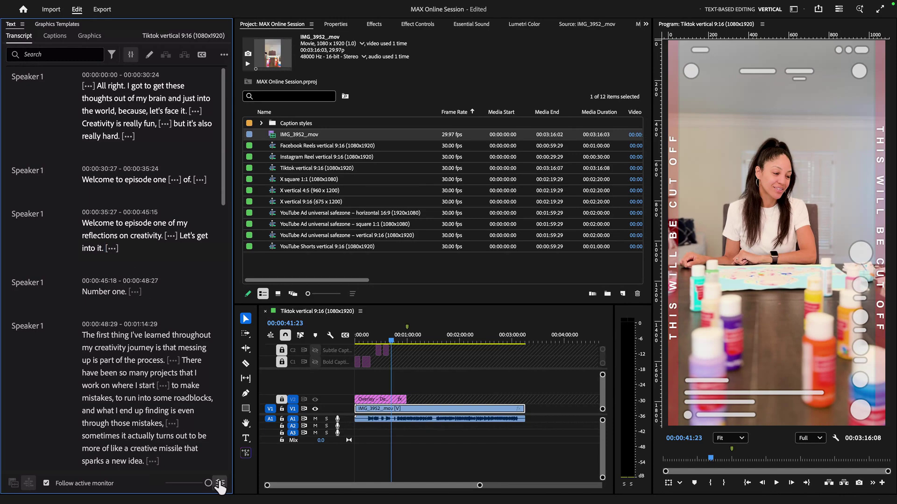
left_click(219, 482)
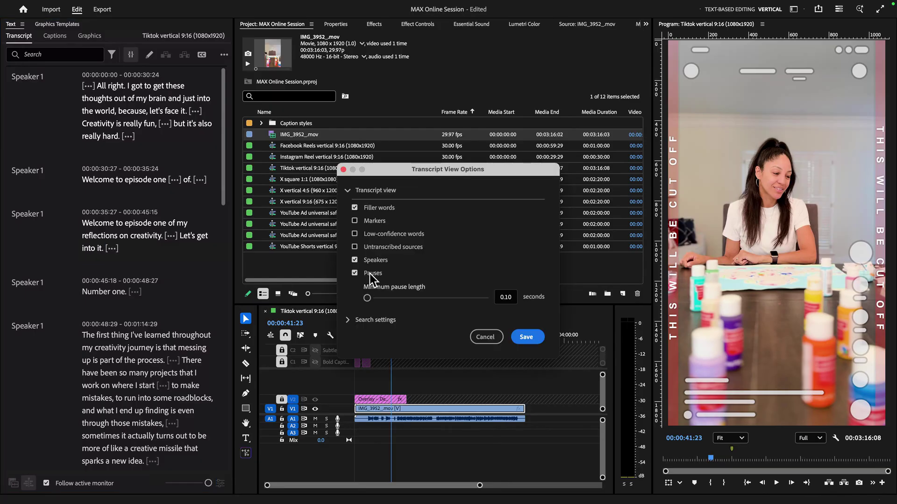
left_click(526, 337)
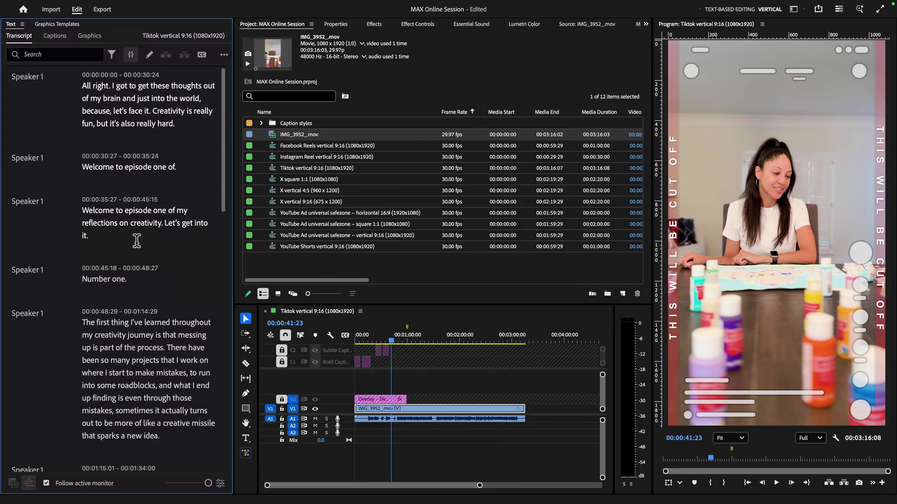
mouse_move(102, 240)
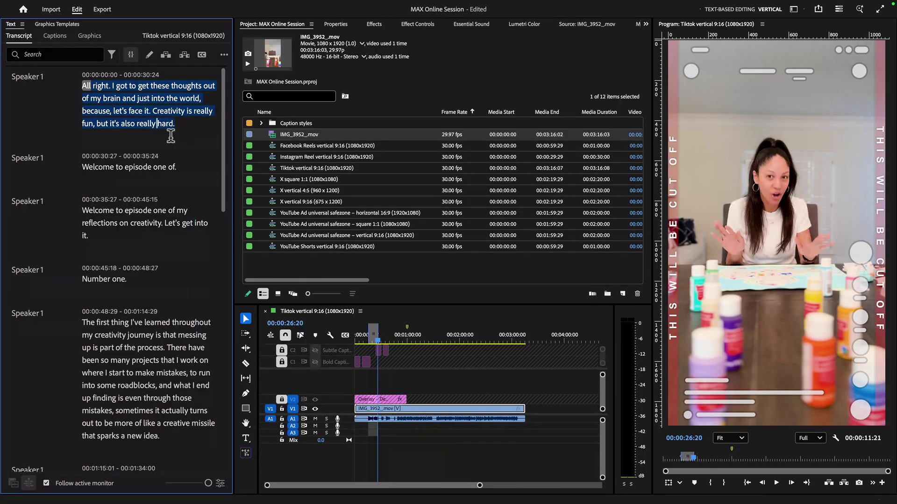
mouse_move(275, 191)
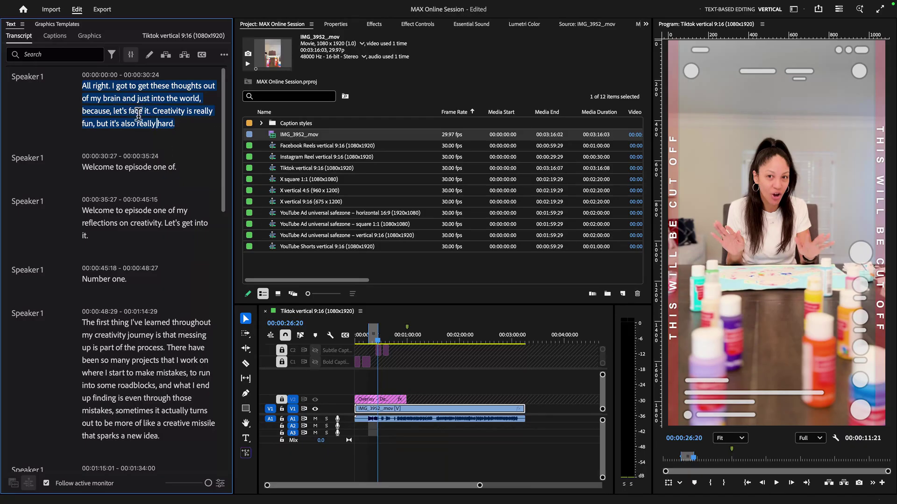
- Select the opening 'All right…' passage in the transcript for deletion from the timeline
left_click(374, 335)
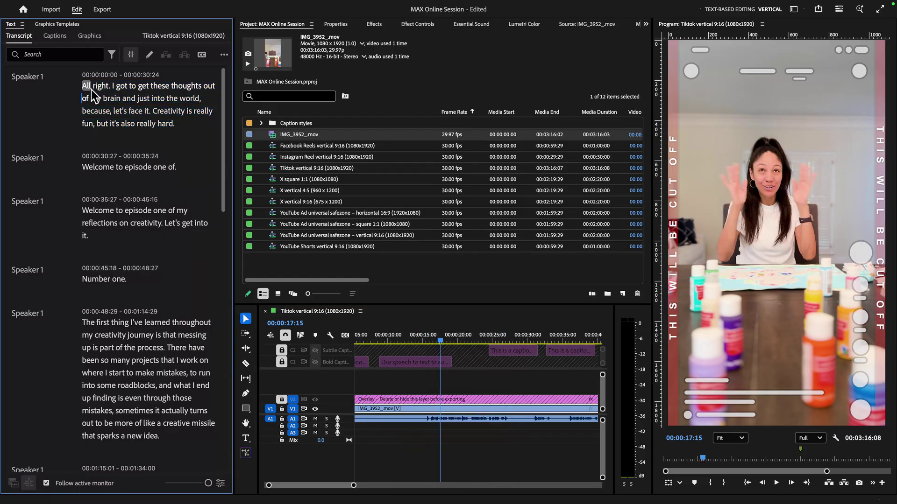
left_click_drag(86, 85, 89, 236)
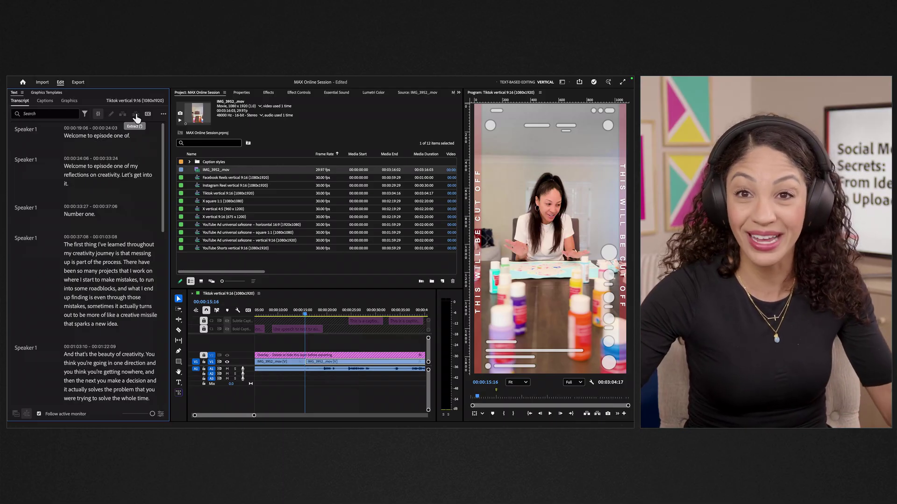
- Scroll down the transcript and select the words near 'paint pad'
scroll("down", 3)
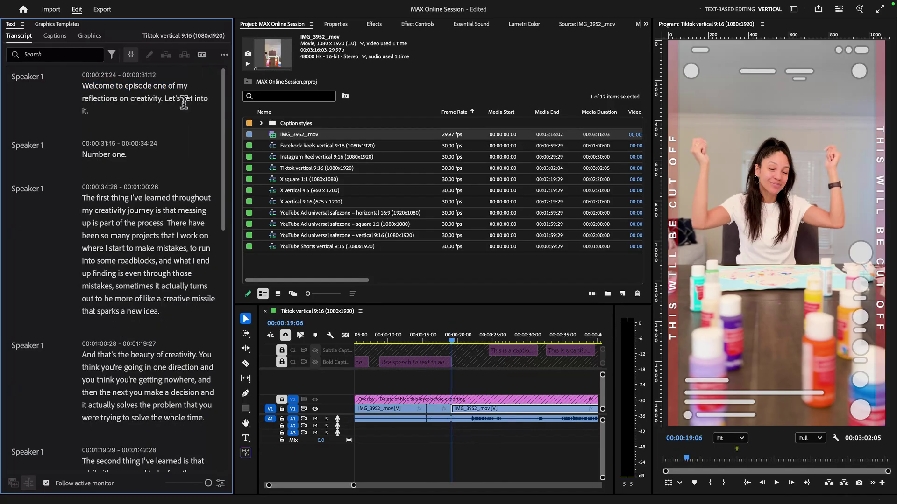
scroll("down", 3)
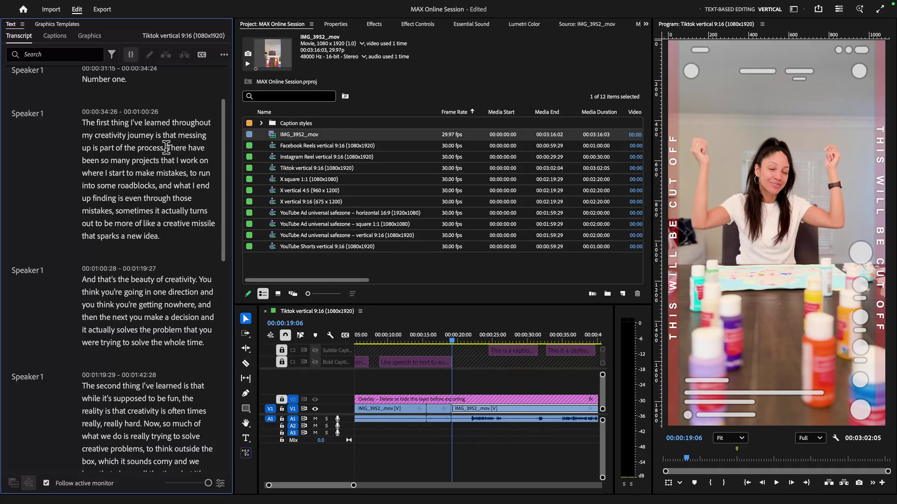
scroll("down", 3)
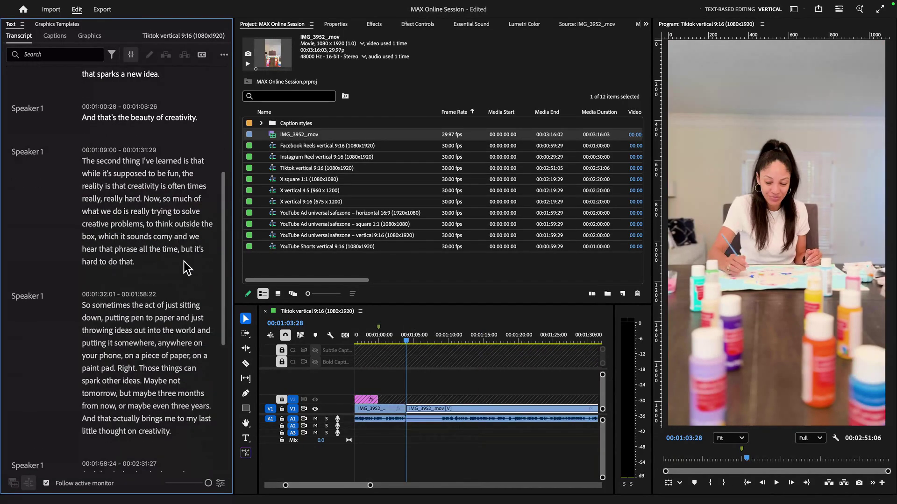
scroll("down", 3)
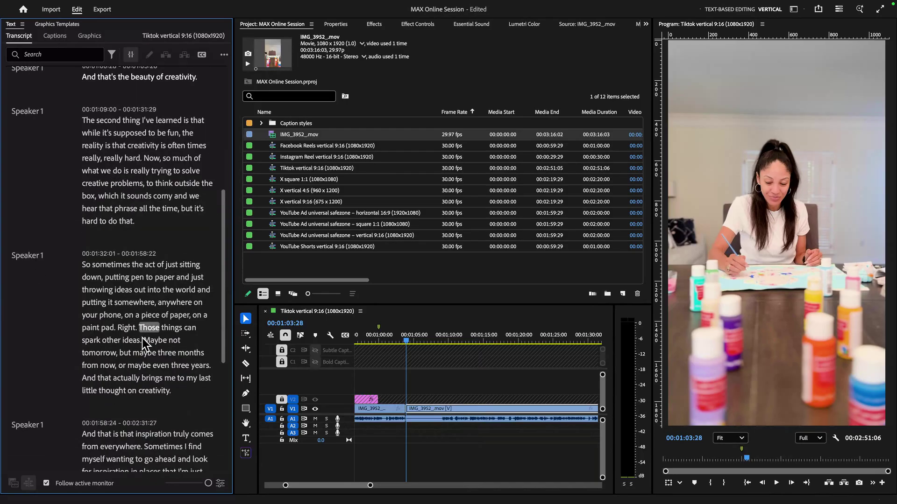
scroll("down", 3)
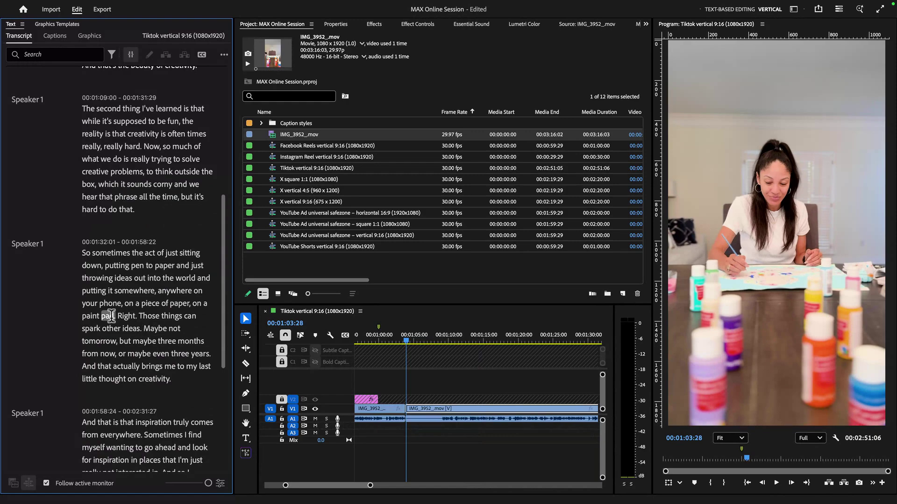
left_click_drag(113, 316, 188, 341)
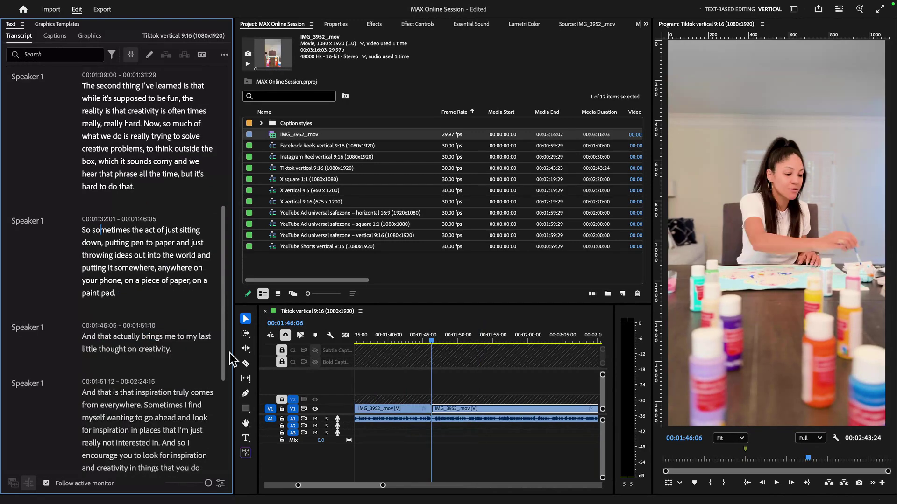
- Select the passage starting at 'Sometimes' in the transcript for removal
scroll("down", 3)
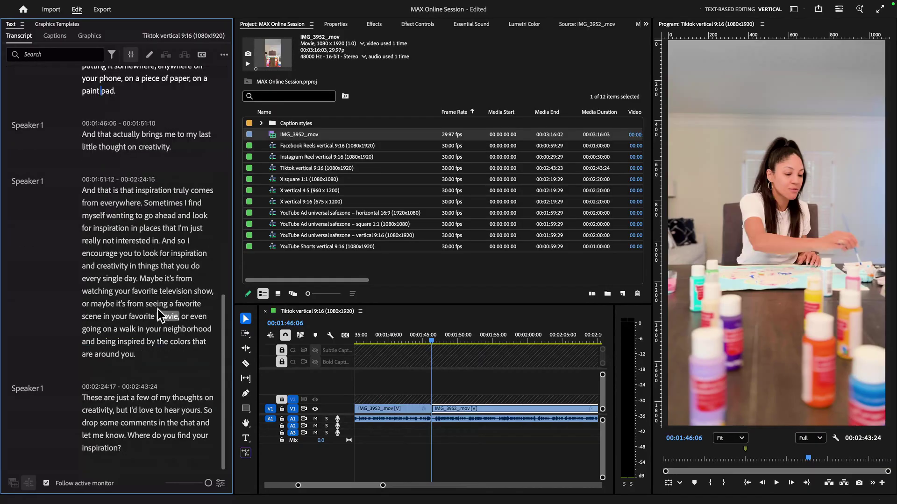
double_click(120, 216)
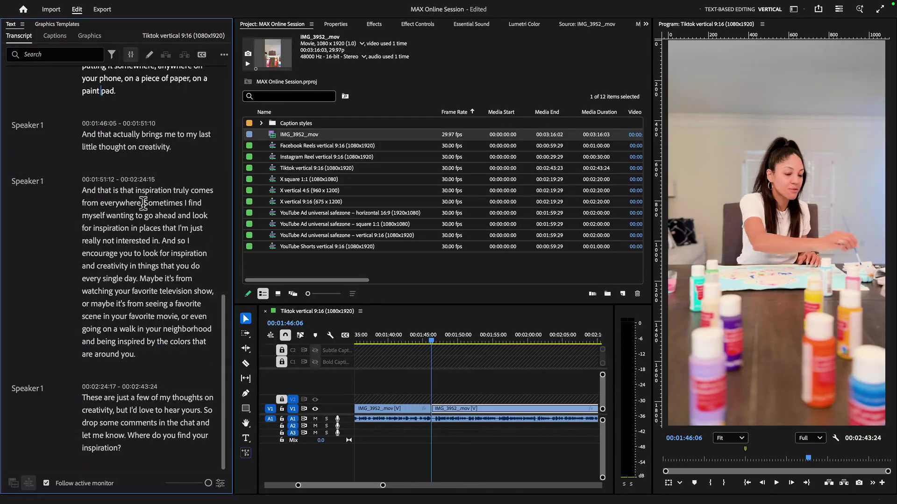
double_click(162, 202)
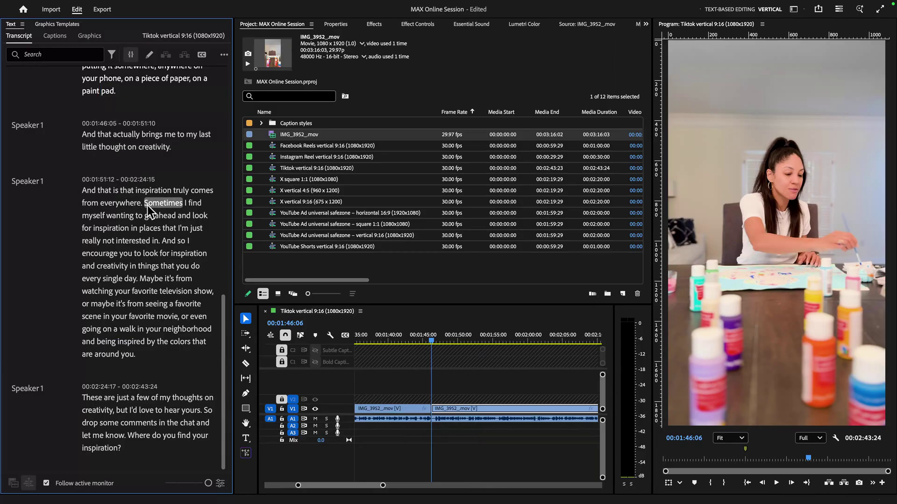
left_click_drag(161, 202, 135, 278)
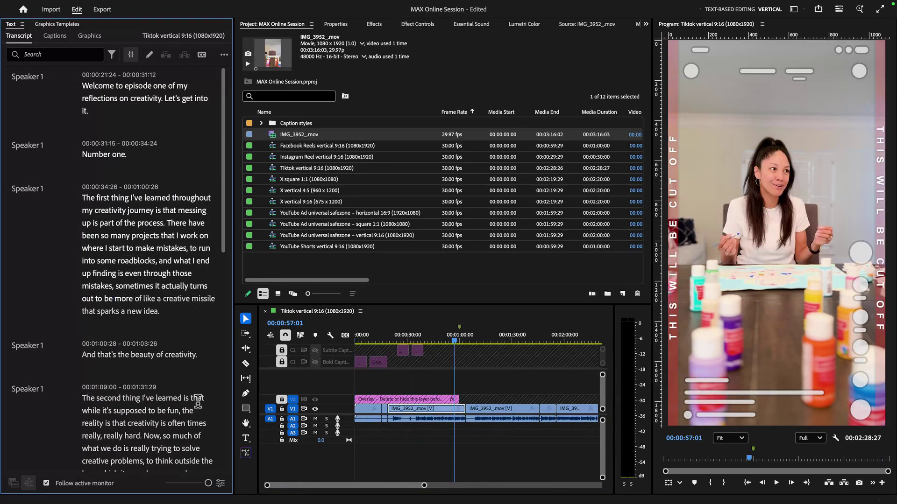
- Turn Pauses back on in the Transcript View Options and save
double_click(190, 461)
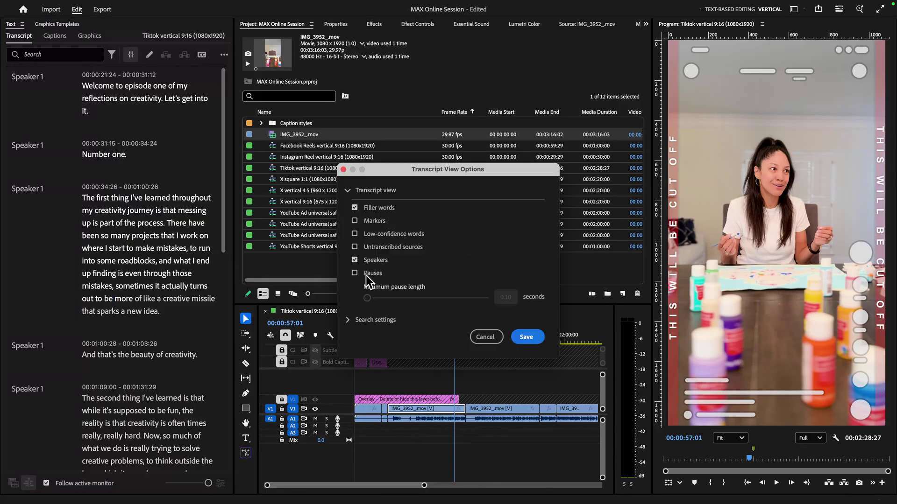
left_click(355, 273)
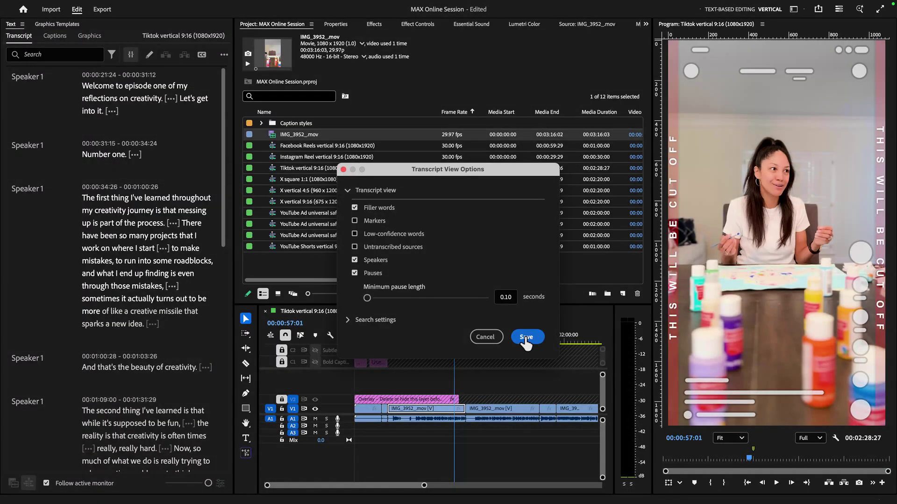
left_click(525, 337)
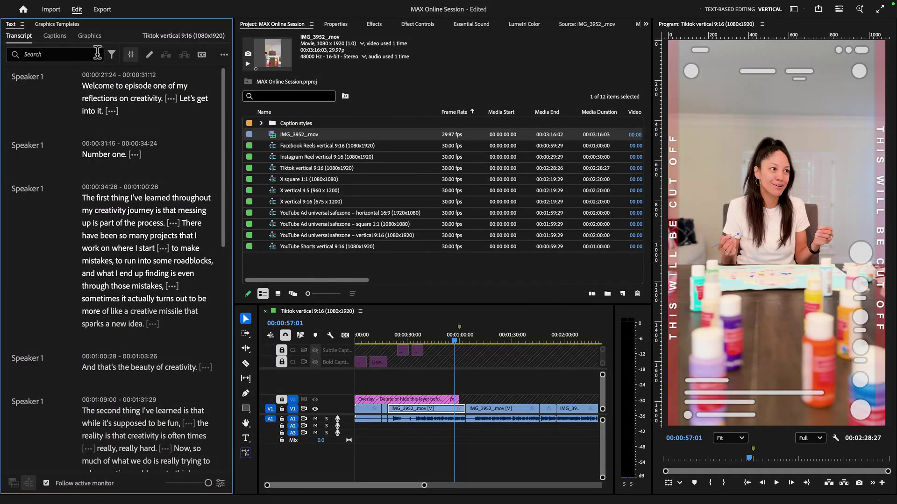
mouse_move(111, 55)
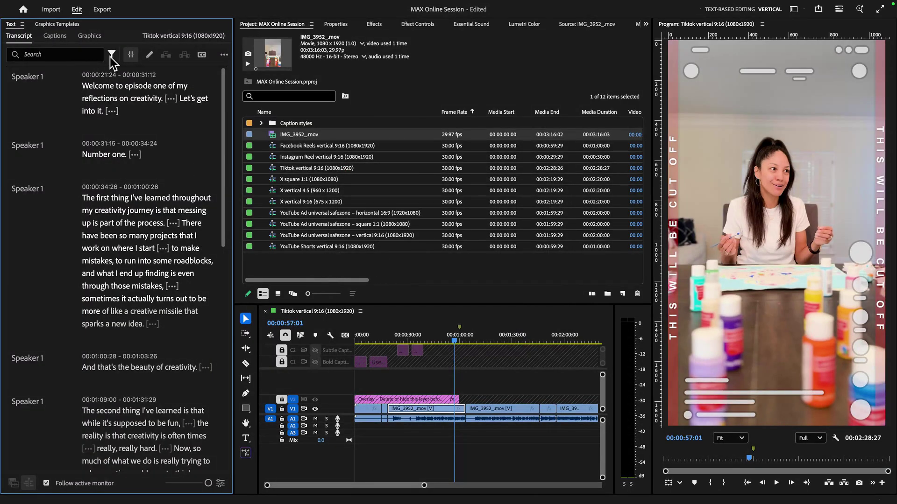
- Filter the transcript search to Pauses and delete all found pauses
left_click(112, 54)
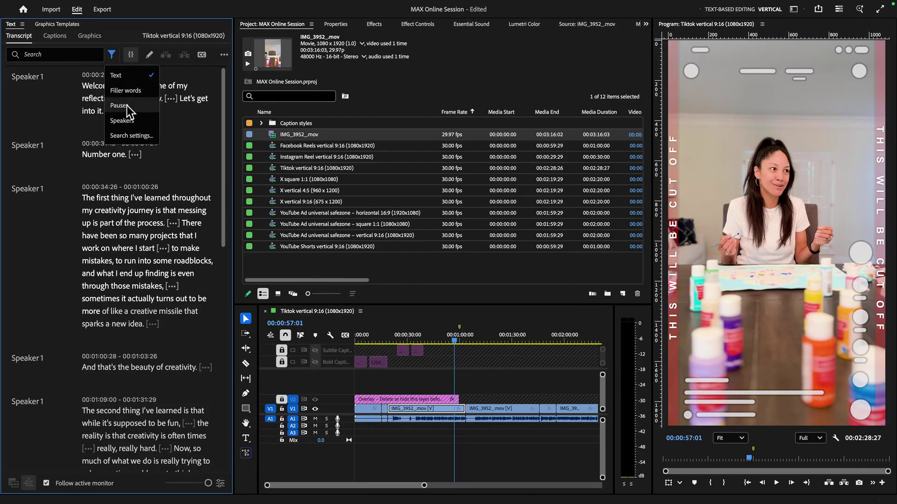
left_click(119, 106)
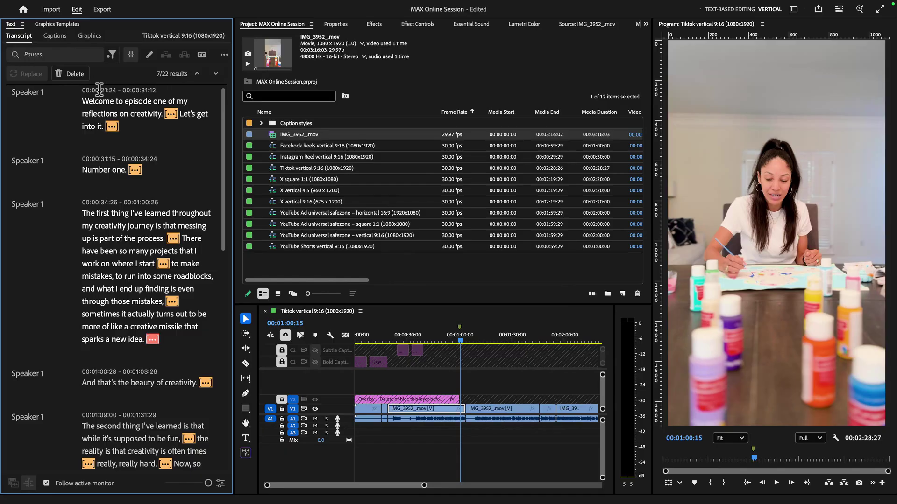
double_click(98, 101)
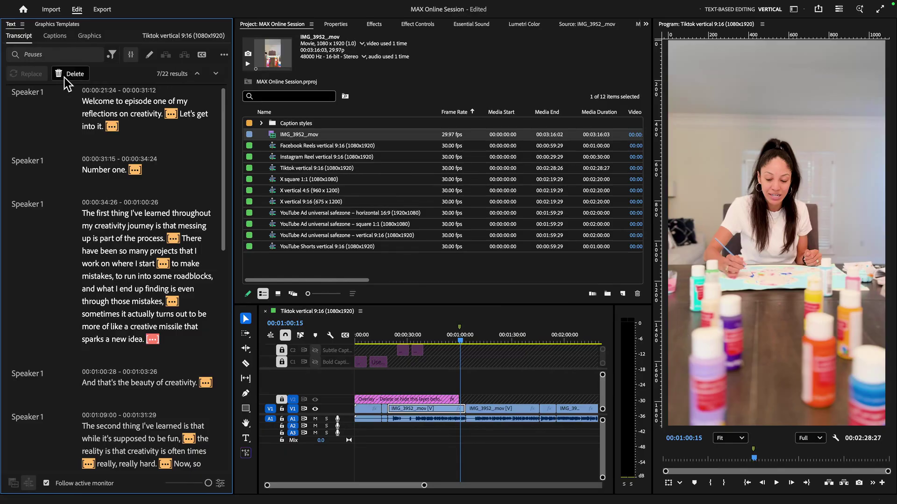
left_click(70, 73)
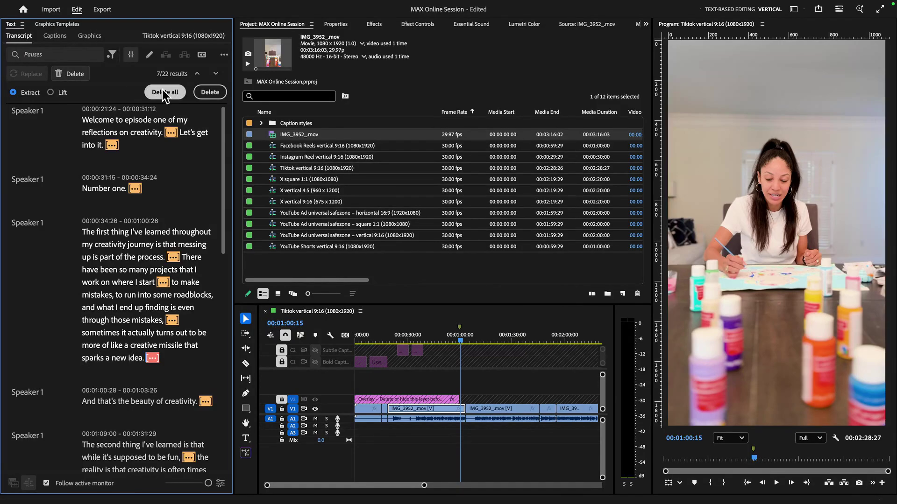
left_click(165, 92)
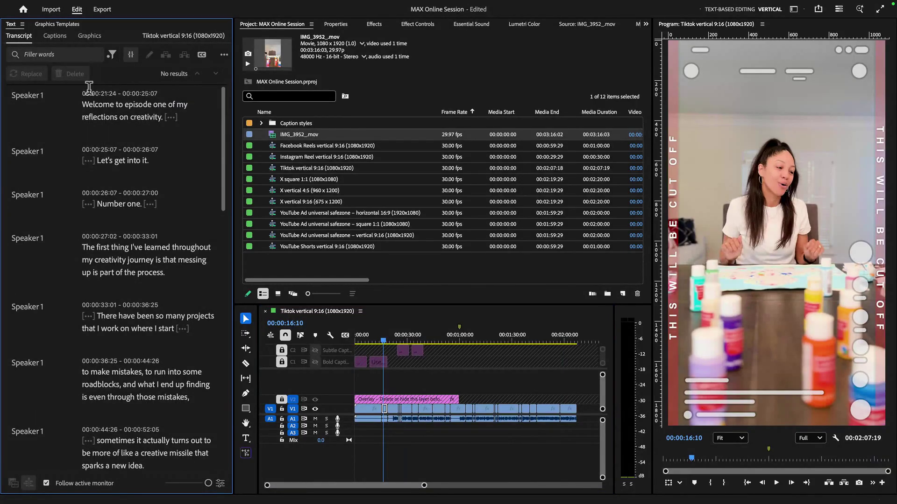
mouse_move(128, 125)
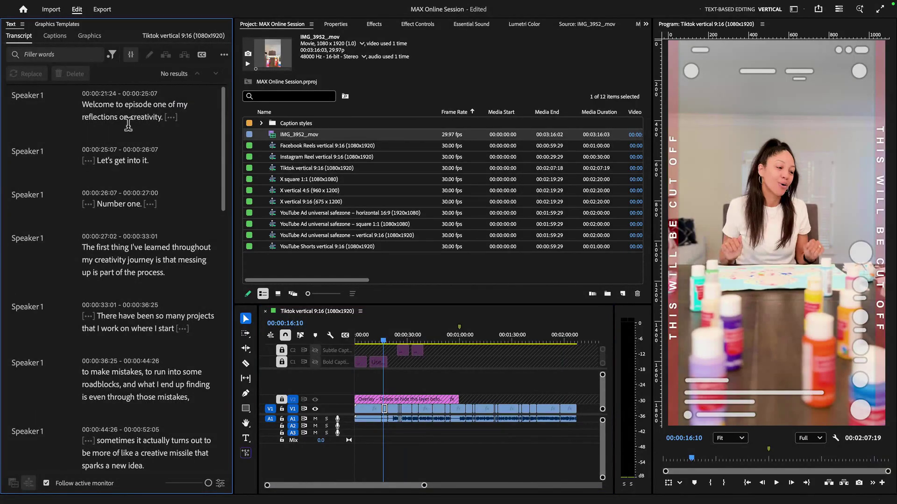
- Return the transcript filter to Text and delete the silent lead-in before 'Welcome to episode one'
left_click(111, 54)
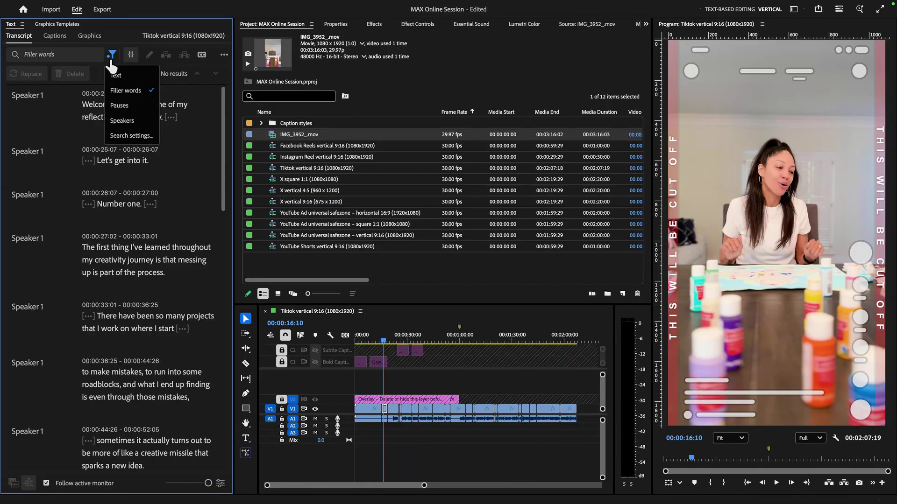
left_click(112, 54)
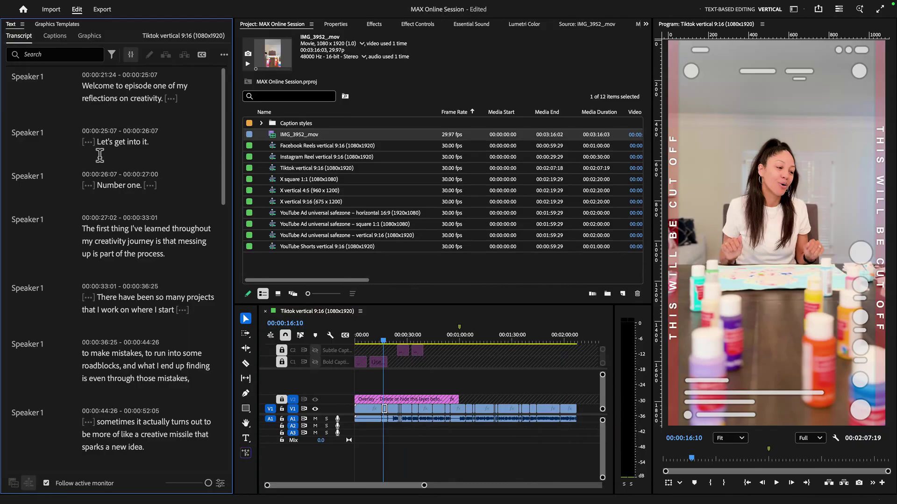
left_click(378, 340)
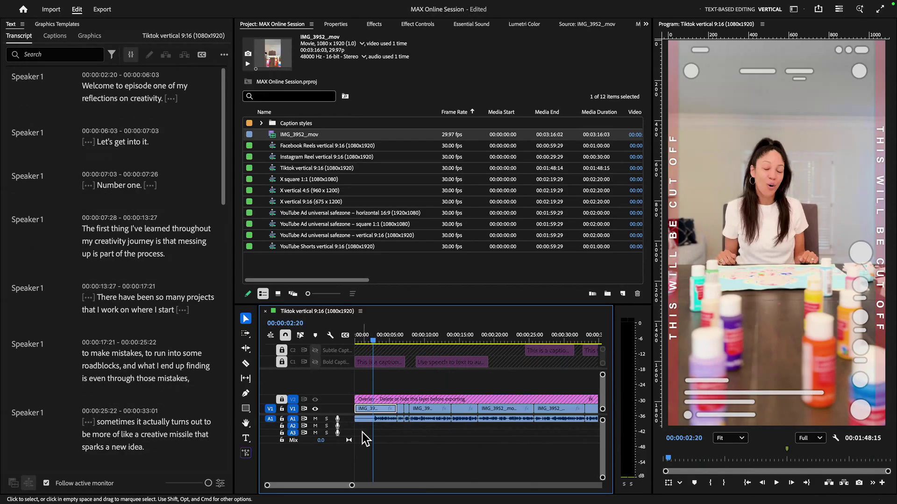
left_click(245, 364)
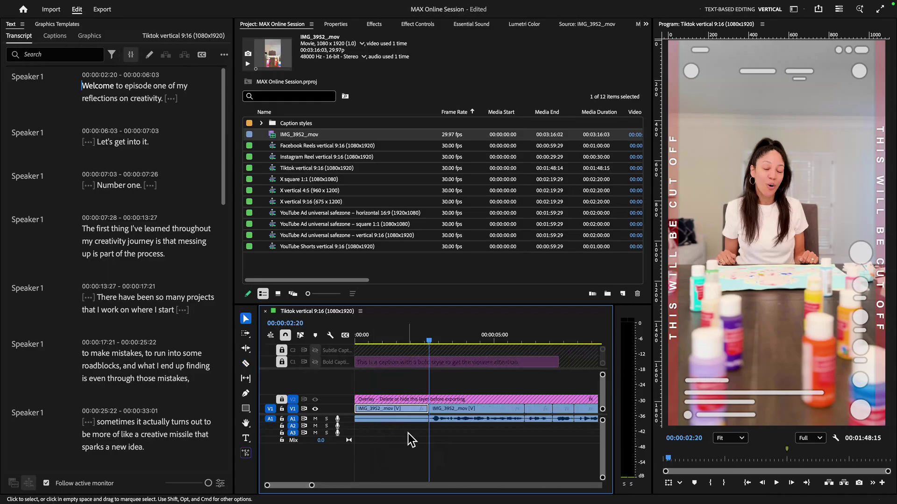
left_click(388, 408)
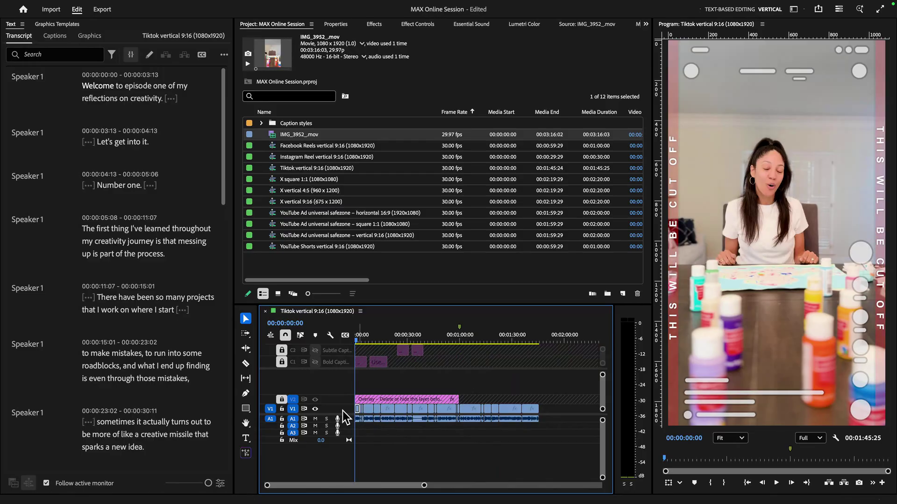
- Ripple-delete the empty gap at the start so speech begins at 0:00
left_click(378, 342)
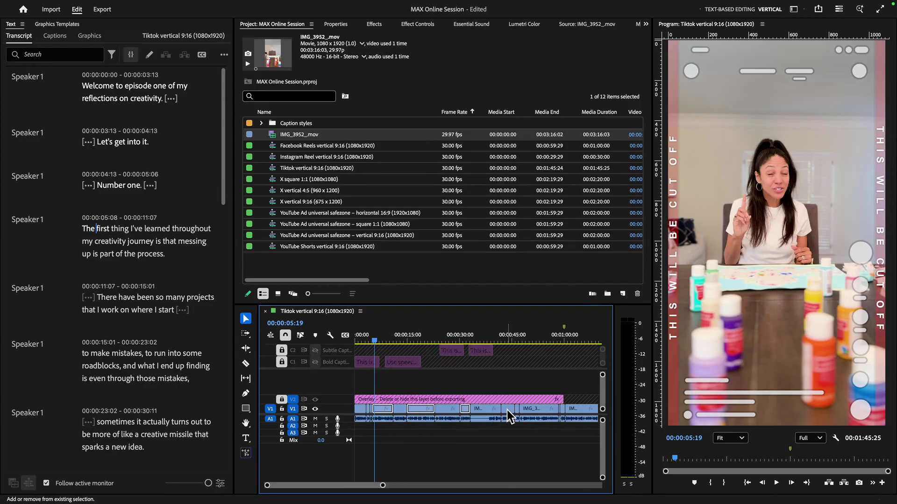
- Select the V1 clips together and scale them to 149% via Properties > Transform
left_click(538, 409)
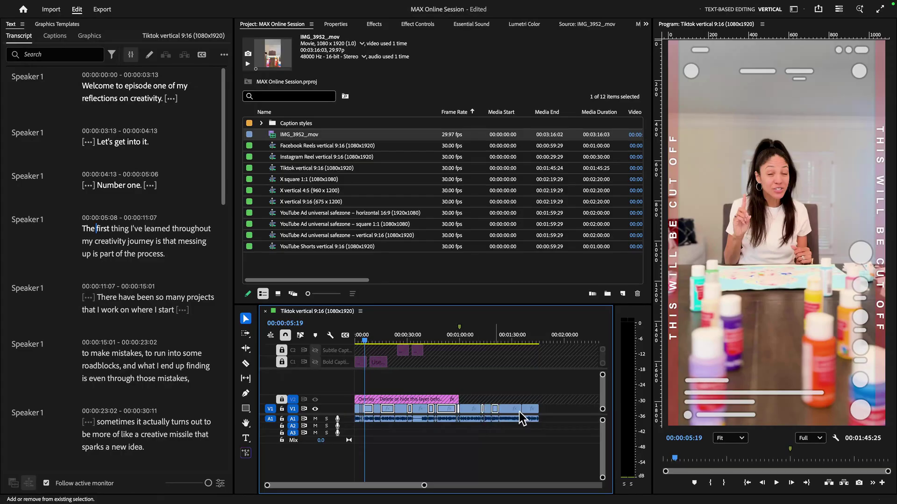
left_click(529, 409)
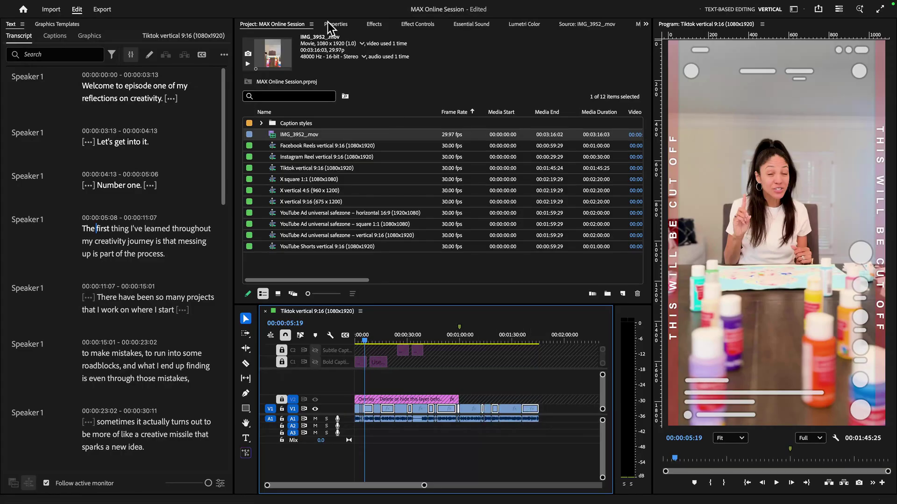
left_click(335, 24)
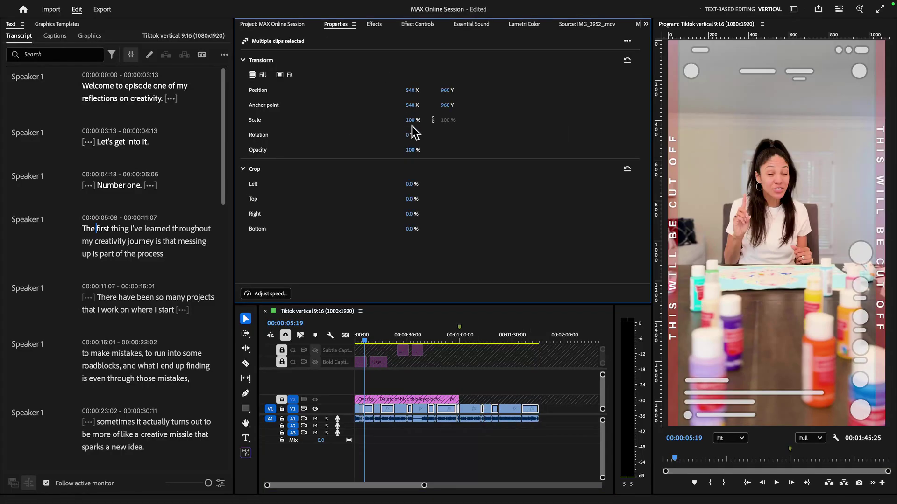
left_click_drag(411, 120, 432, 119)
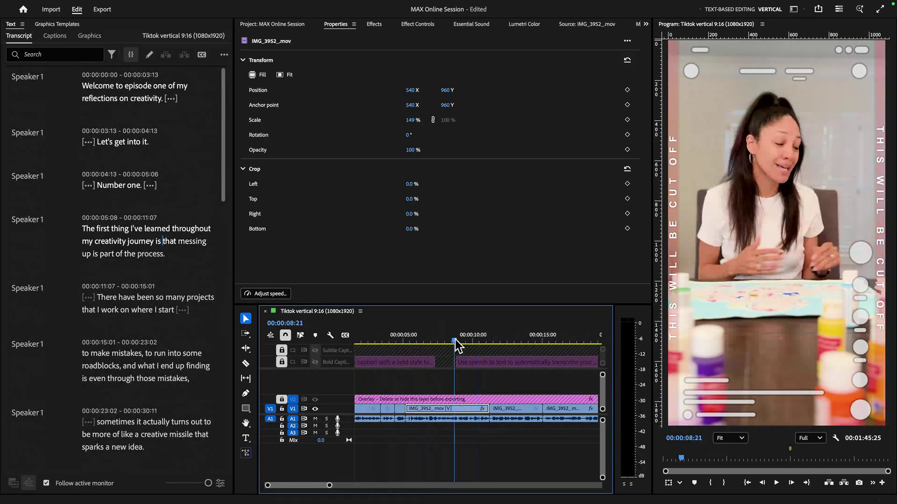
- Nudge the playhead back and set a Scale keyframe near five seconds on the clip
left_click_drag(411, 184, 423, 184)
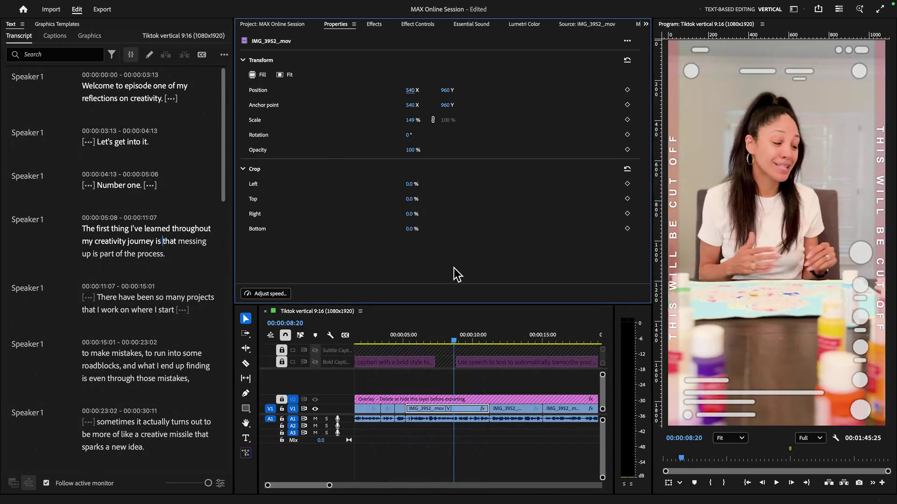
left_click(410, 89)
type("0")
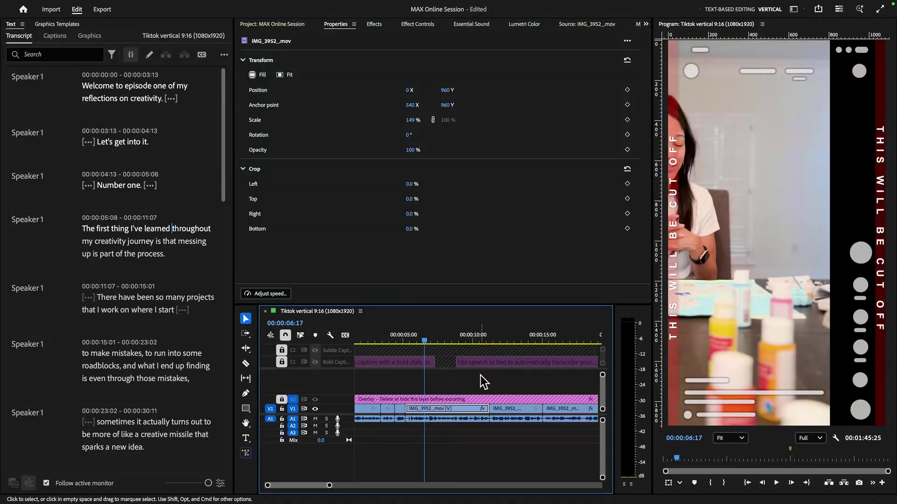
left_click(421, 339)
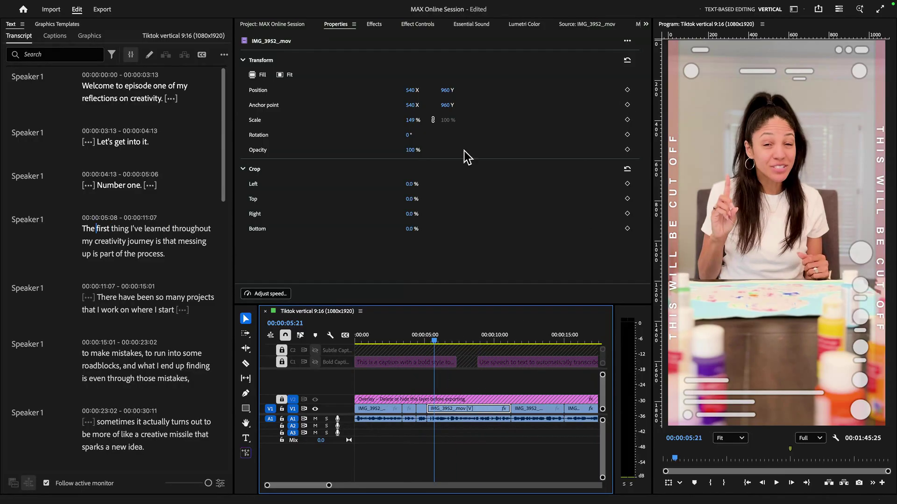
mouse_move(627, 120)
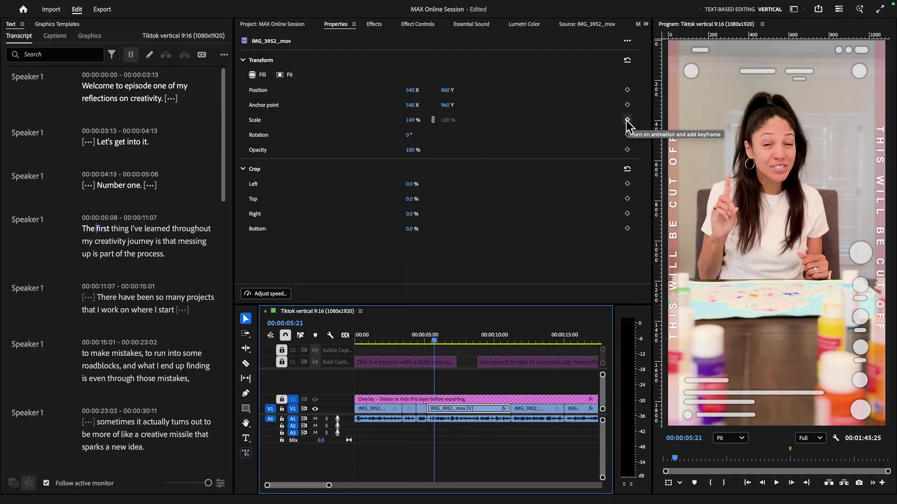
left_click(627, 119)
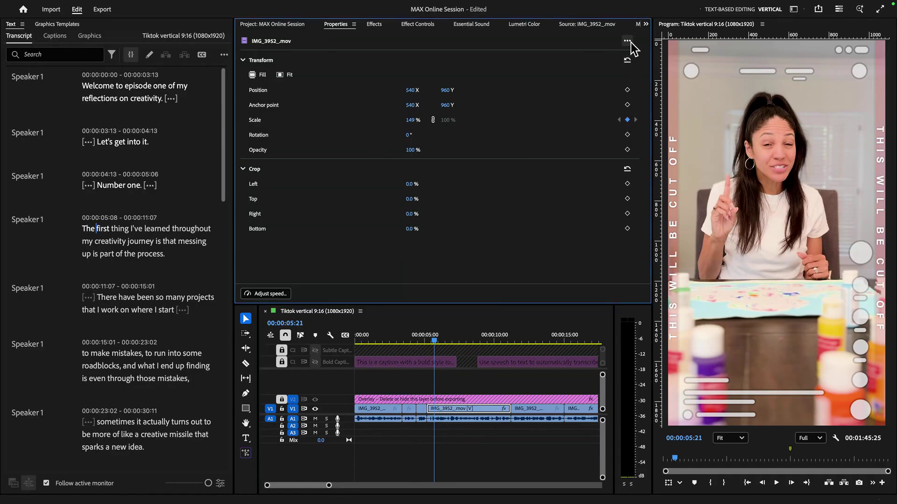
- Bring up the clip's advanced effect controls and scrub later into the sequence
left_click(627, 40)
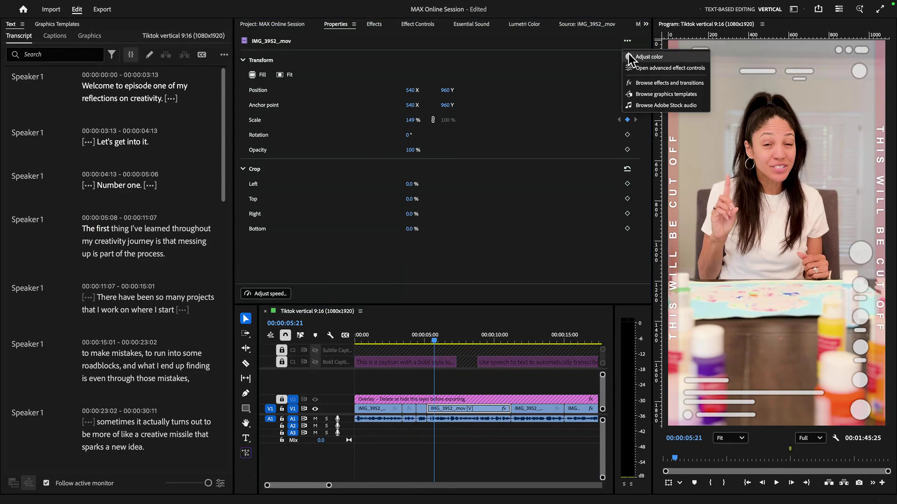
left_click(669, 67)
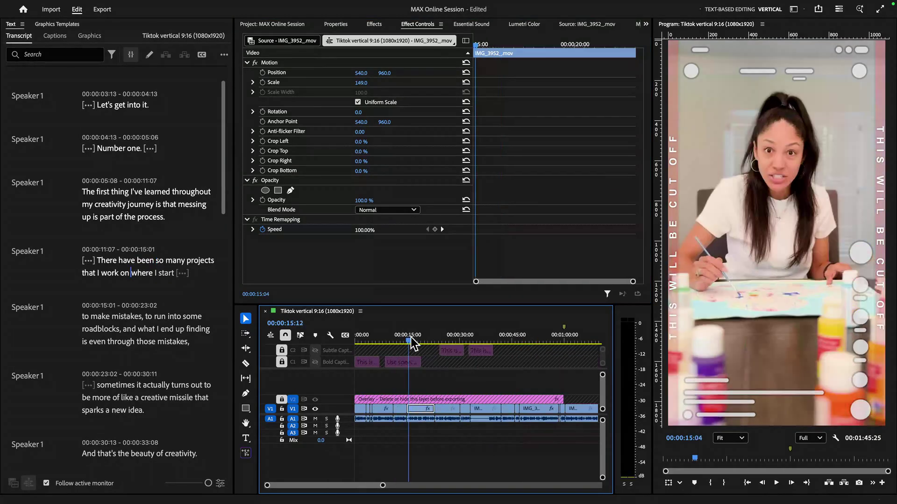
left_click_drag(409, 341, 463, 342)
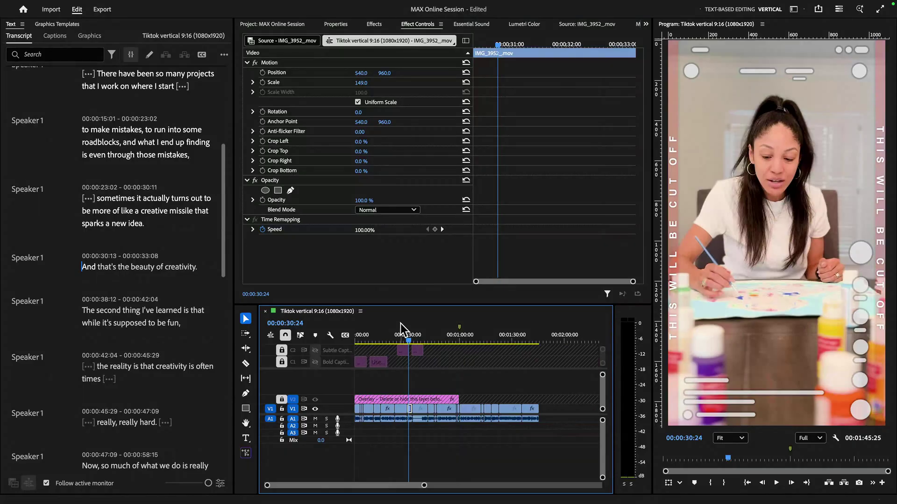
left_click(437, 342)
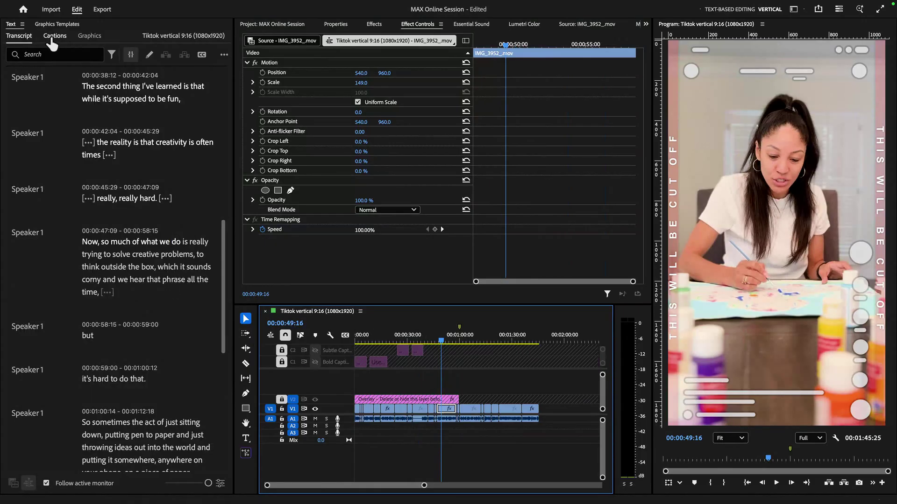
- Create captions from transcript: Bold Captions white background, max length 11, min duration 2.3, single line
left_click(54, 35)
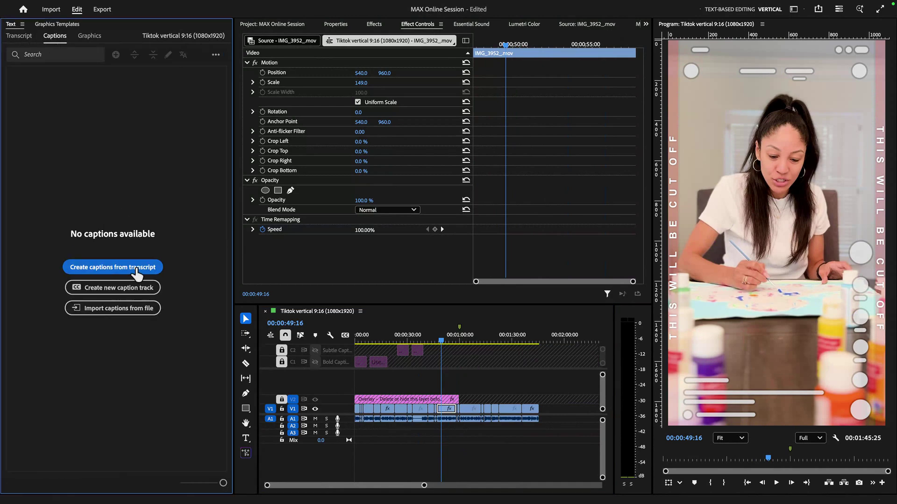
left_click(113, 267)
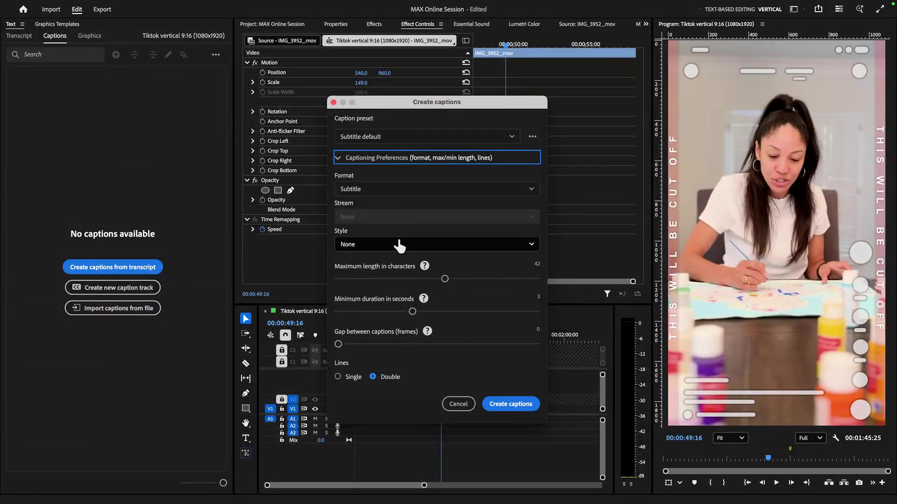
left_click(436, 244)
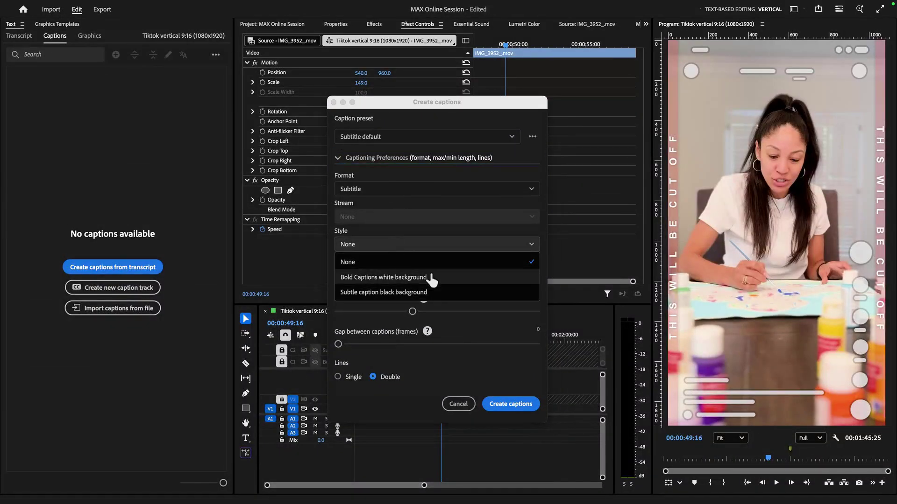
mouse_move(432, 283)
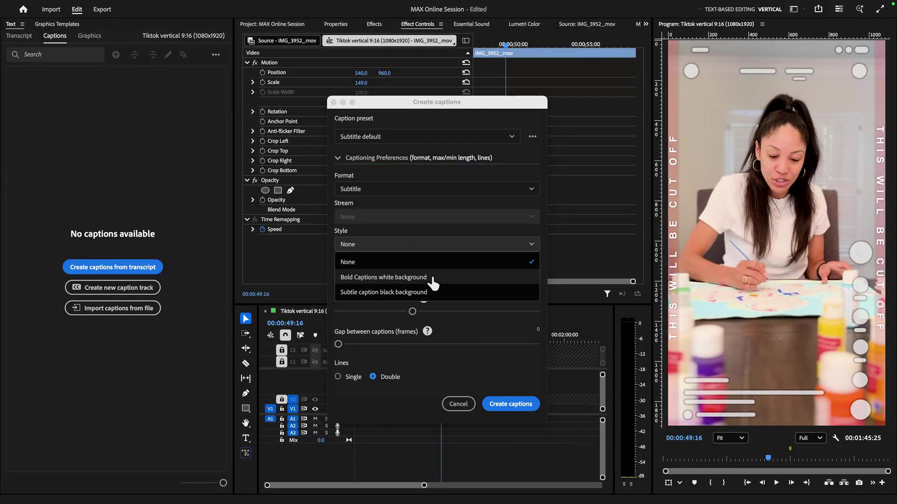
left_click(383, 277)
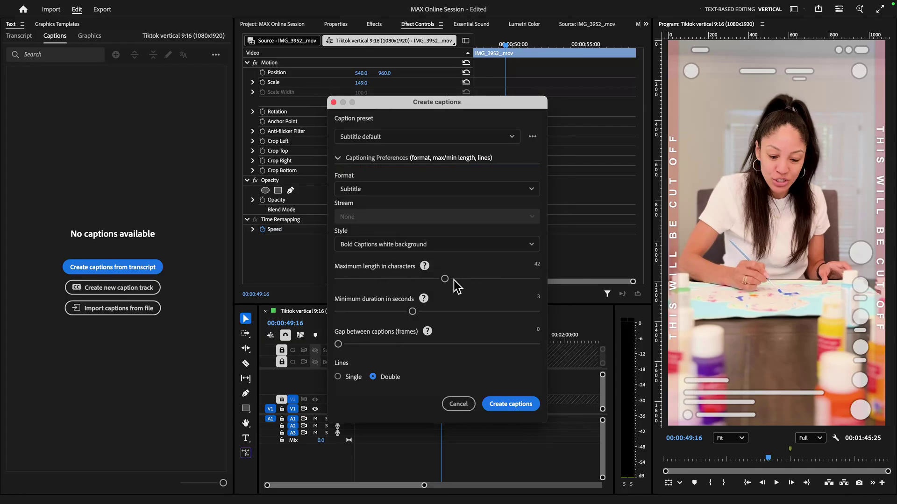
left_click_drag(445, 279, 380, 279)
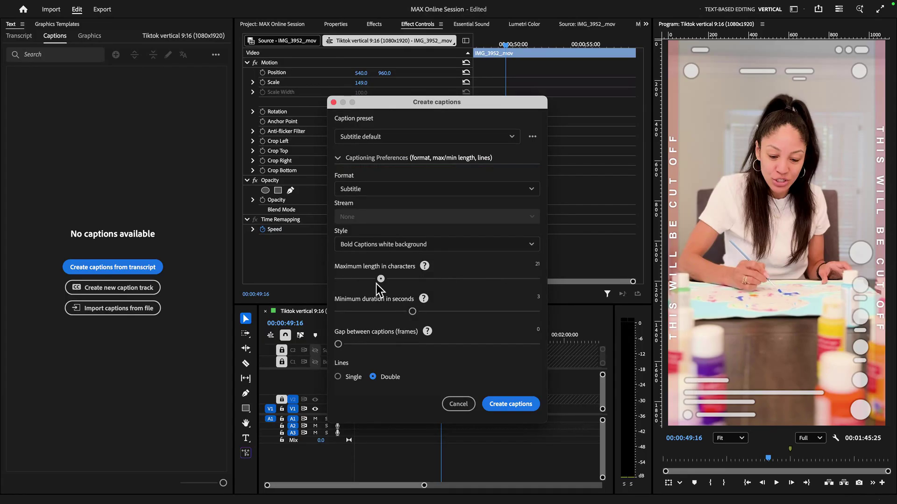
left_click_drag(382, 280, 350, 279)
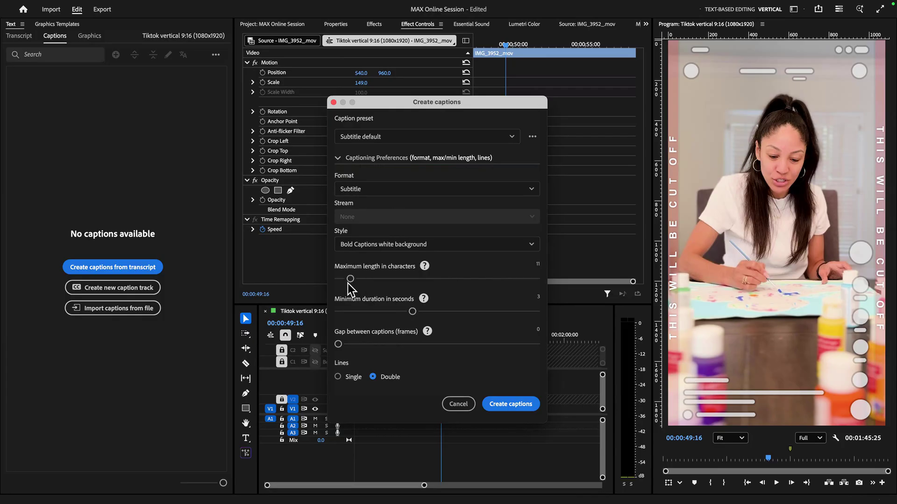
mouse_move(426, 315)
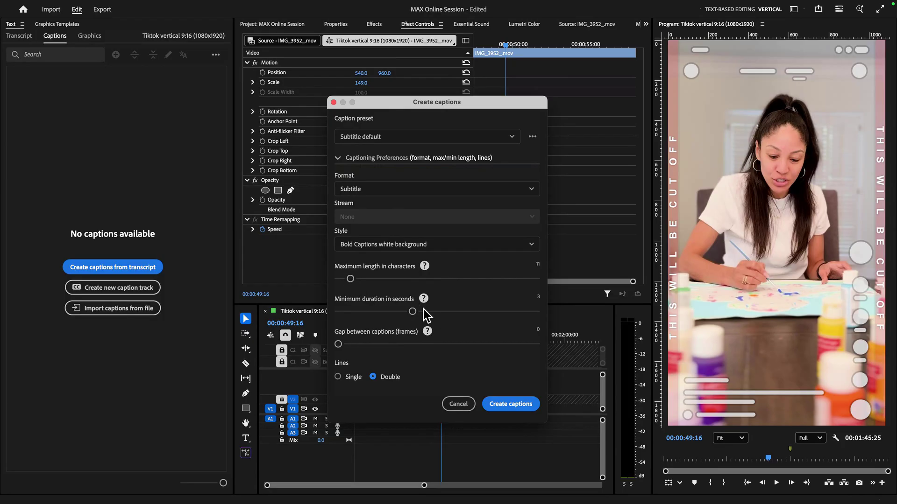
left_click_drag(412, 311, 383, 311)
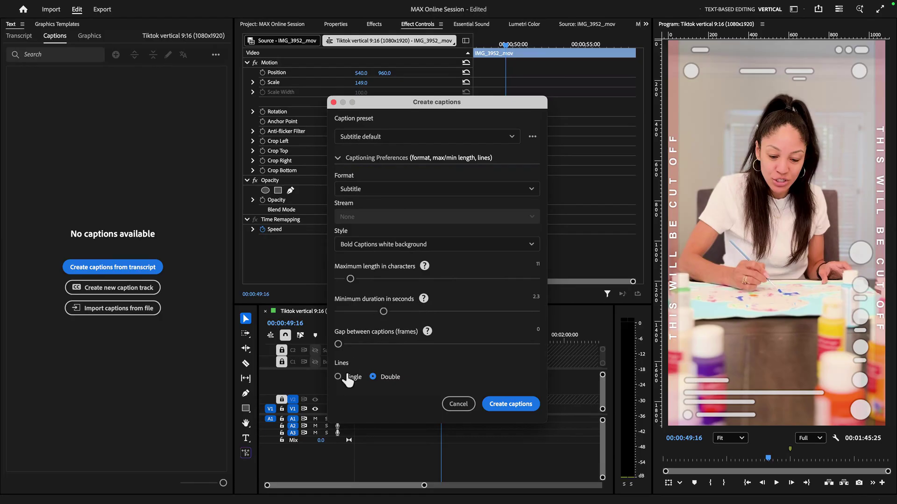
left_click(337, 377)
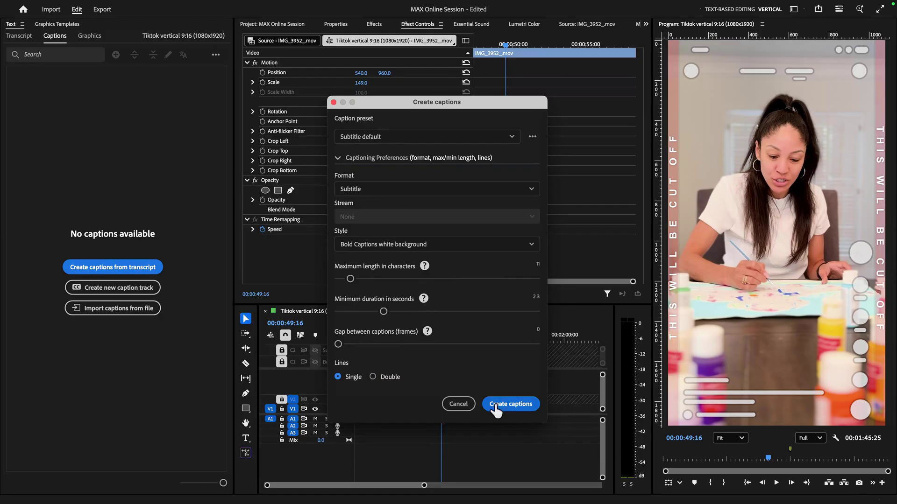
left_click(509, 404)
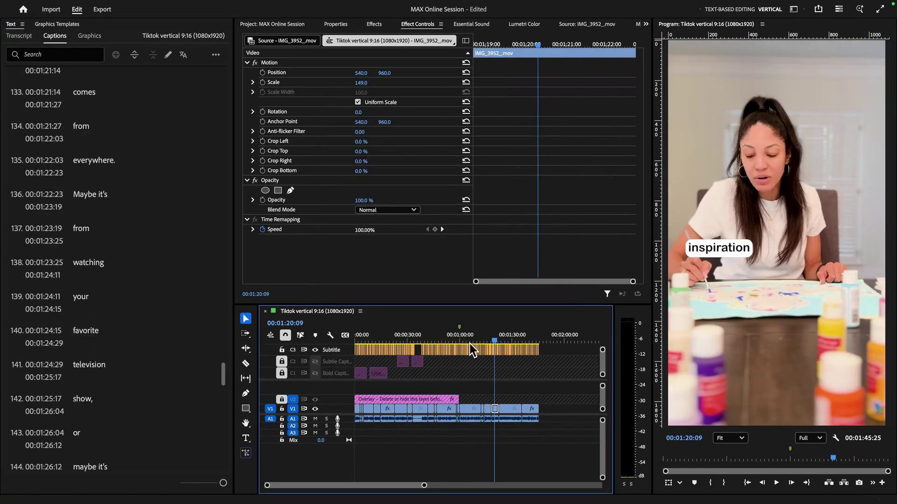
- Set a caption's background colour to cyan 00C6FF and its text fill to white
left_click(486, 342)
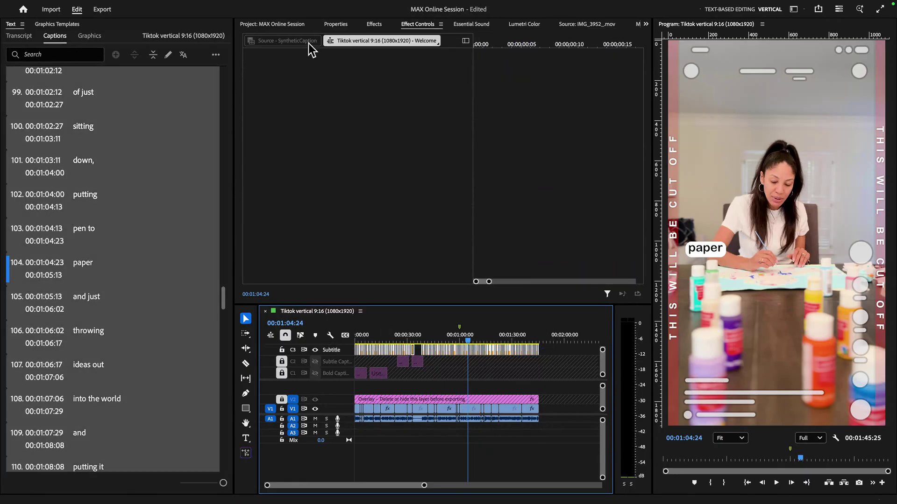
left_click(335, 25)
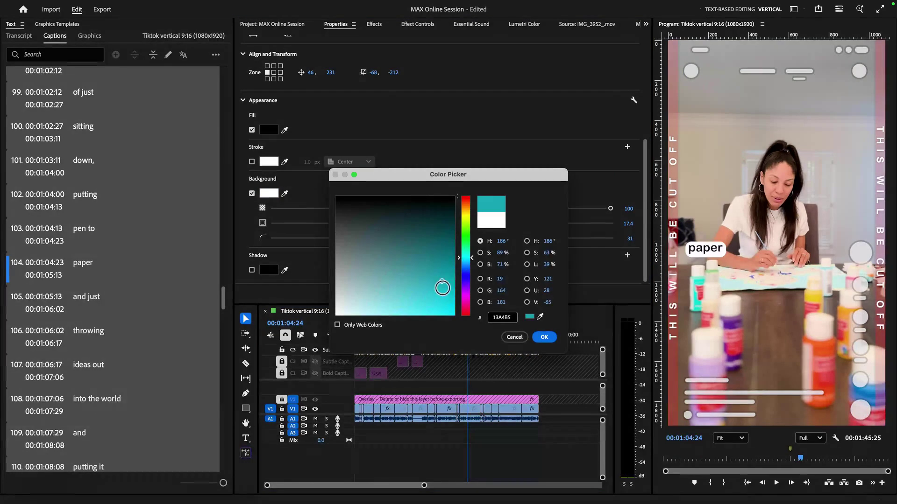
left_click(465, 266)
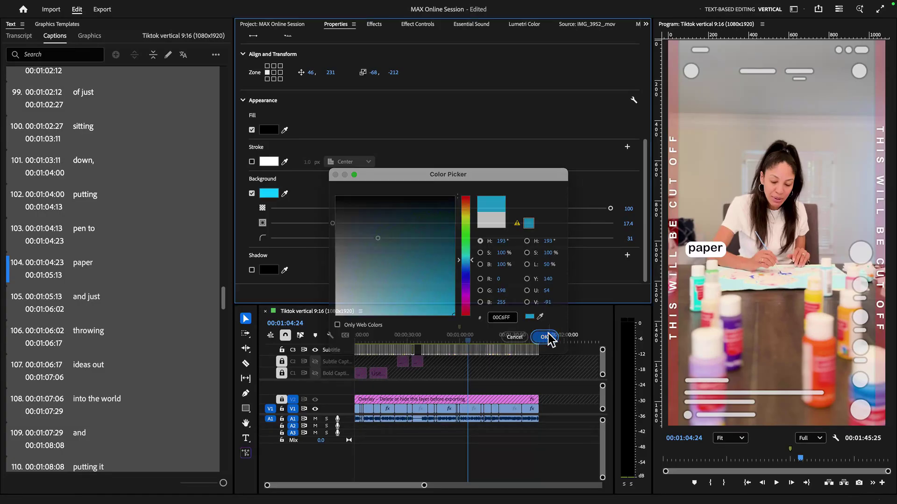
left_click(543, 337)
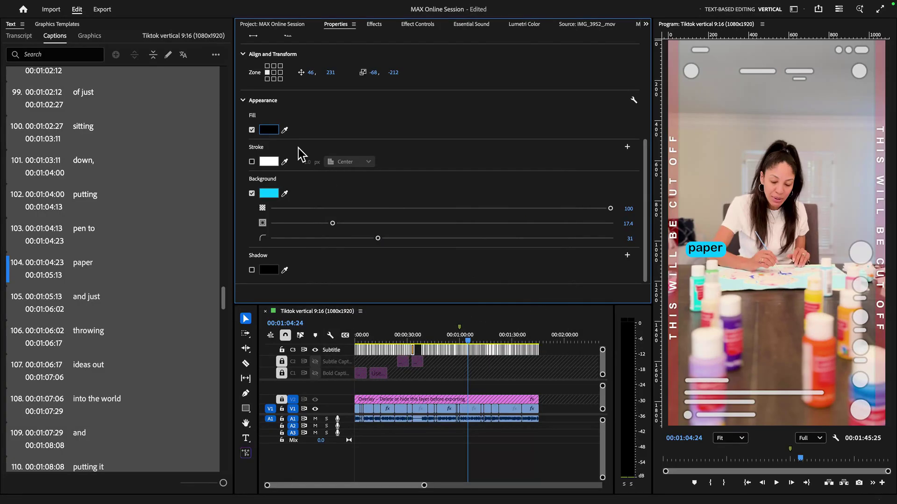
left_click(268, 129)
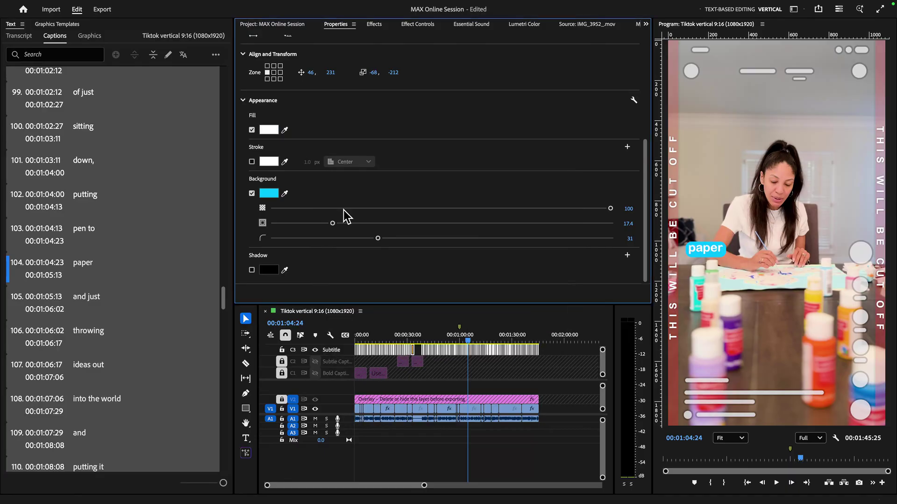
mouse_move(391, 342)
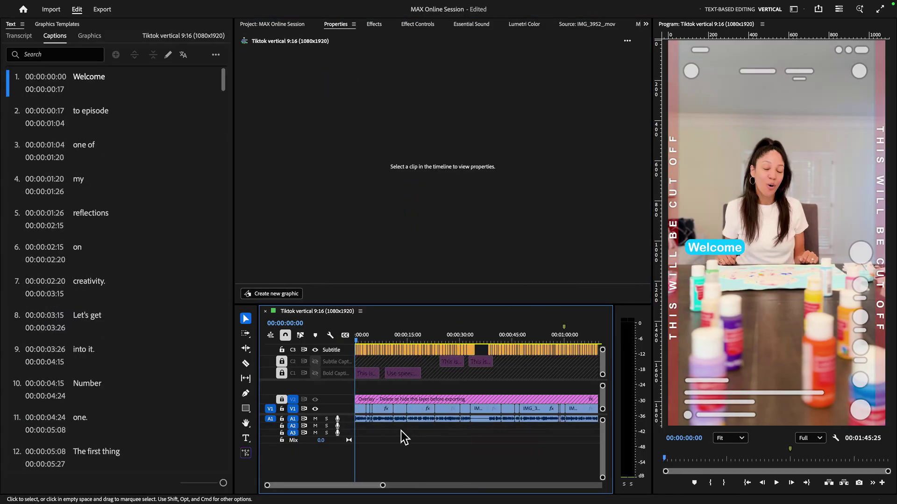
- Select the opening caption clips and position them near the top of the frame
left_click(401, 408)
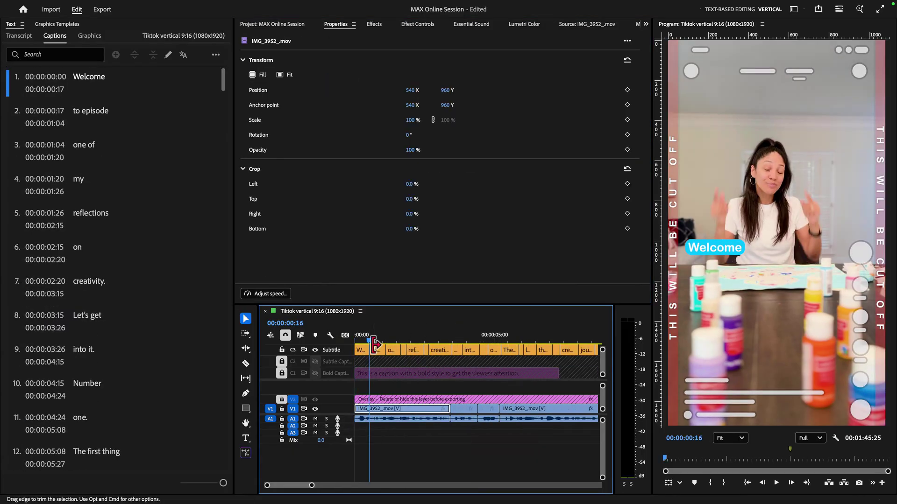
left_click(393, 342)
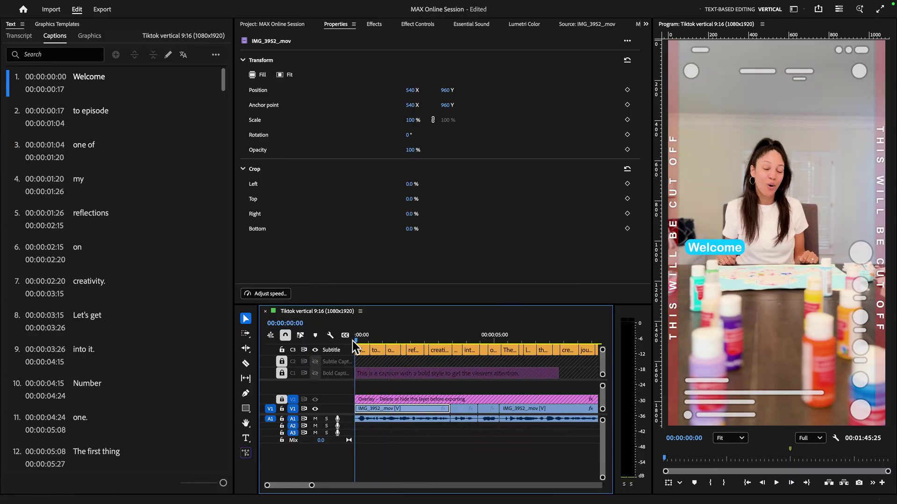
mouse_move(374, 352)
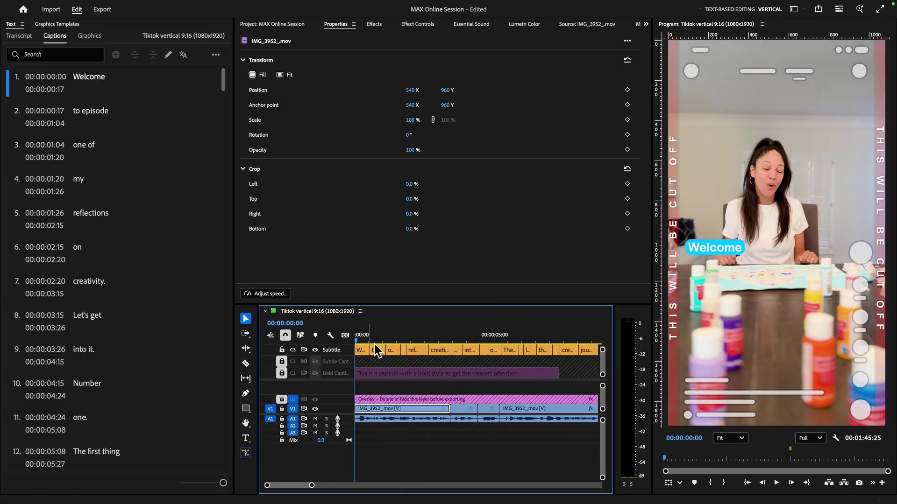
left_click(412, 340)
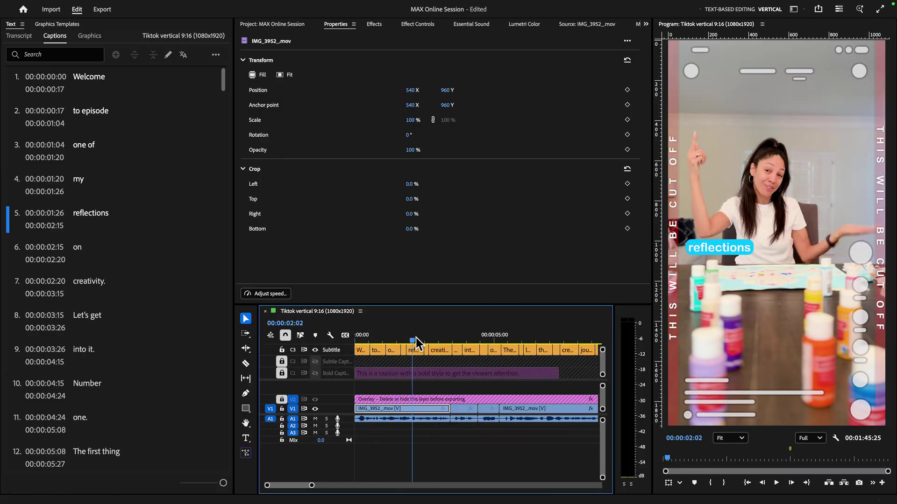
left_click(394, 340)
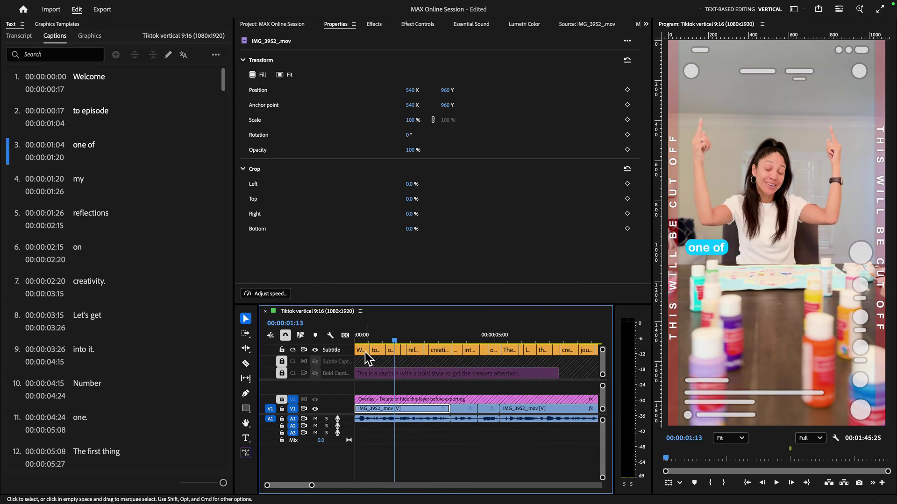
left_click(377, 349)
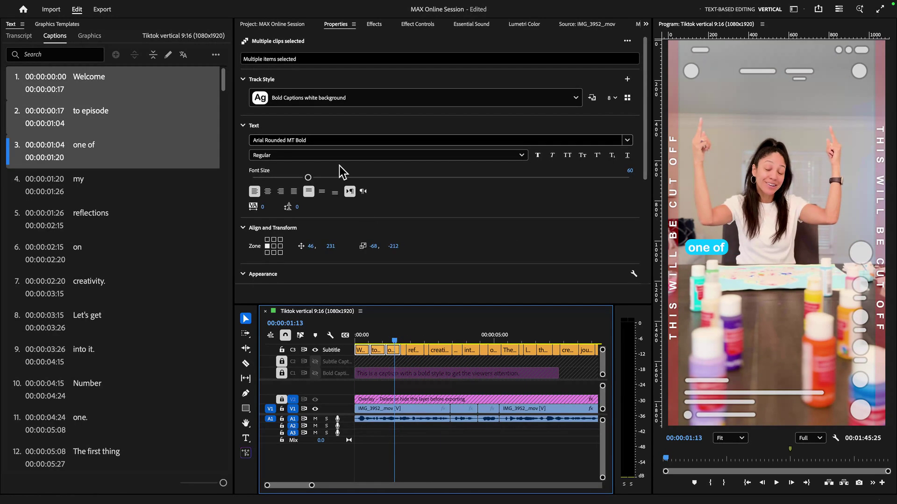
left_click(267, 192)
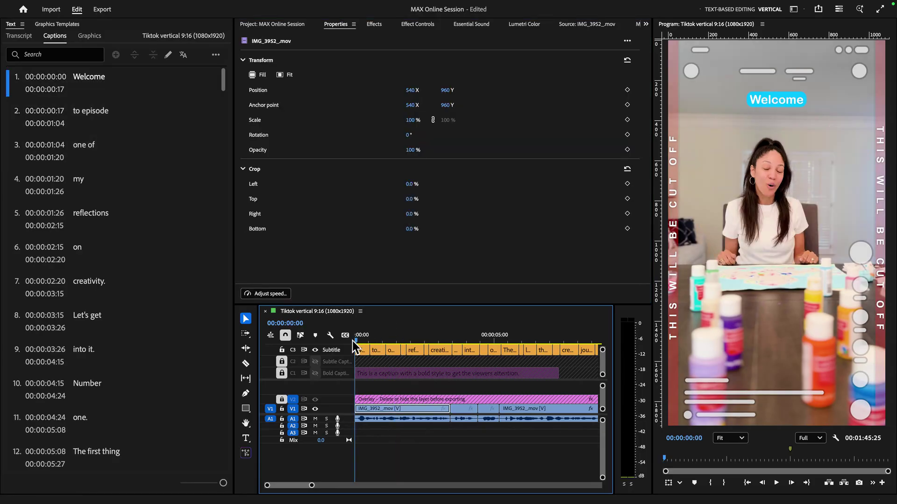
- Step through the later captions ('creativity.', 'my') to check the cyan style
left_click(399, 335)
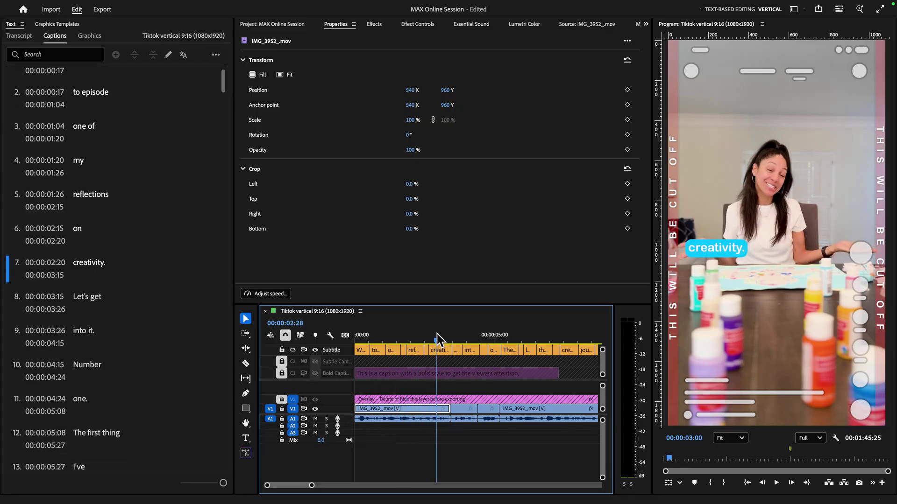
left_click(403, 334)
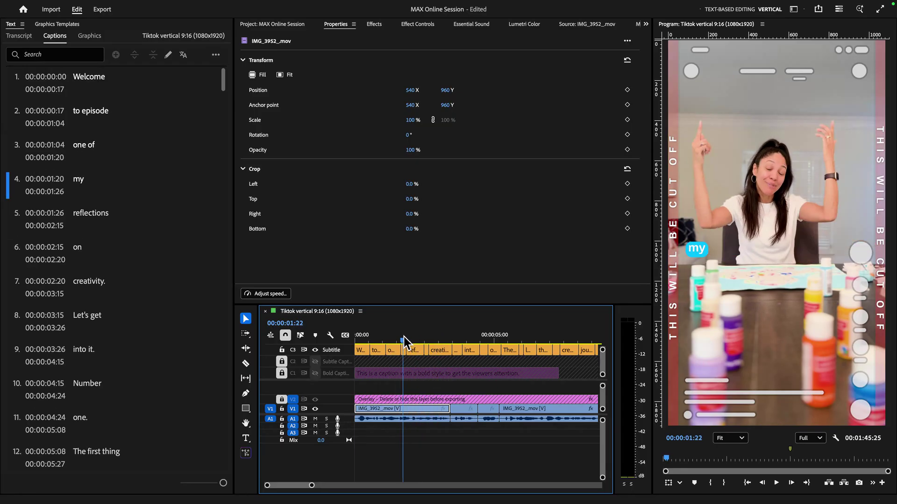
left_click(414, 341)
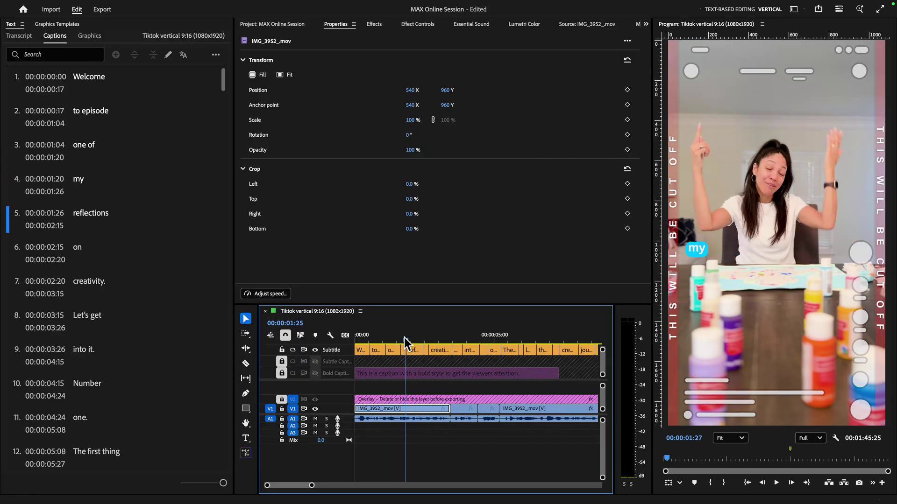
left_click(406, 340)
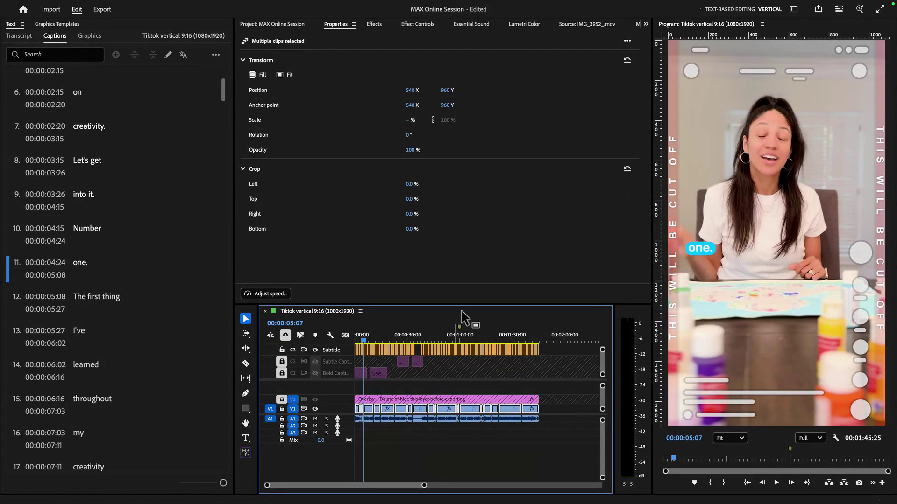
left_click(373, 25)
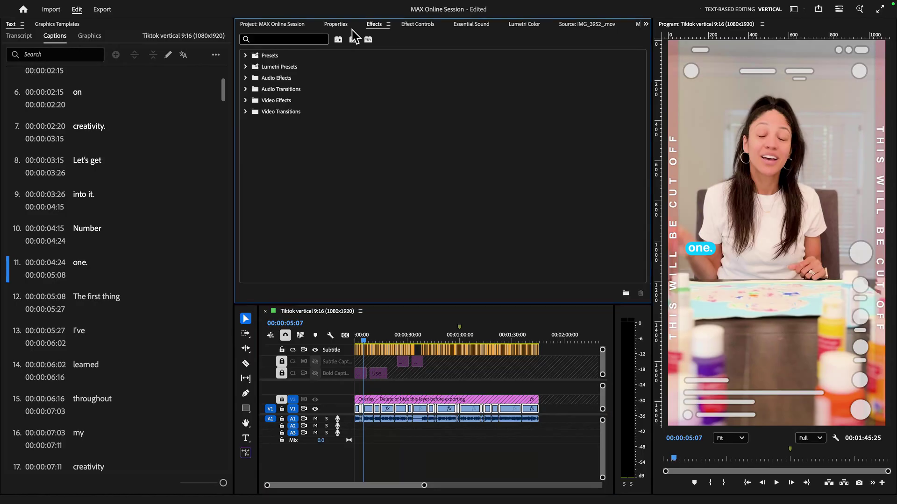
type("fli")
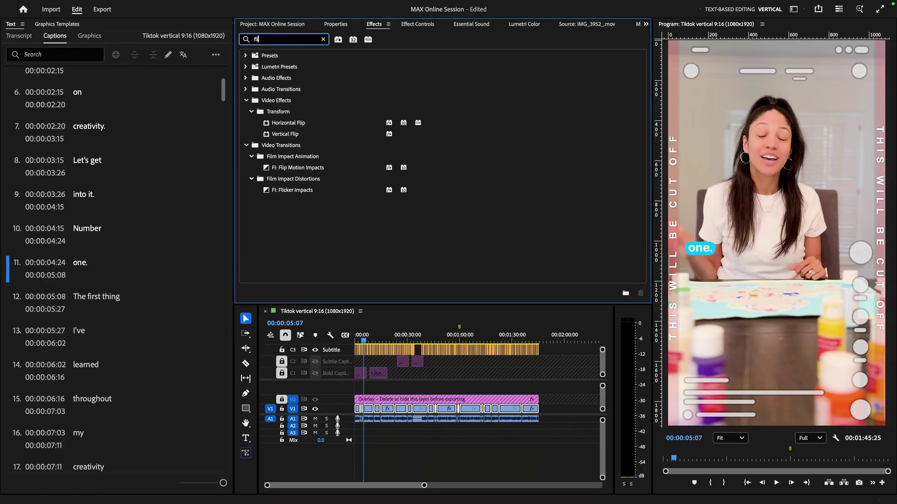
type("lip")
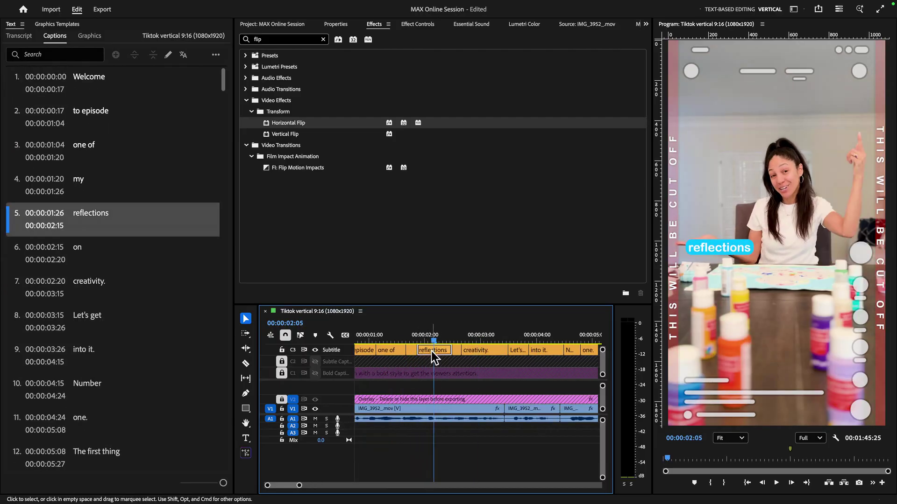
left_click(335, 24)
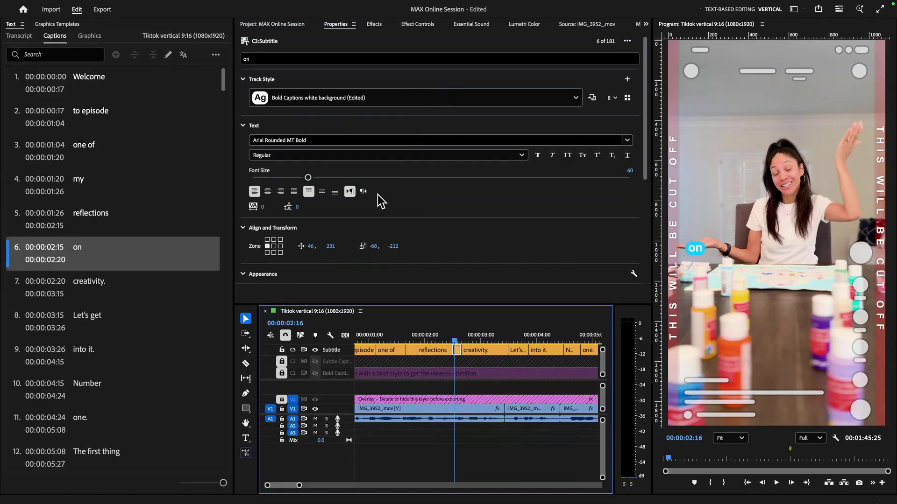
left_click(268, 191)
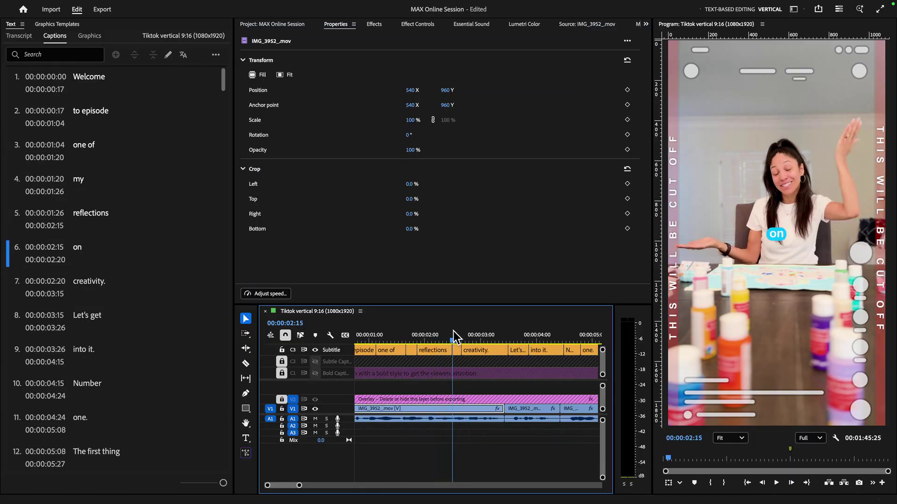
left_click(454, 350)
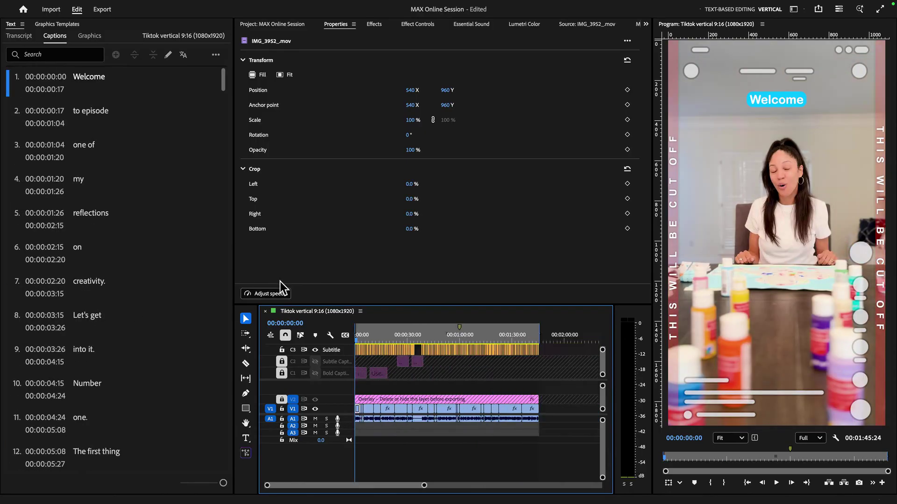
mouse_move(281, 409)
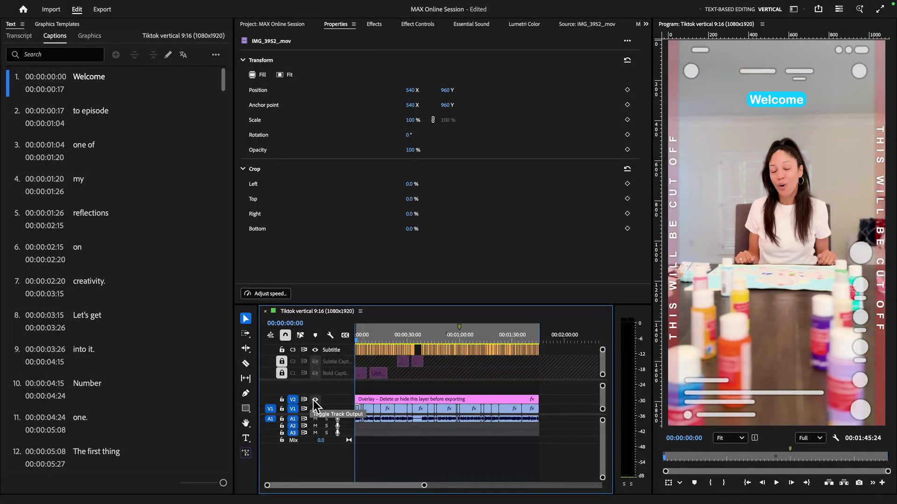
- Toggle off track V2's output so the safe-zone overlay is excluded from export
left_click(314, 399)
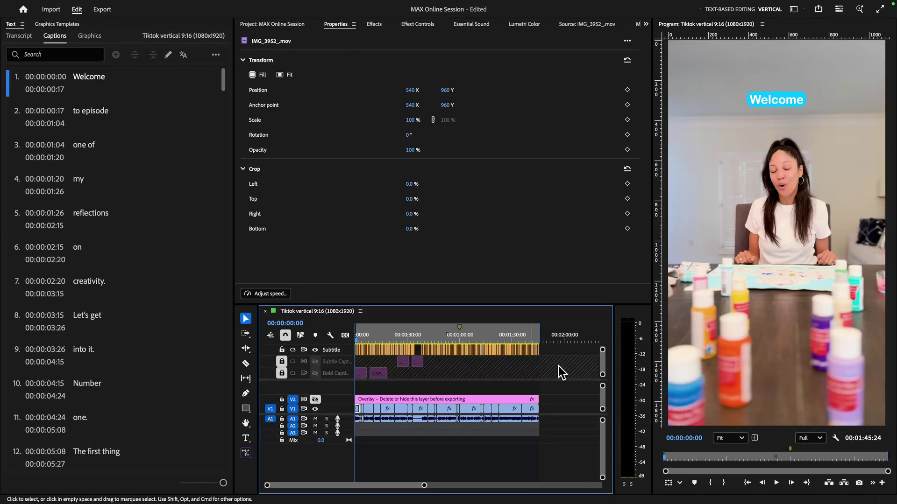
mouse_move(417, 377)
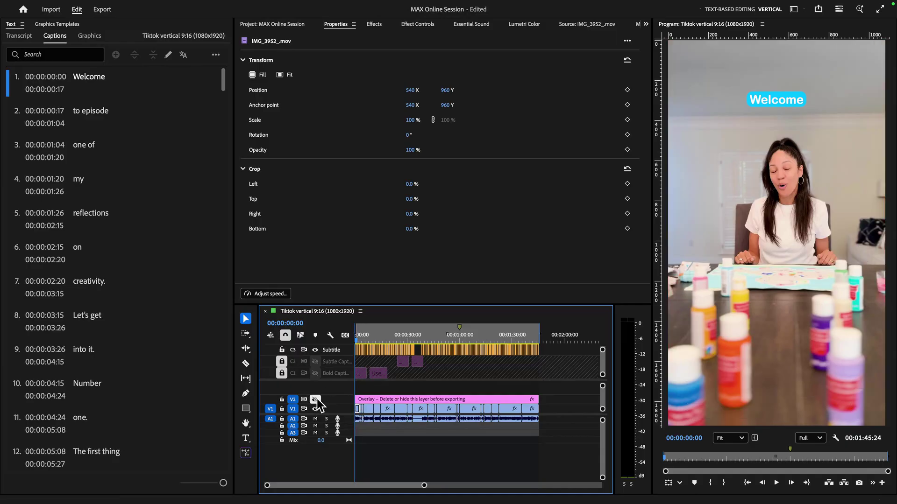
left_click(314, 399)
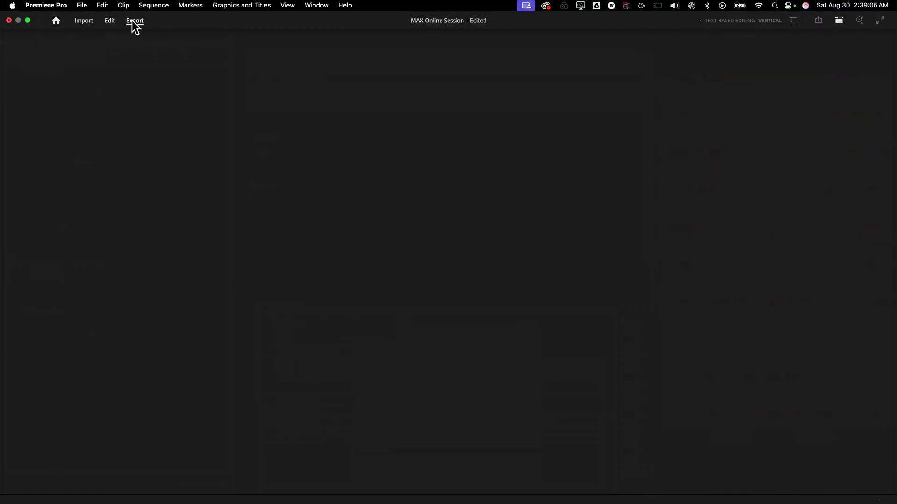
- Name the export file TikTokVideoMAX and choose the Match Source - Adaptive High Bitrate preset
left_click(135, 20)
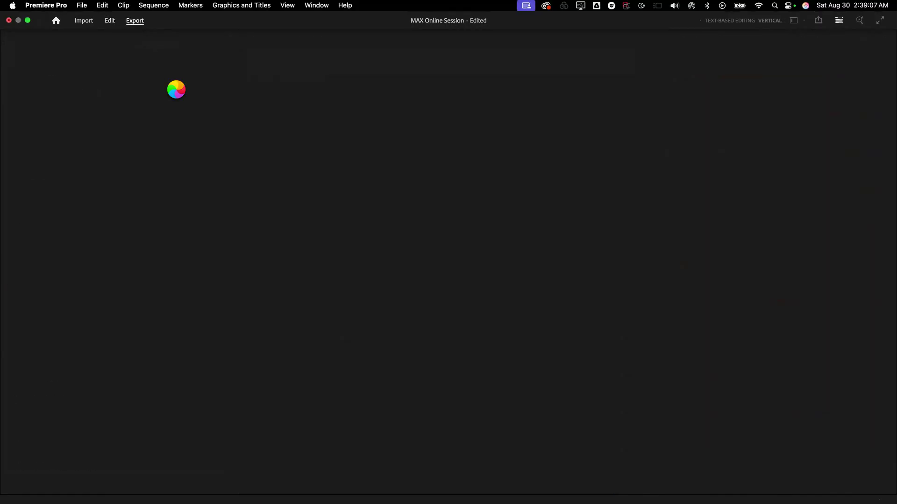
left_click(135, 21)
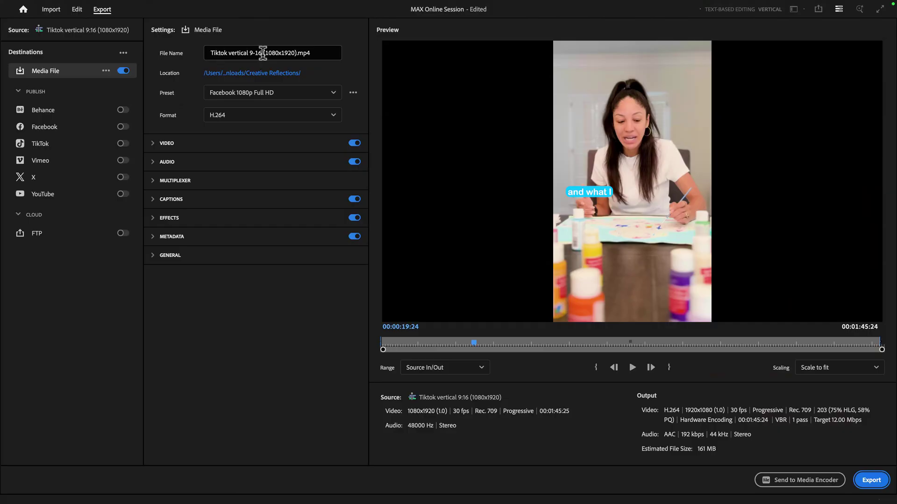
type("T")
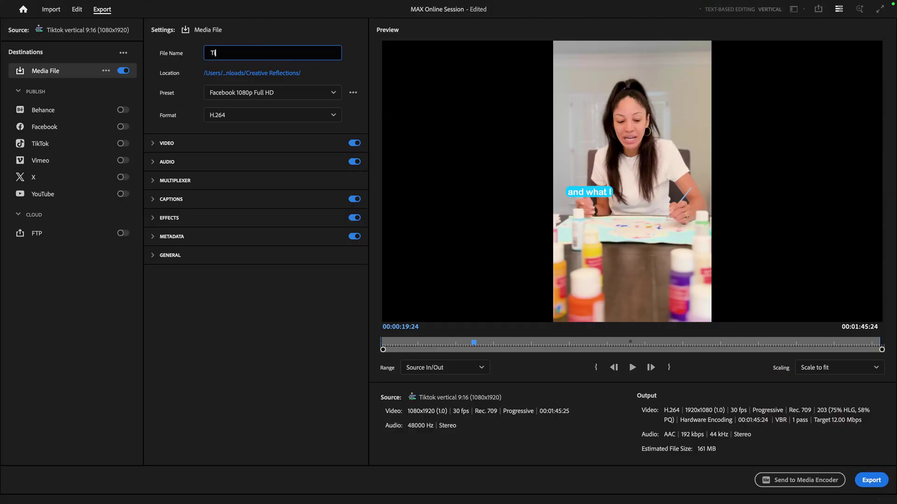
type("TikTokVideo")
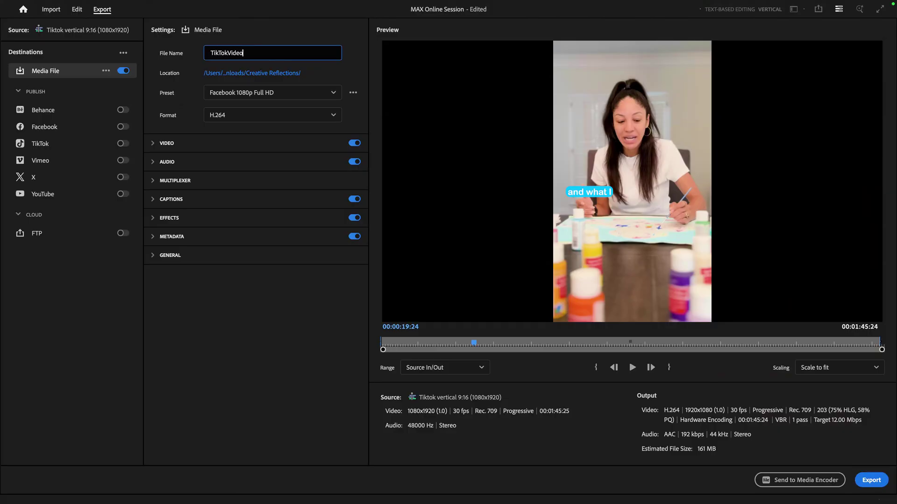
type("MAX")
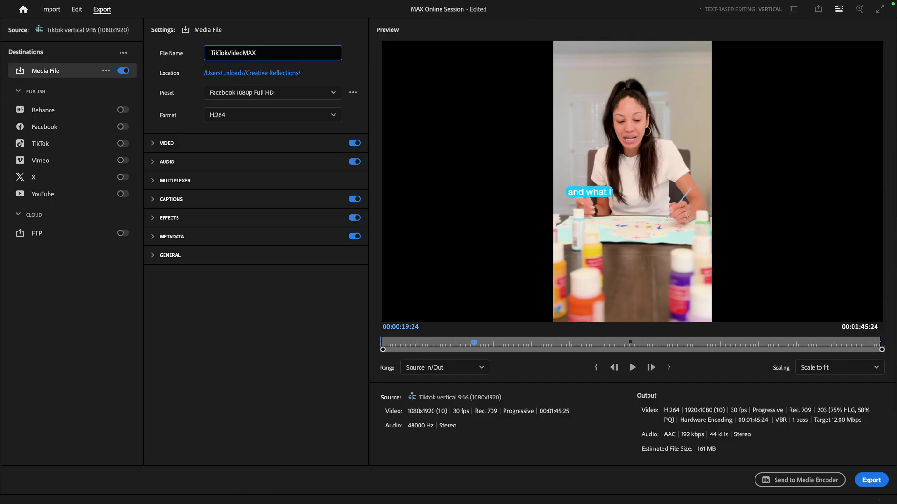
mouse_move(268, 97)
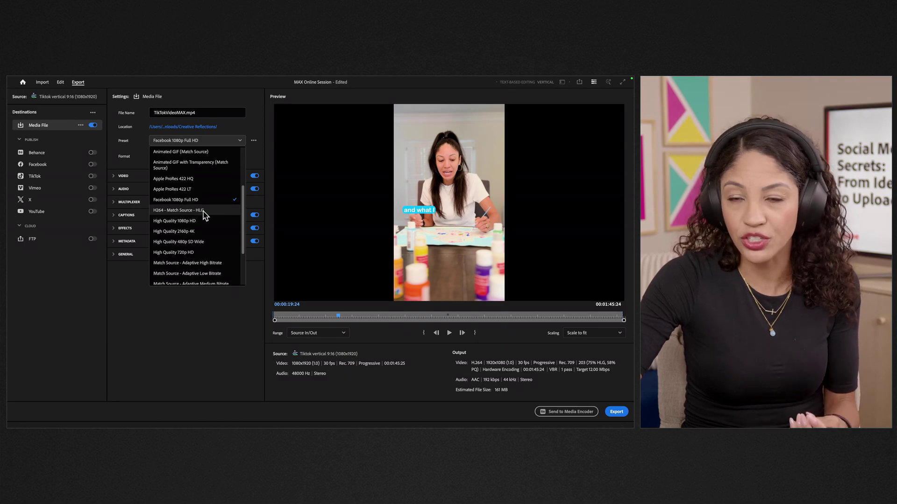
left_click(187, 262)
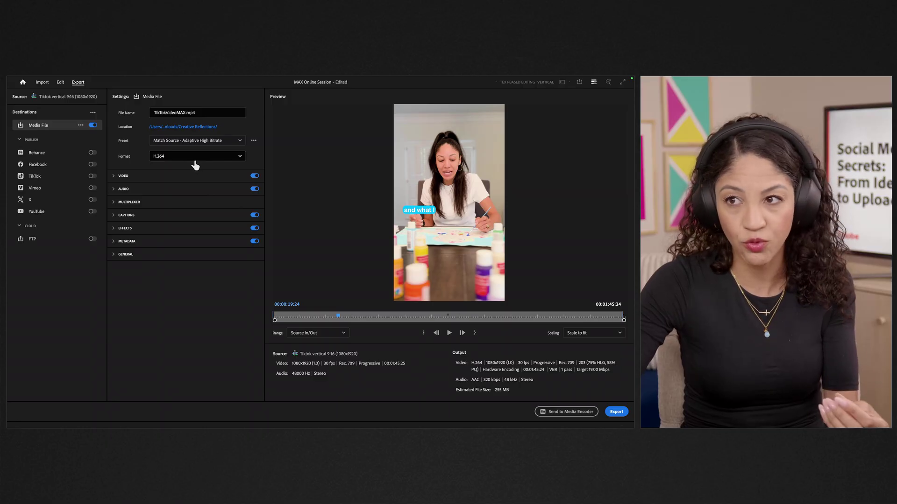
mouse_move(335, 246)
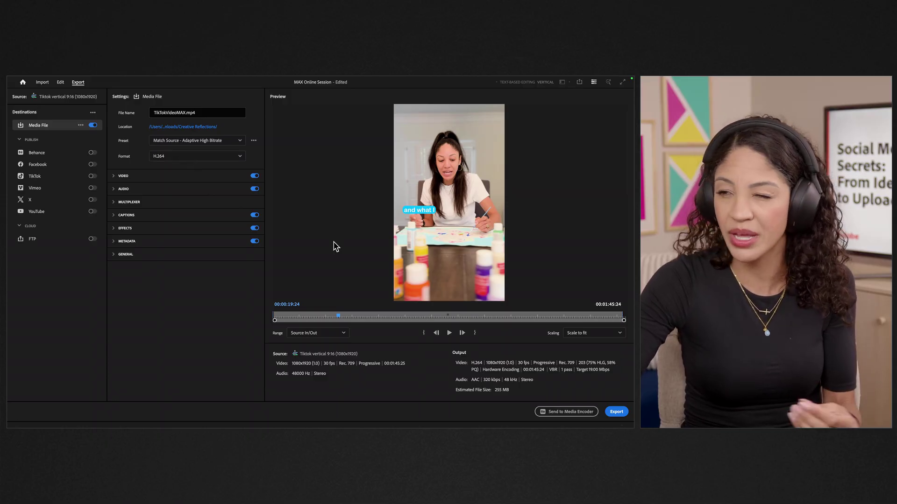
mouse_move(337, 255)
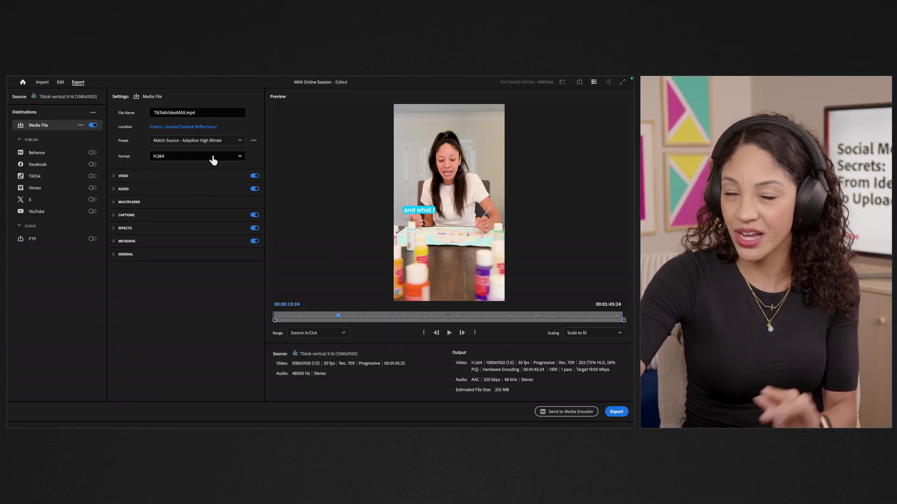
left_click(212, 156)
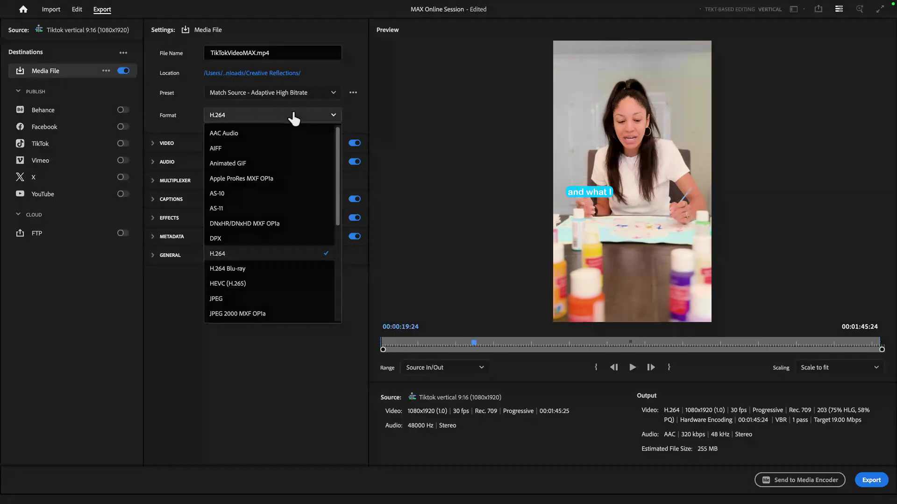
- Switch the format to QuickTime and enable Use Maximum Render Quality under Video > More
scroll("down", 3)
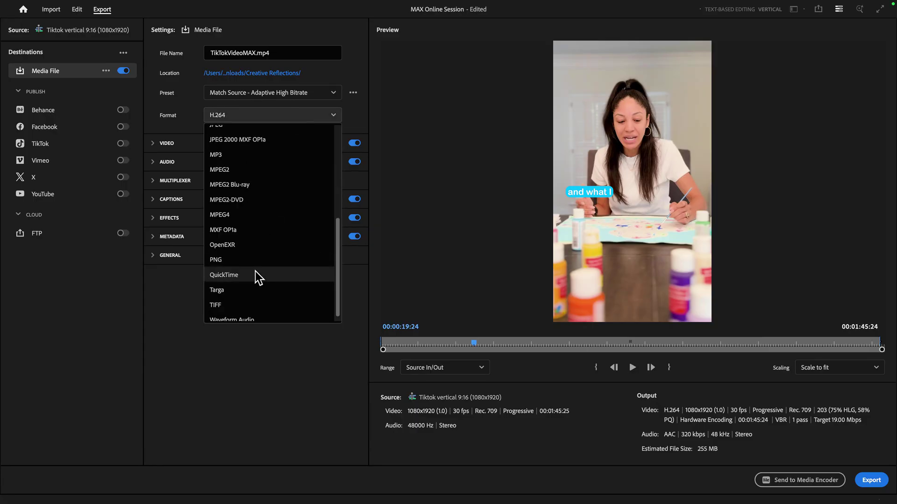
left_click(223, 275)
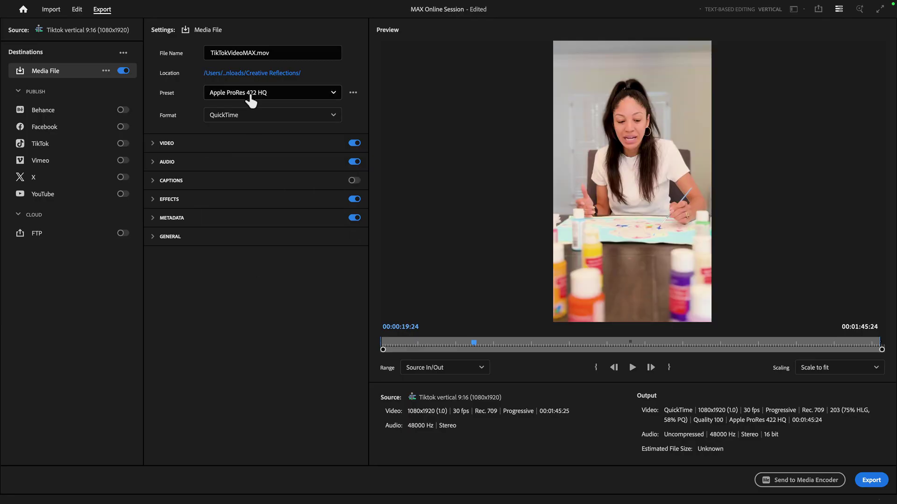
mouse_move(272, 104)
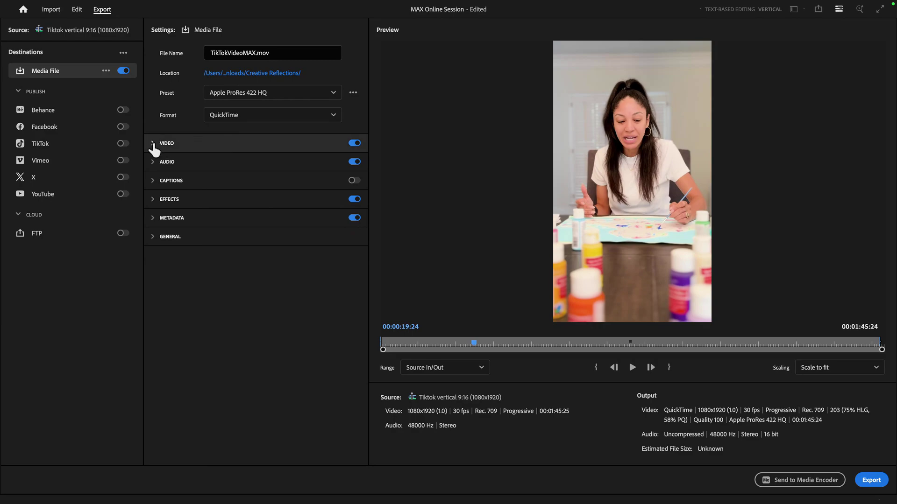
left_click(166, 142)
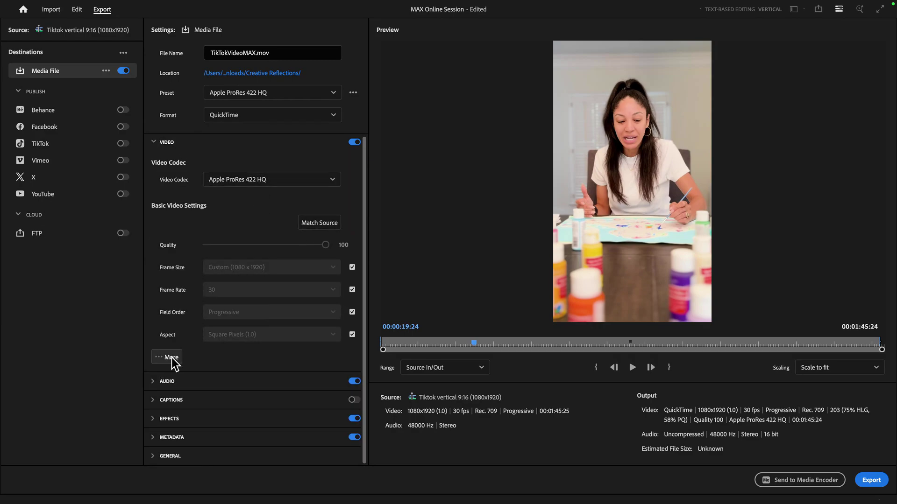
left_click(166, 357)
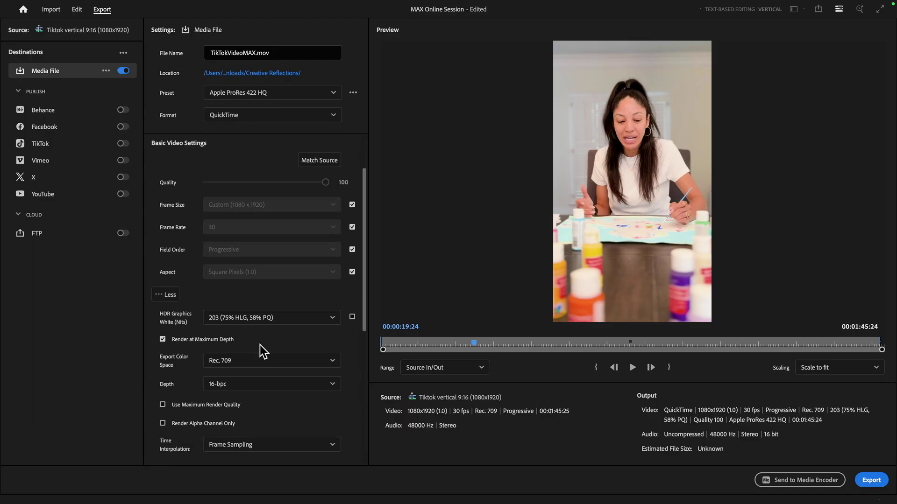
left_click(162, 381)
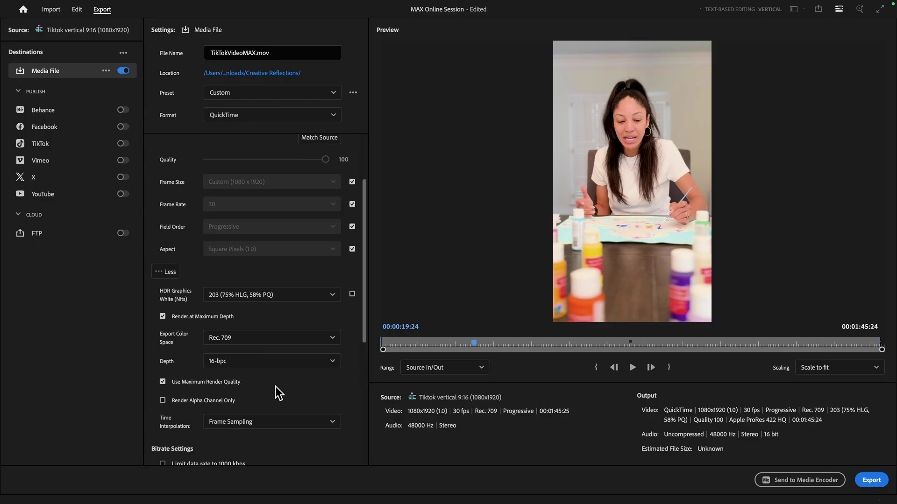
scroll("down", 3)
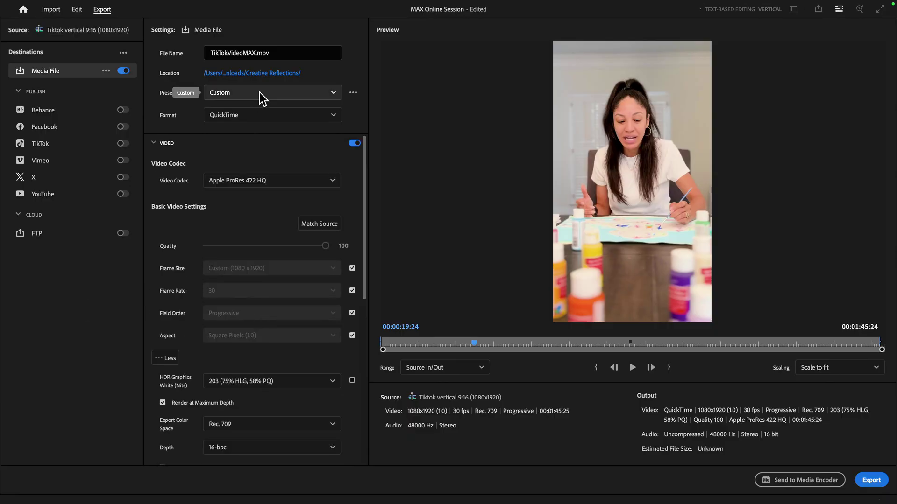
- Favourite Facebook 2160p 4K Ultra HD in More presets, then reselect Match Source - Adaptive High Bitrate
left_click(272, 92)
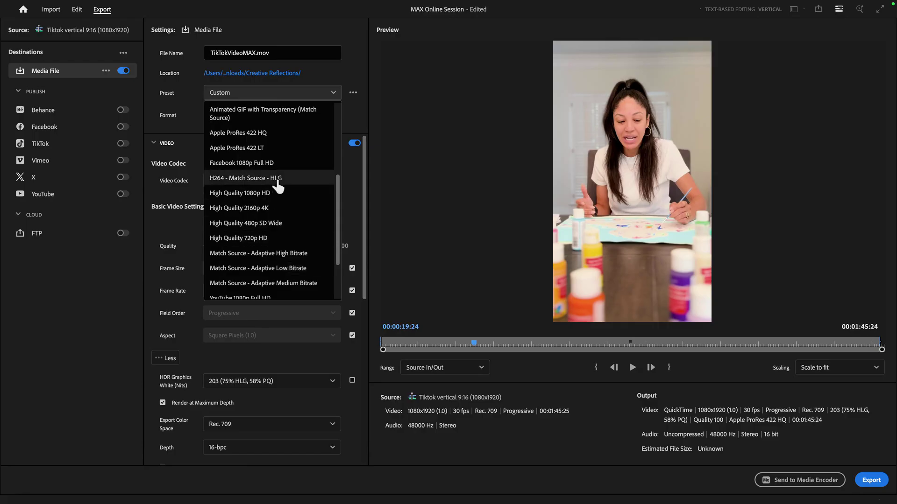
left_click(244, 178)
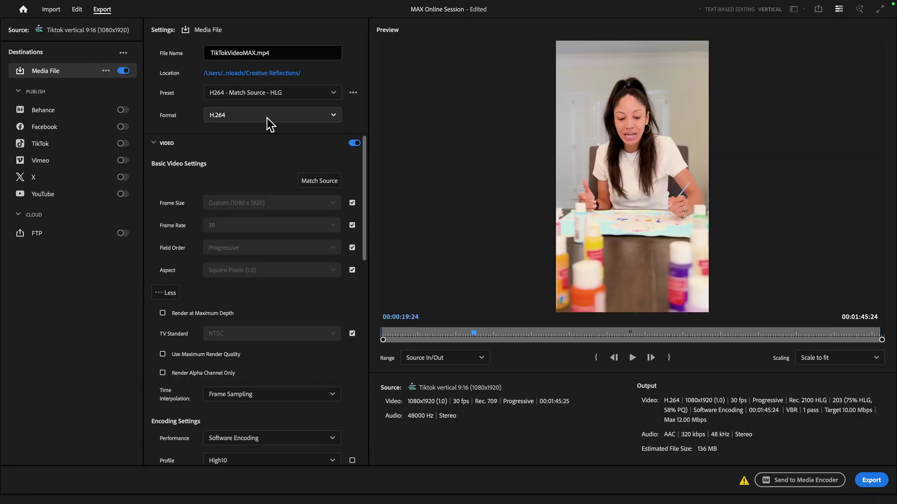
mouse_move(359, 111)
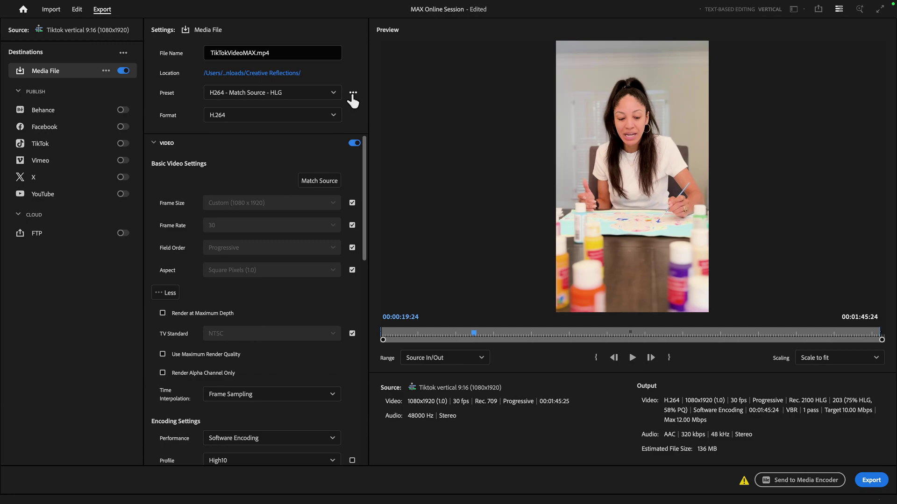
left_click(353, 93)
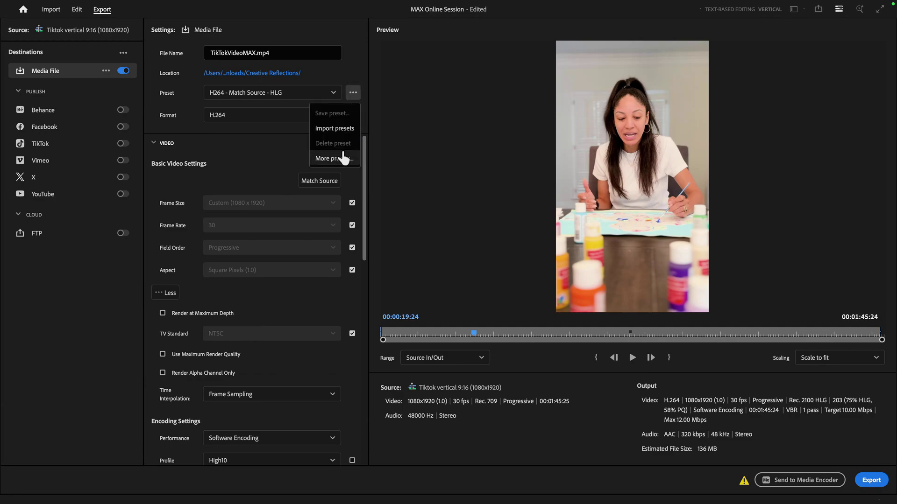
left_click(328, 159)
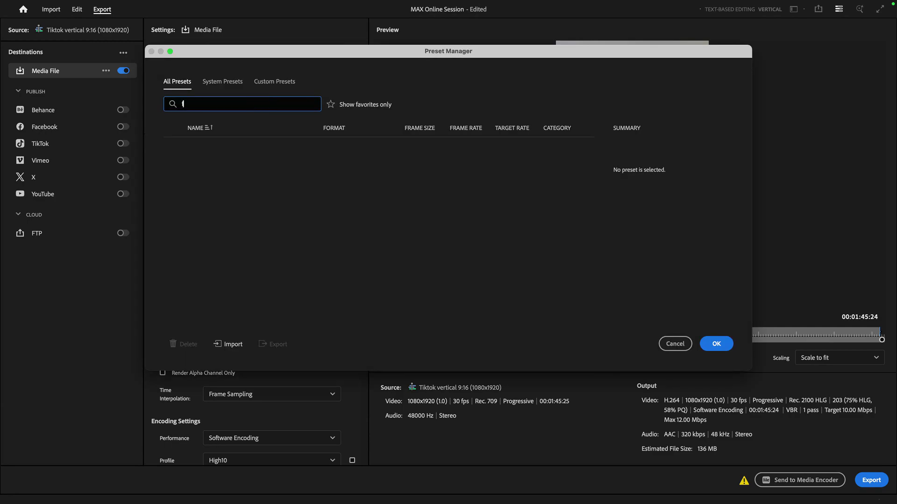
type("facebook")
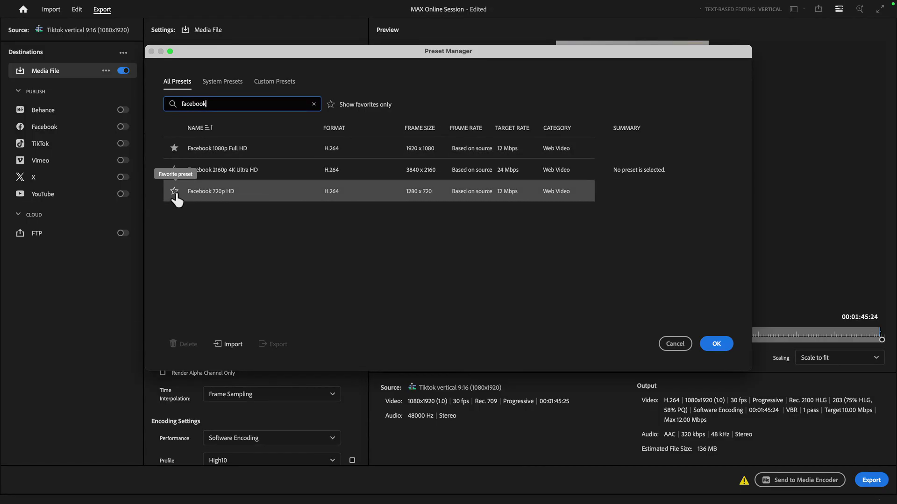
left_click(223, 169)
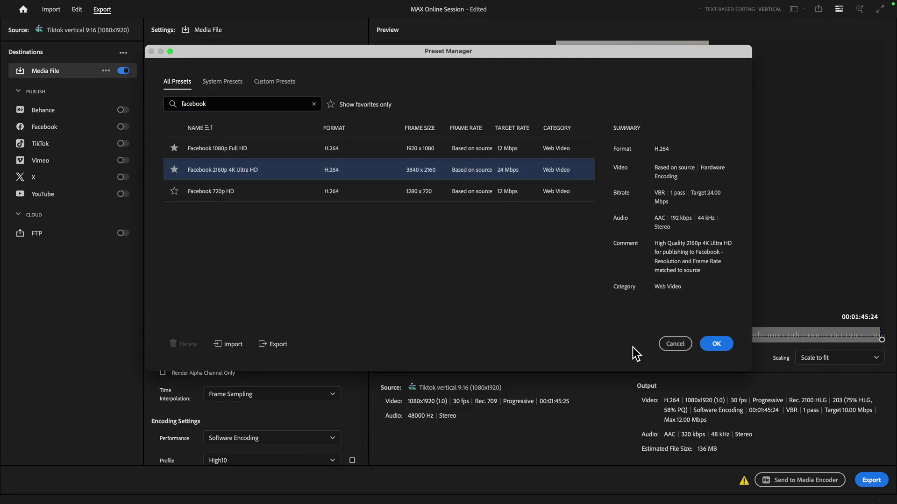
left_click(715, 343)
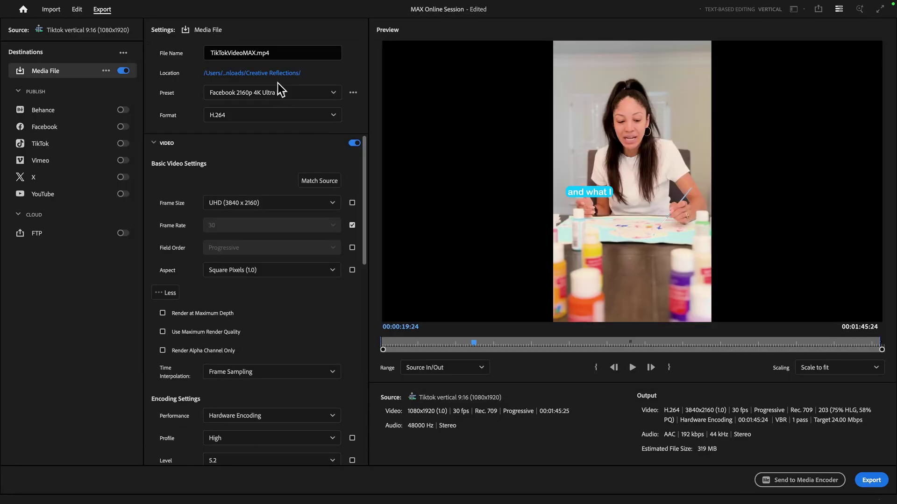
left_click(271, 93)
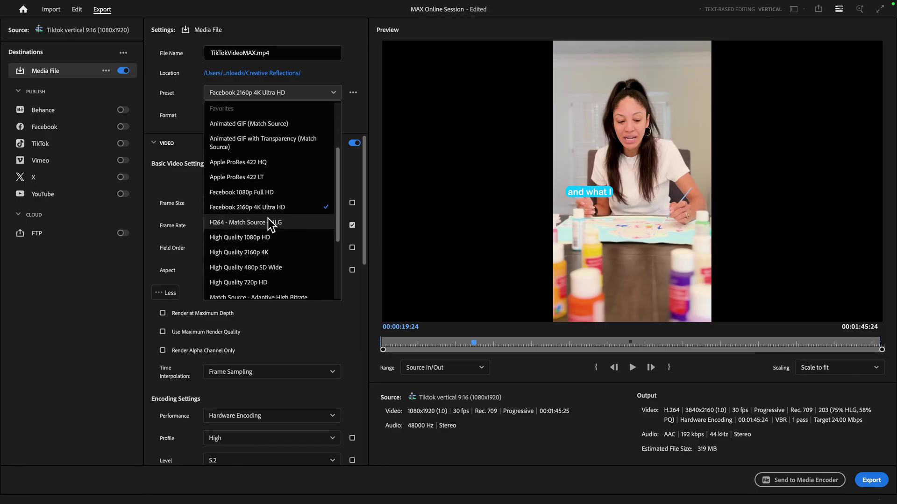
mouse_move(279, 241)
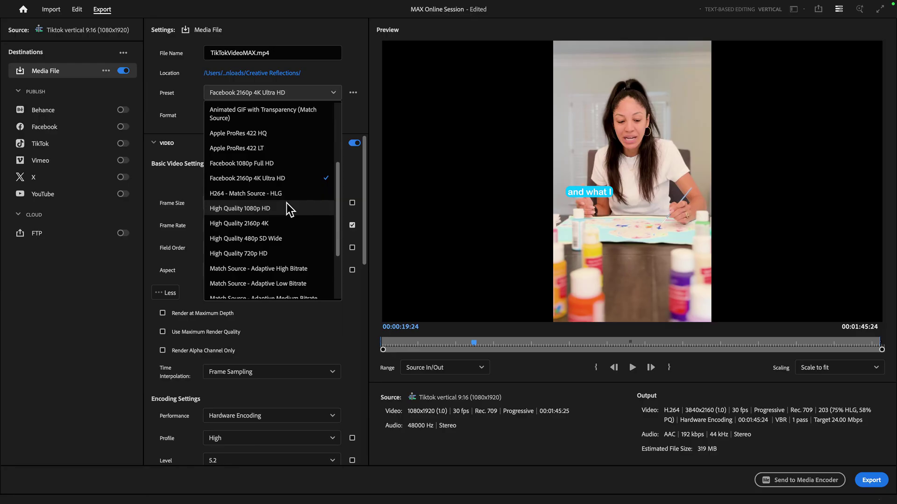
left_click(258, 269)
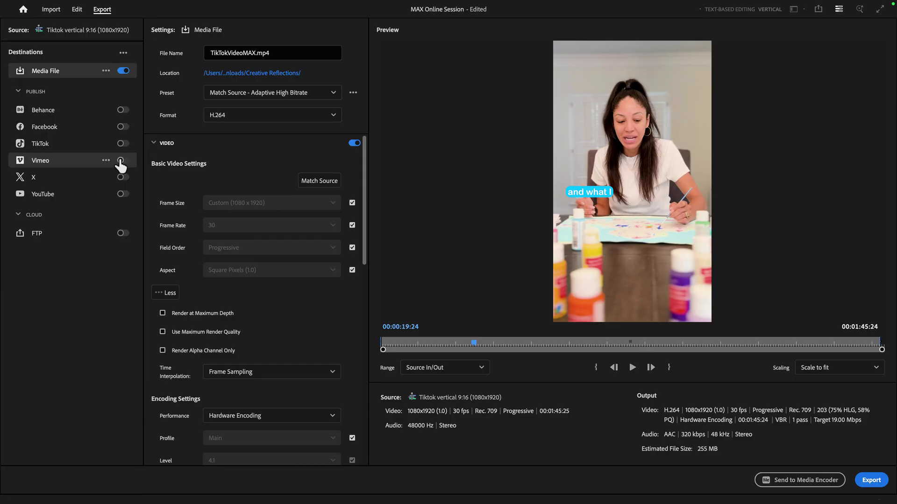
- Enable TikTok publishing as a Post with the caption 'Here are my creative thoughts...'
left_click(123, 144)
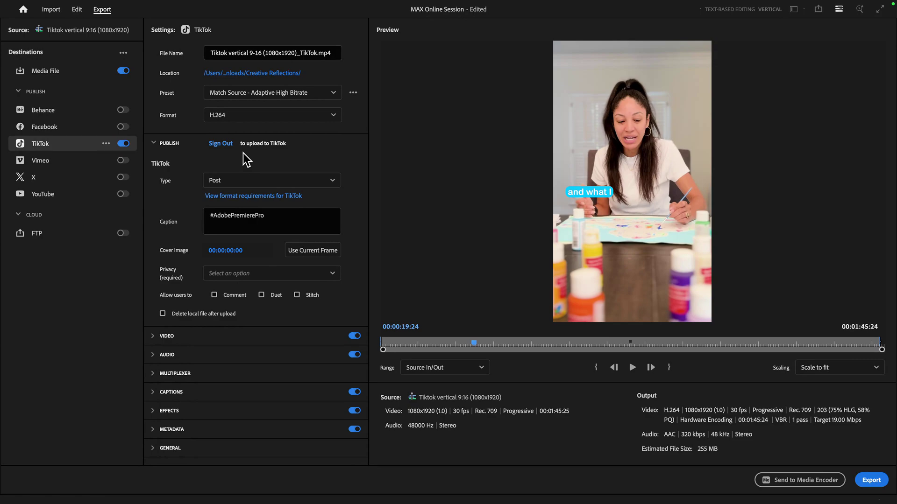
left_click(272, 180)
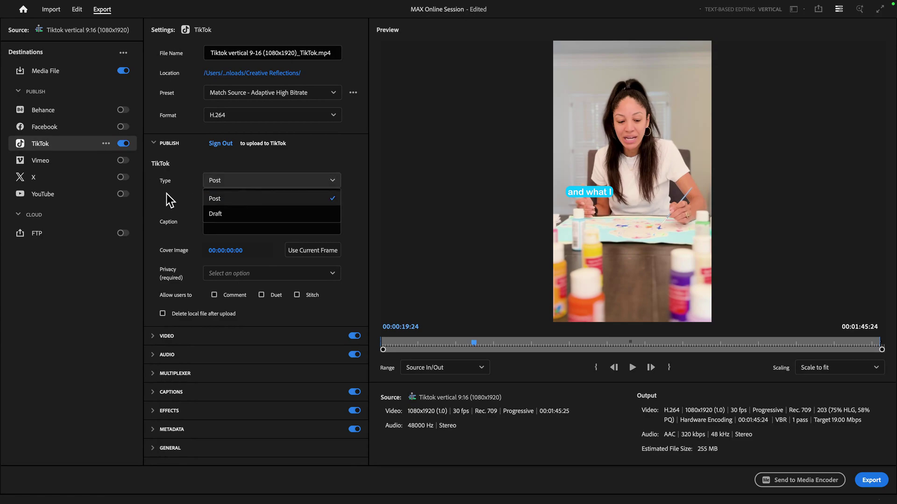
type("H")
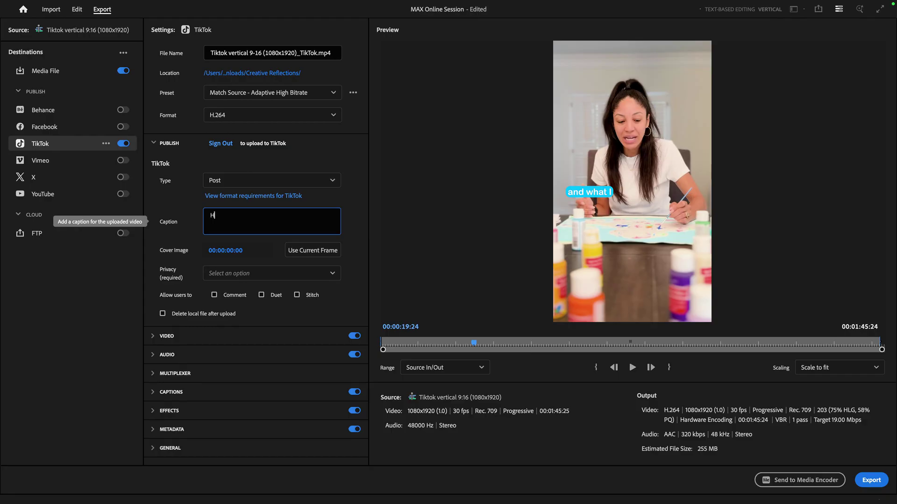
type("Here are my cre")
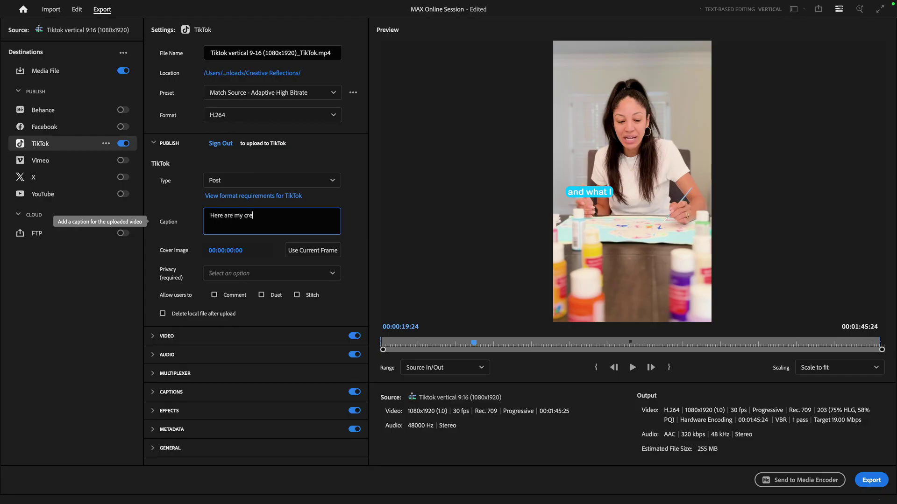
type("ative thoughts...")
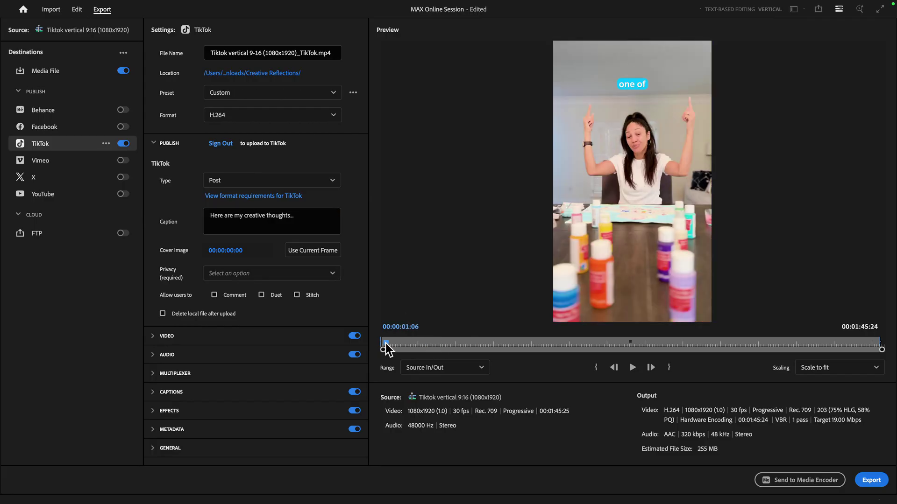
- Scrub the export preview to 00:01:34:19 to land on the frame for the TikTok cover image
left_click_drag(384, 343, 480, 343)
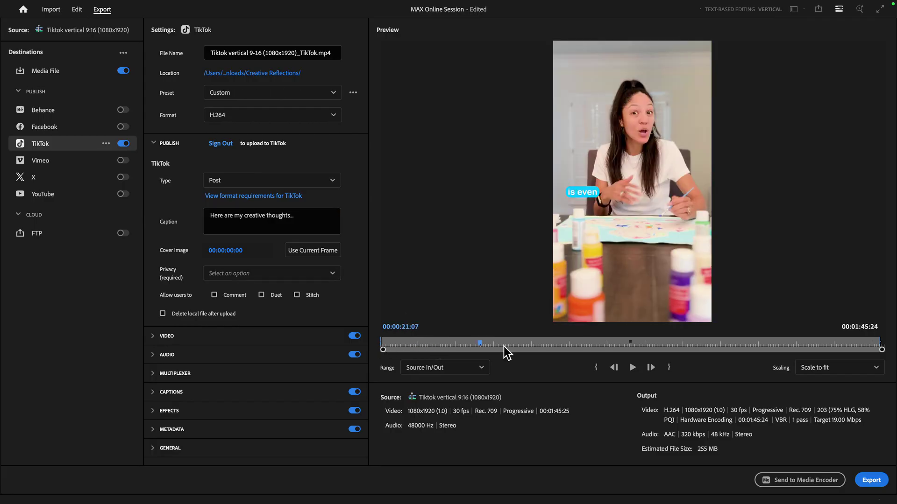
left_click_drag(480, 343, 734, 343)
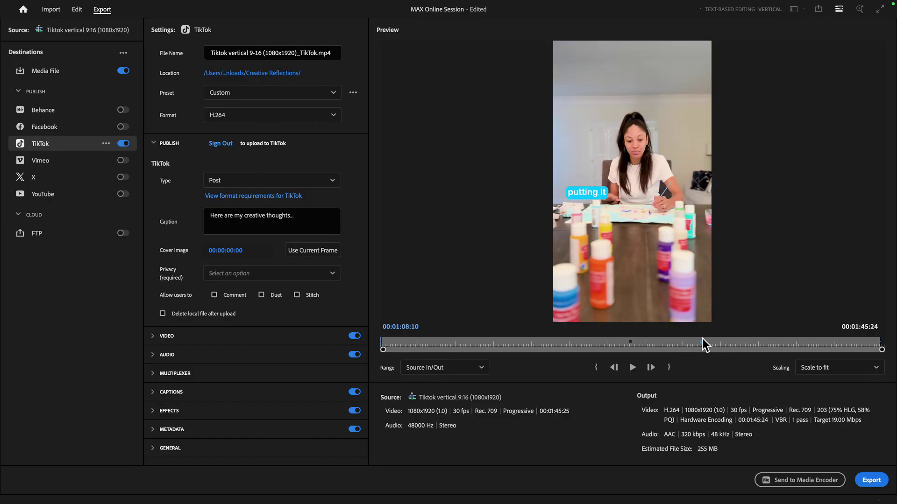
left_click_drag(703, 342, 719, 343)
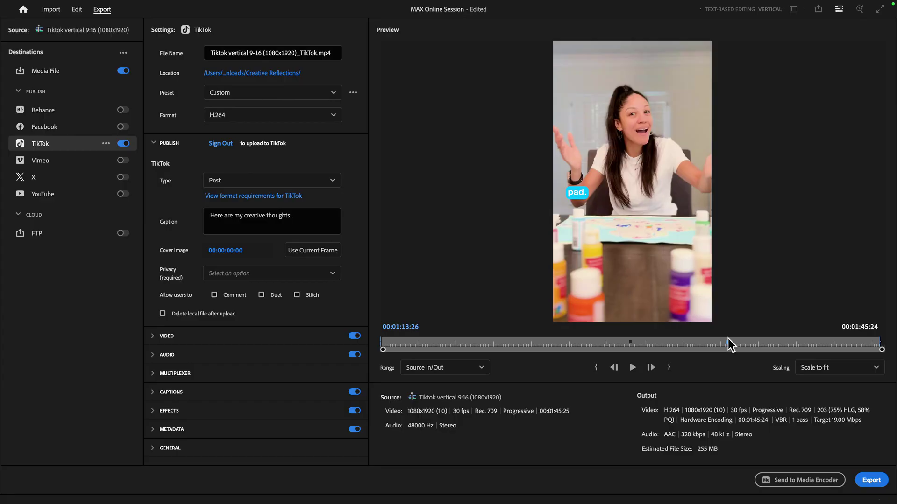
left_click_drag(732, 343, 727, 343)
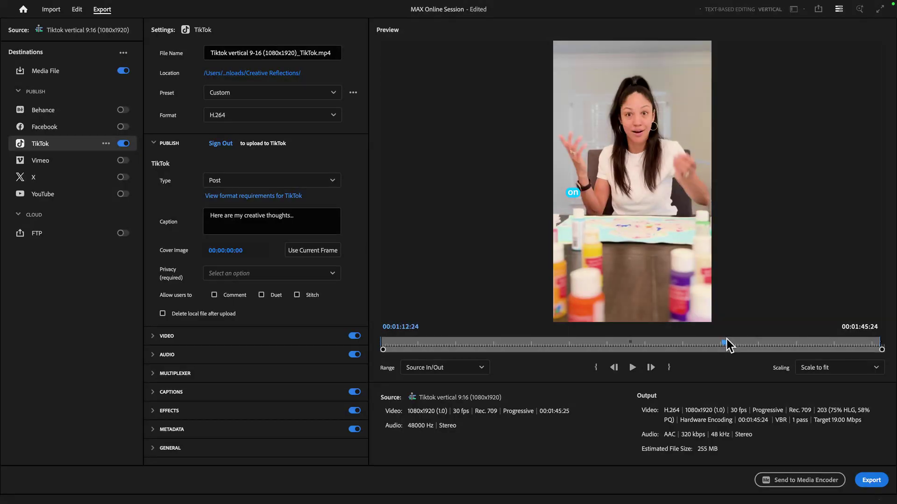
left_click_drag(727, 343, 733, 343)
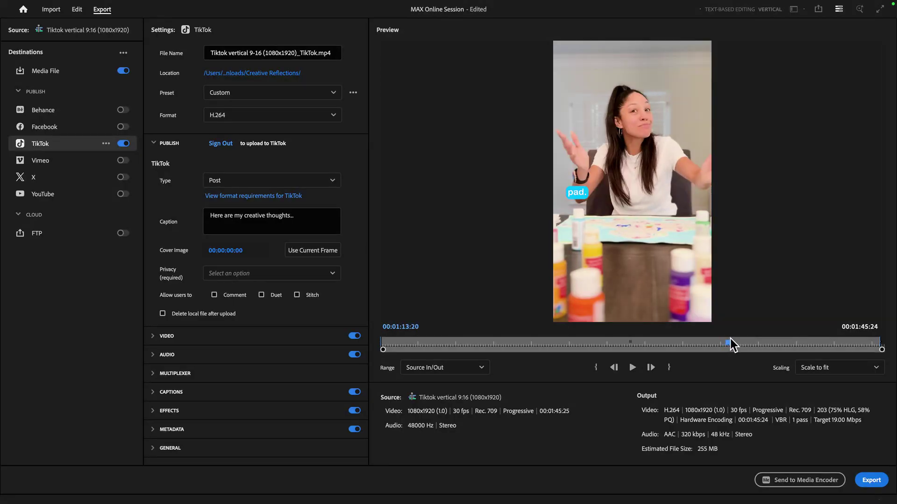
left_click_drag(727, 343, 735, 342)
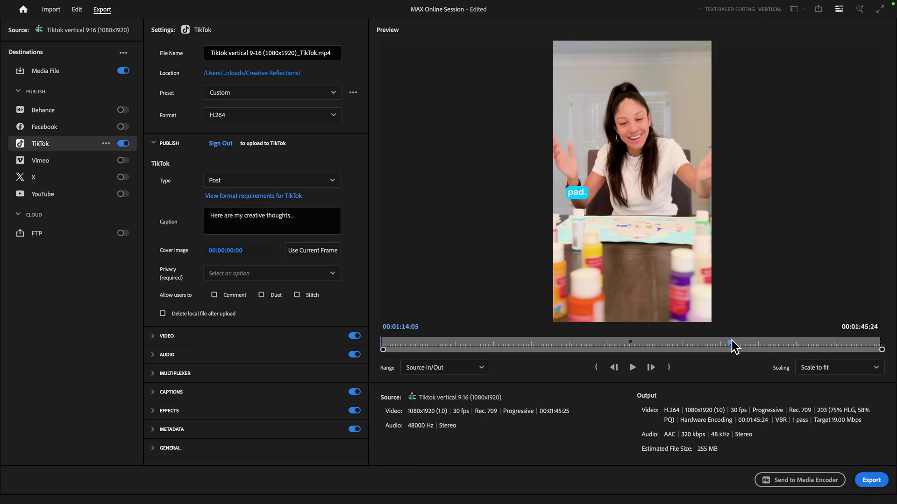
left_click_drag(734, 343, 730, 343)
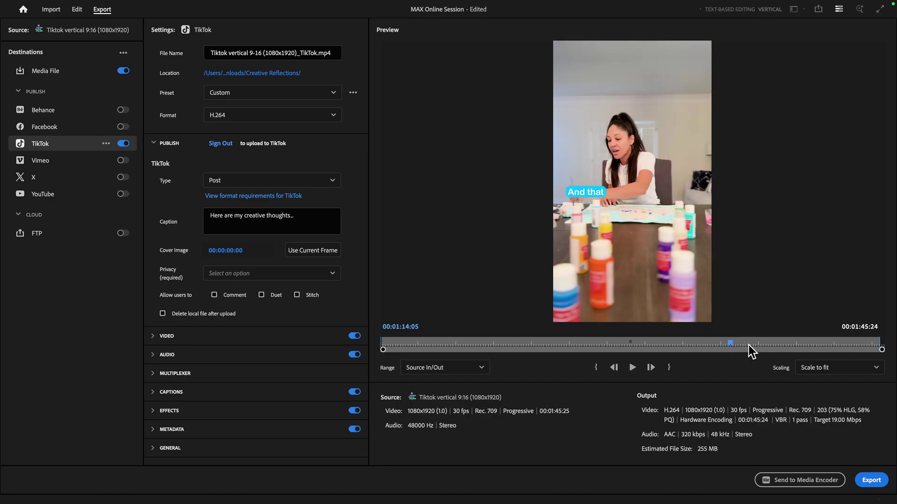
left_click_drag(731, 343, 814, 343)
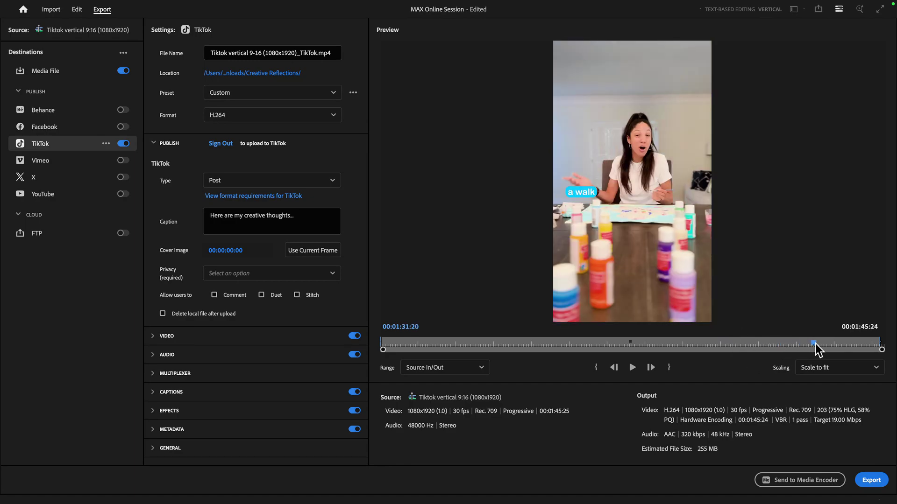
left_click_drag(814, 346, 832, 346)
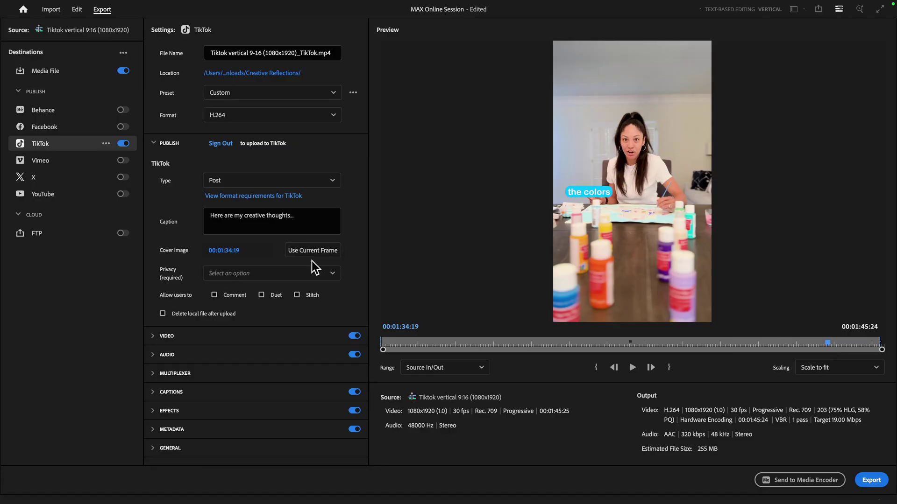
mouse_move(169, 258)
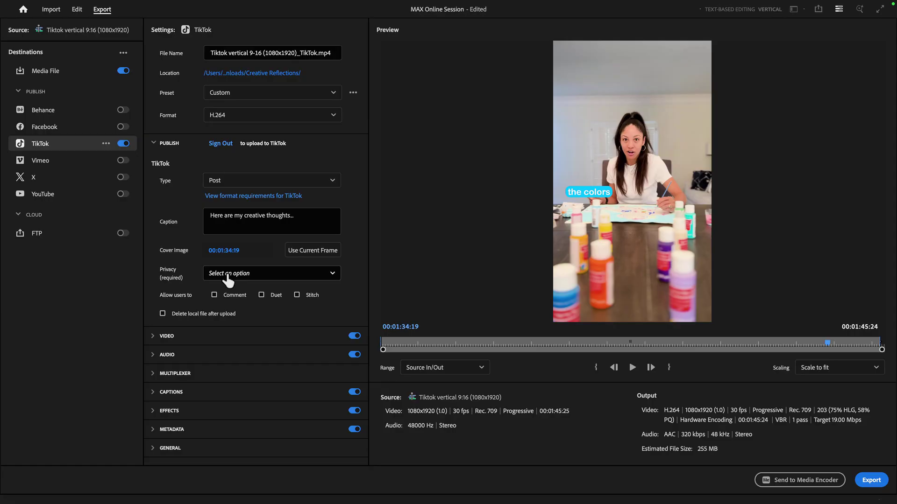
- Tick Comment, Duet and Stitch under Allow users to, leaving privacy unselected
left_click(271, 274)
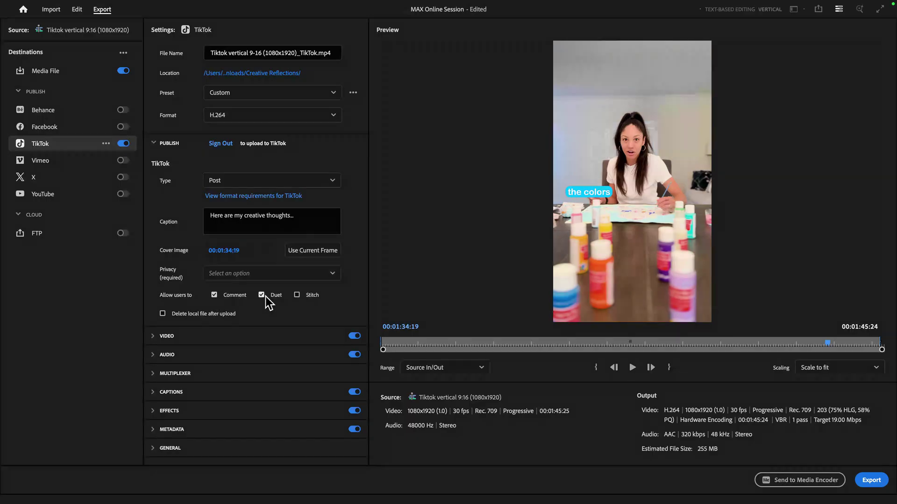
left_click(261, 294)
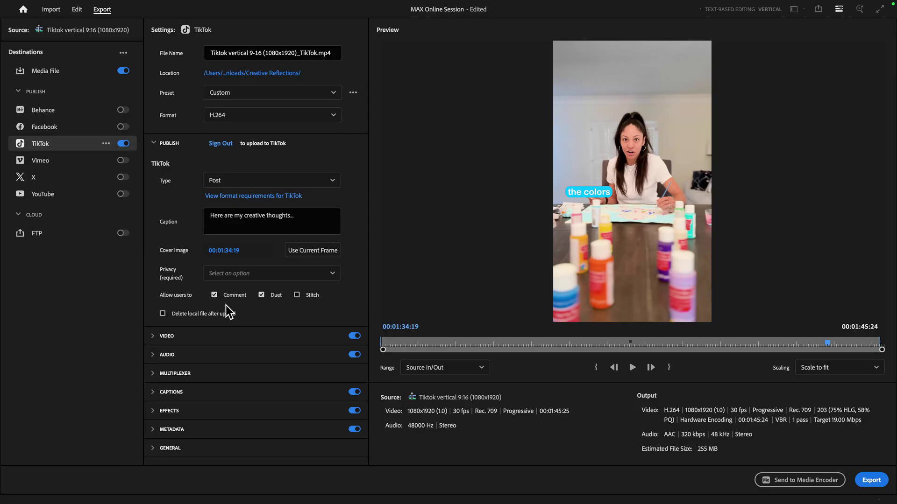
left_click(297, 294)
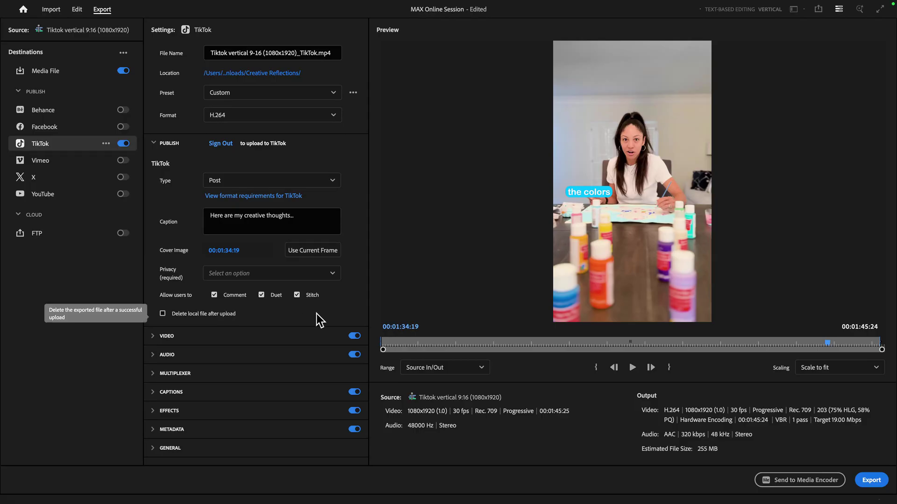
mouse_move(699, 407)
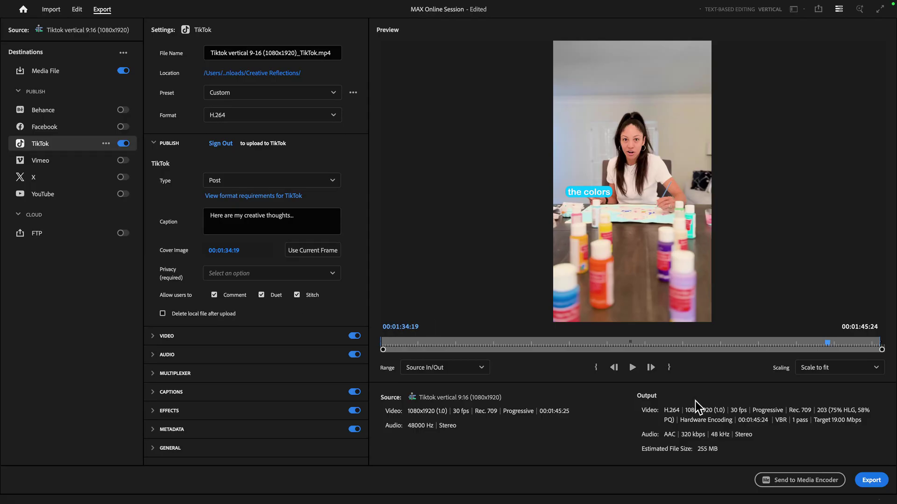